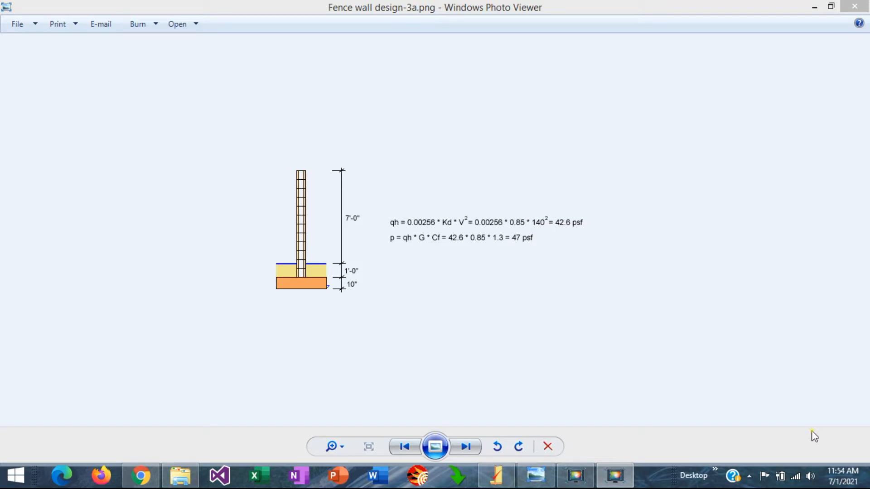
mouse_move(556, 289)
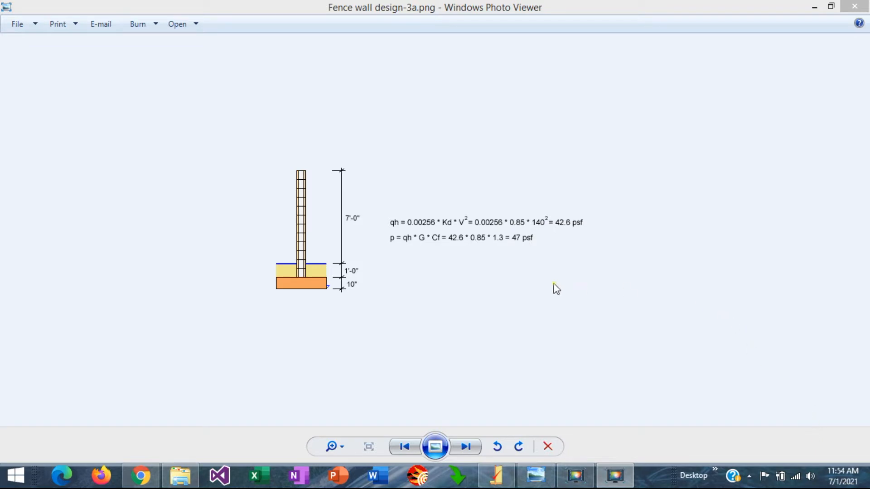
mouse_move(306, 210)
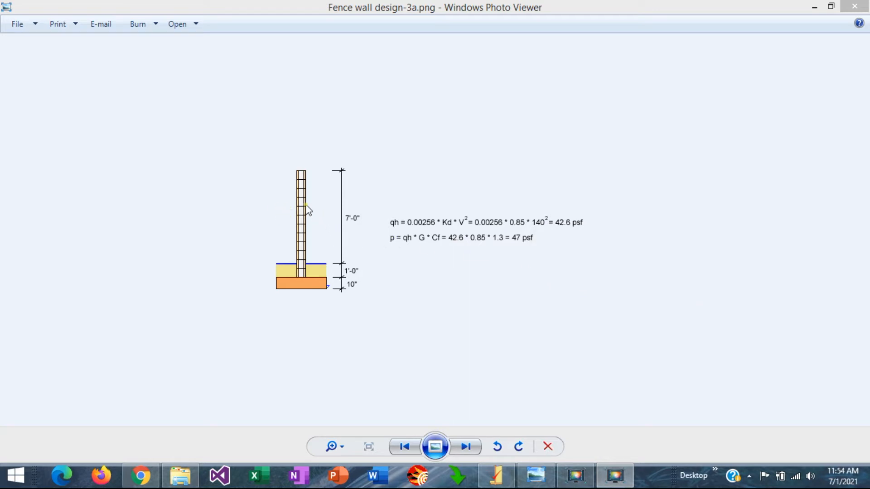
mouse_move(300, 195)
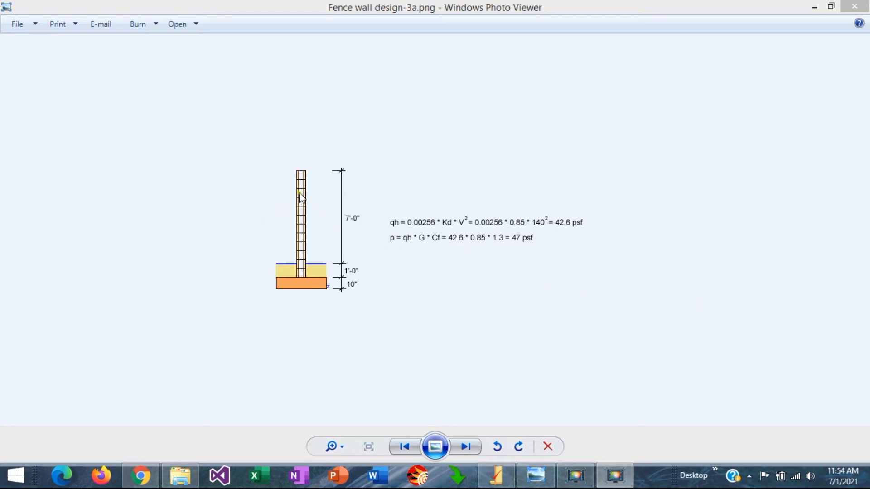
mouse_move(303, 168)
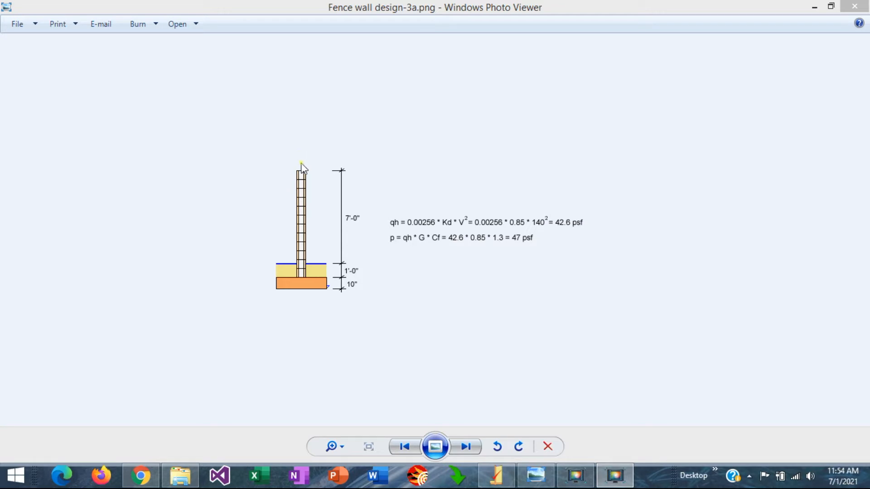
mouse_move(265, 186)
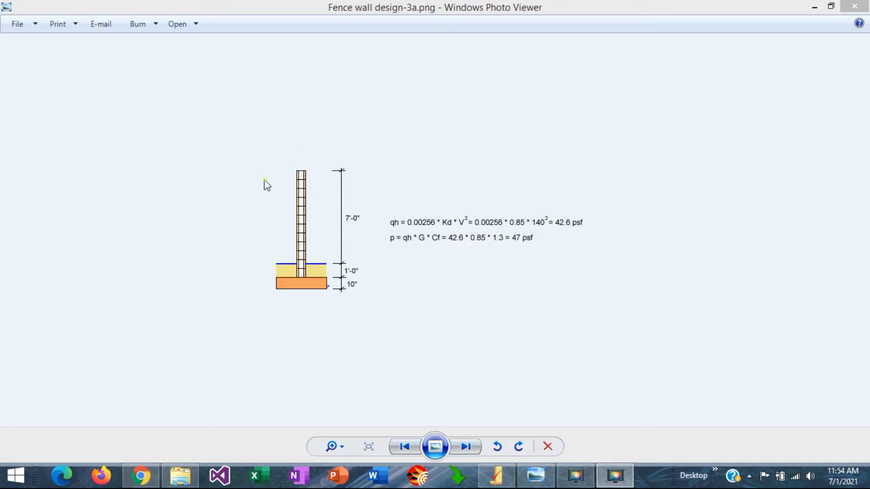
mouse_move(262, 218)
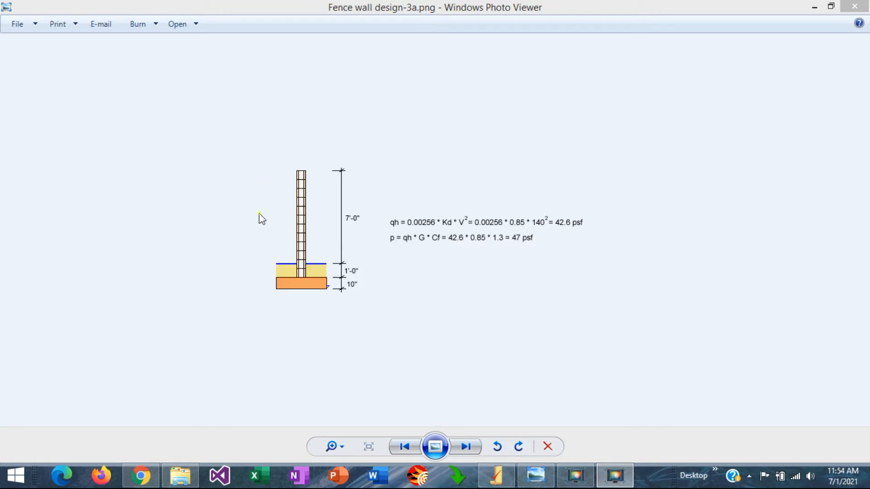
mouse_move(266, 217)
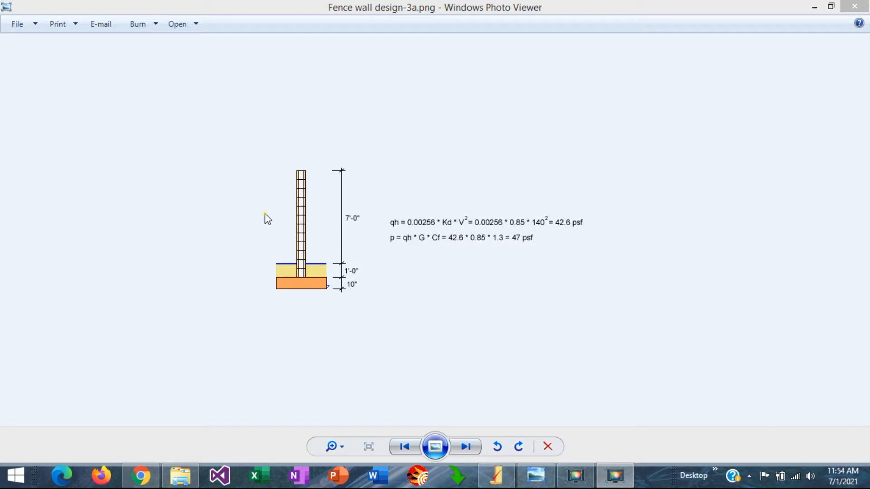
mouse_move(276, 218)
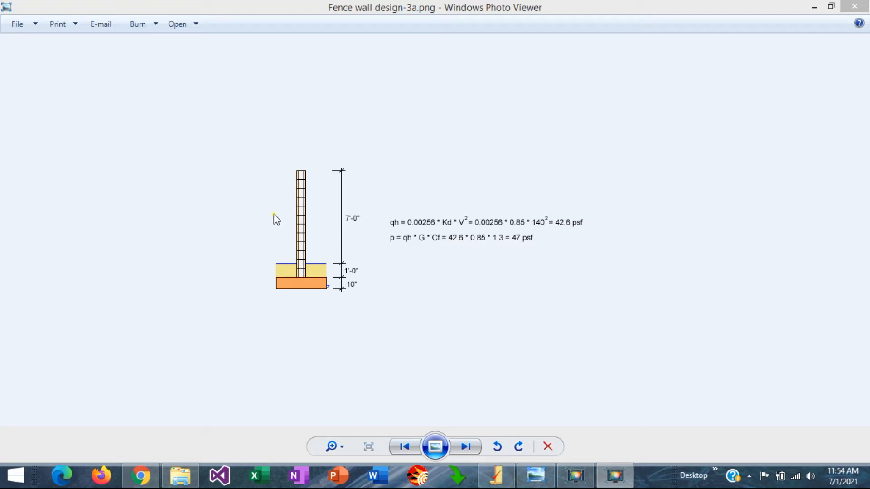
mouse_move(305, 222)
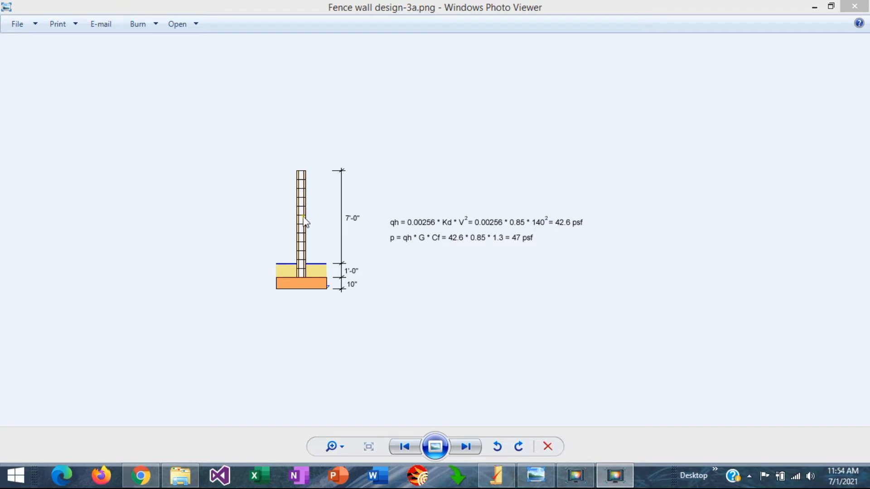
mouse_move(302, 263)
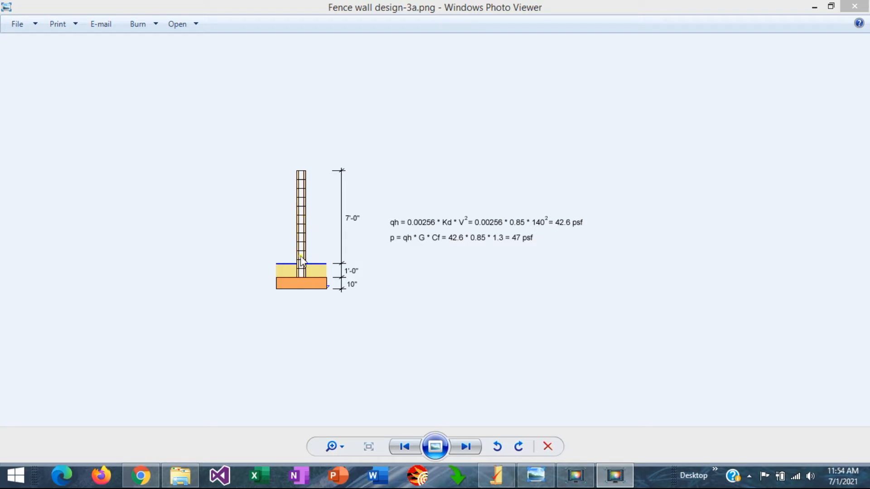
mouse_move(225, 271)
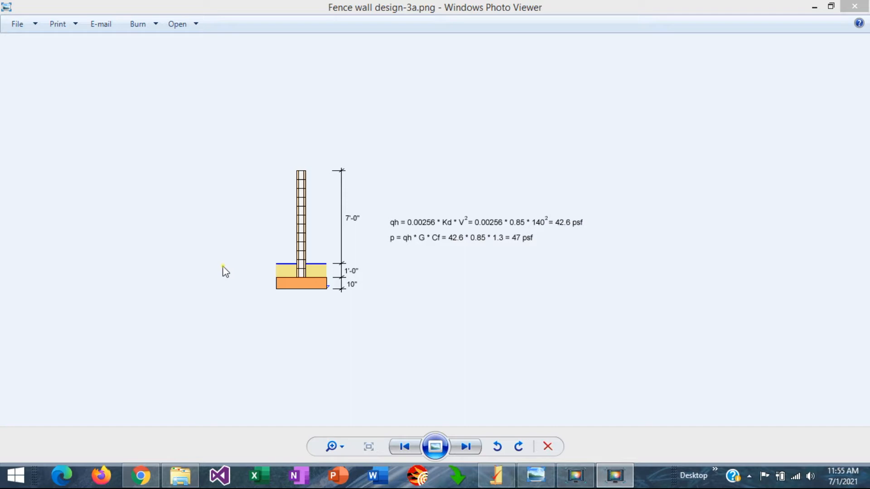
mouse_move(230, 201)
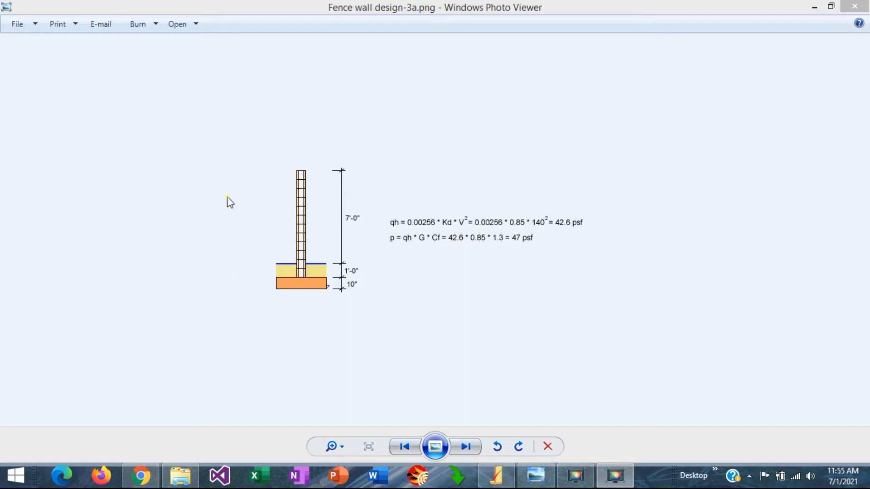
mouse_move(258, 199)
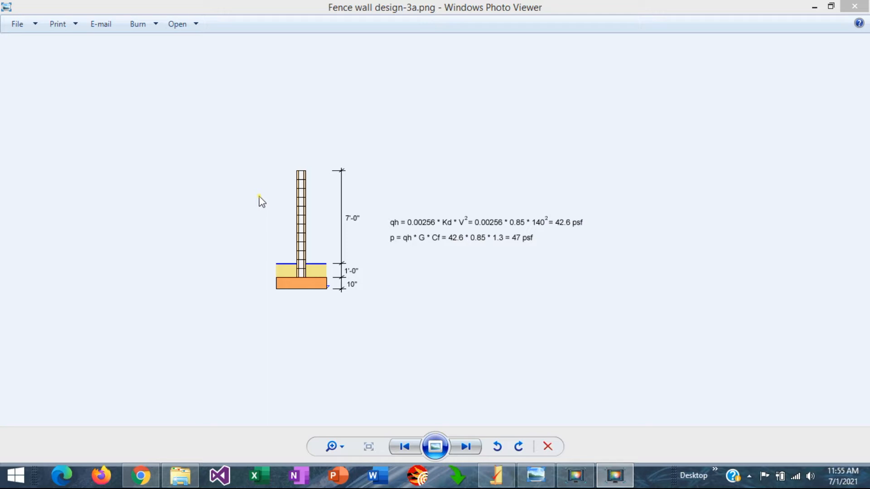
mouse_move(303, 201)
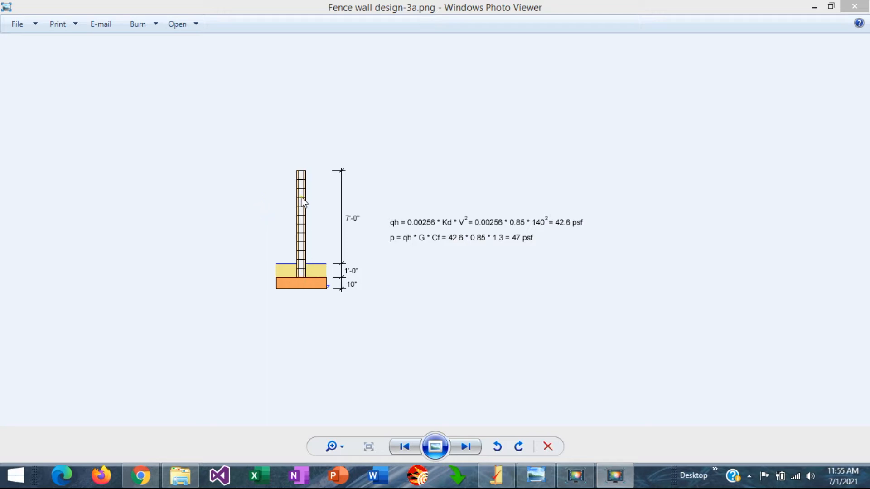
mouse_move(310, 188)
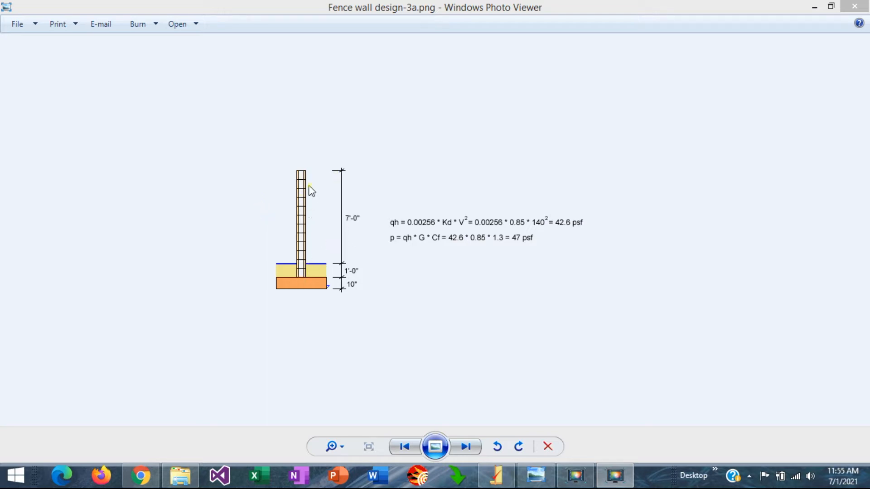
mouse_move(524, 280)
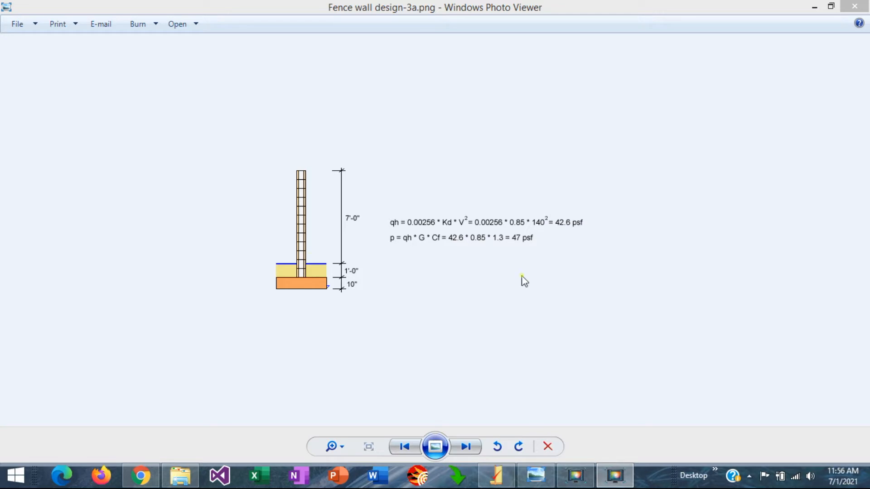
mouse_move(513, 227)
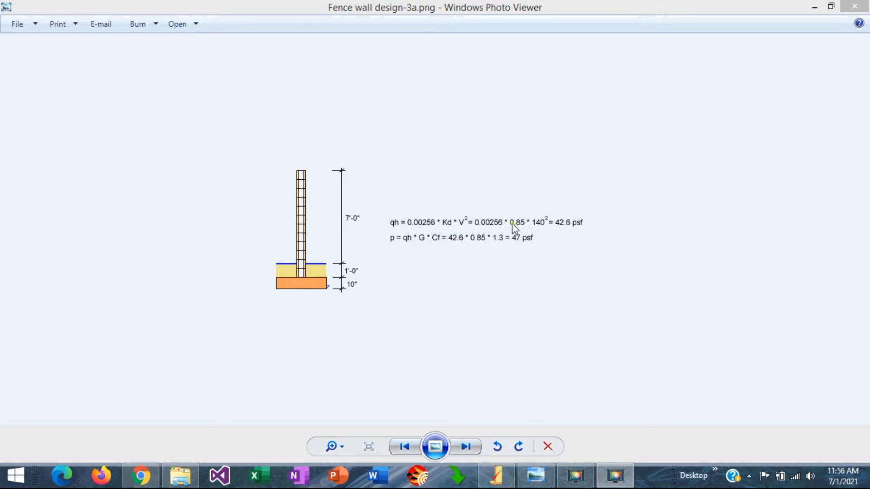
mouse_move(535, 230)
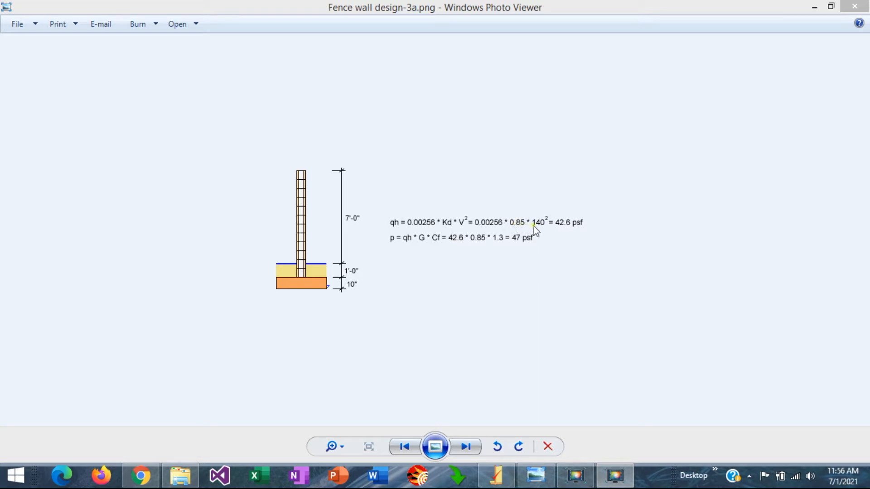
mouse_move(570, 230)
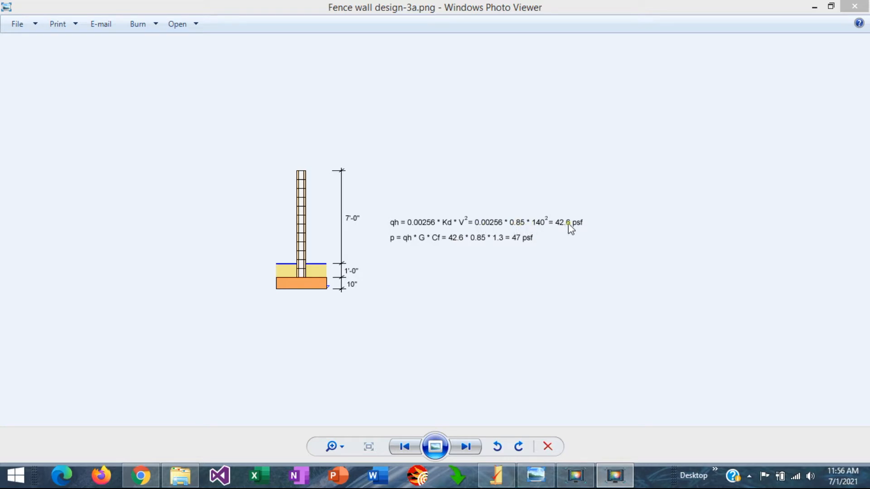
mouse_move(448, 225)
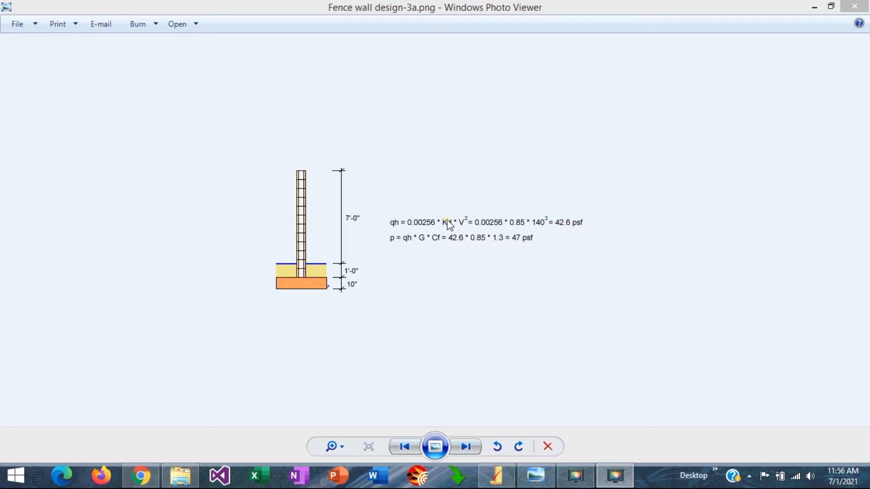
mouse_move(448, 230)
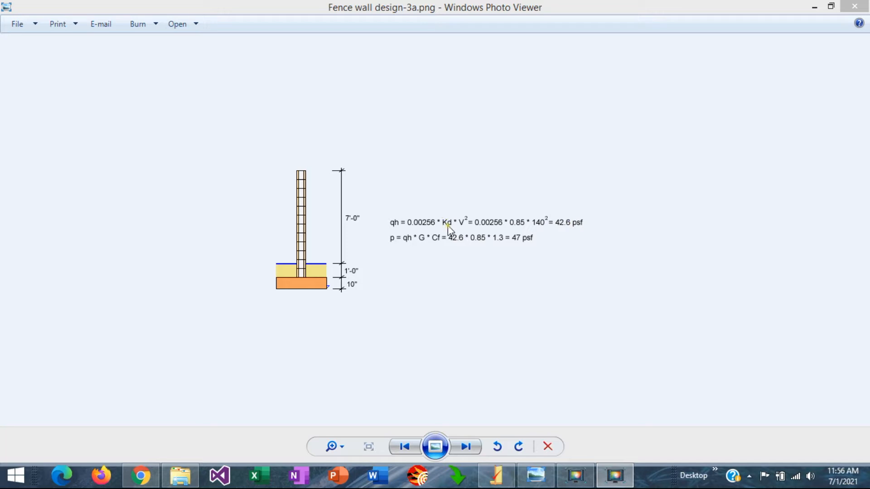
mouse_move(520, 226)
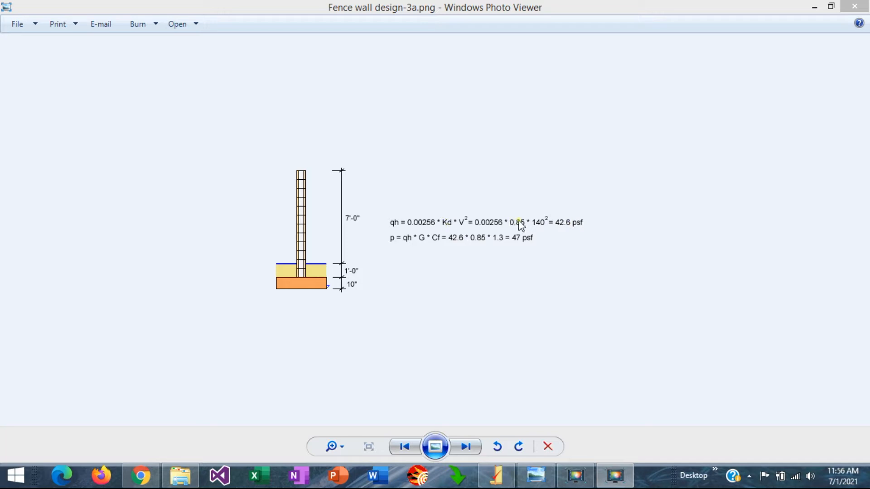
mouse_move(393, 249)
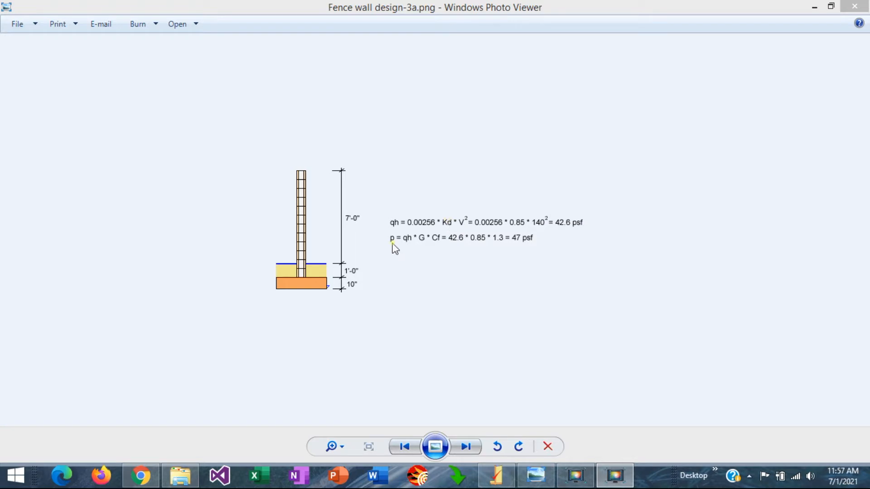
mouse_move(393, 234)
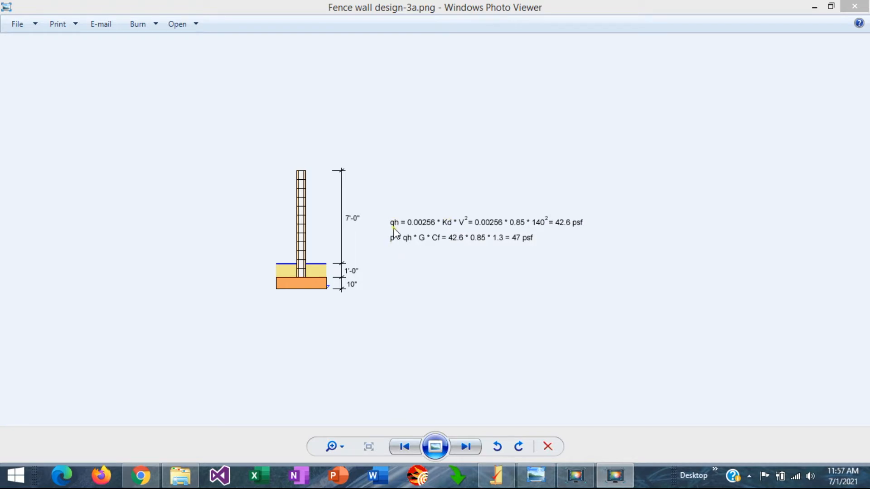
mouse_move(425, 245)
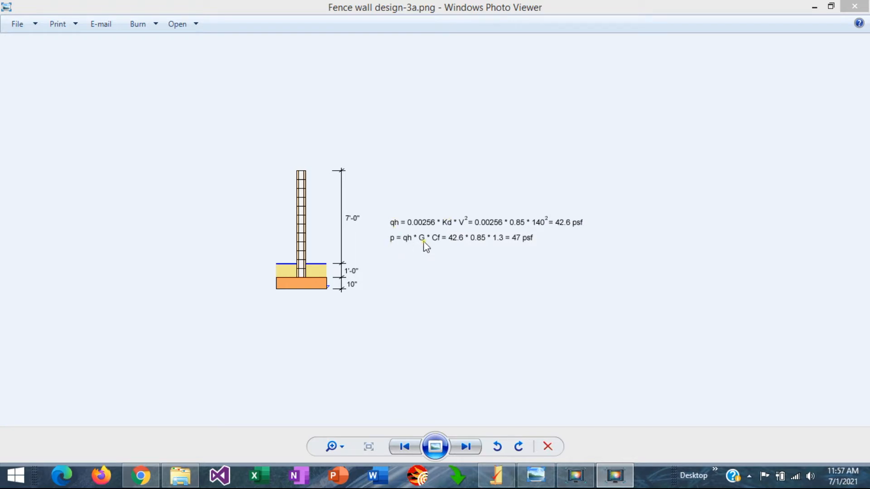
mouse_move(413, 261)
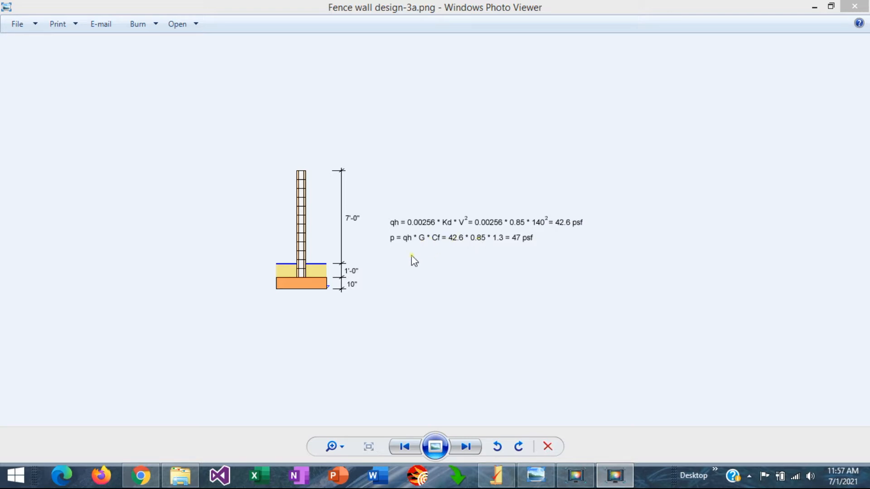
mouse_move(505, 241)
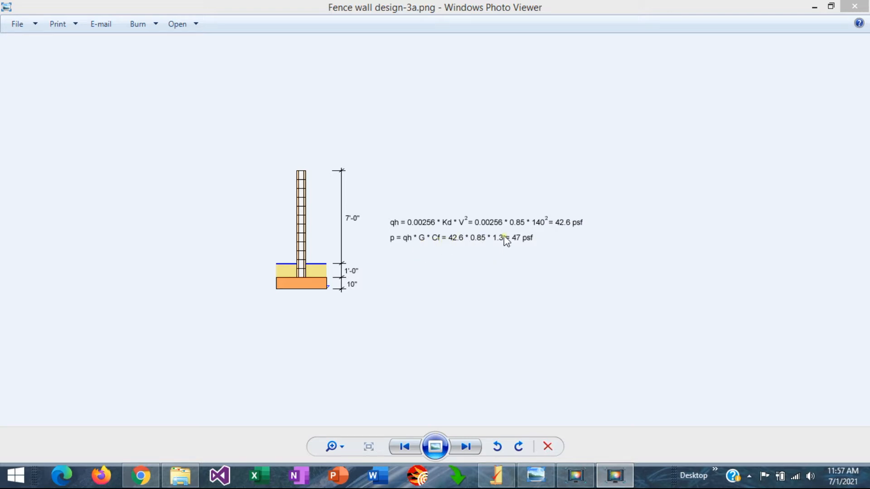
mouse_move(614, 203)
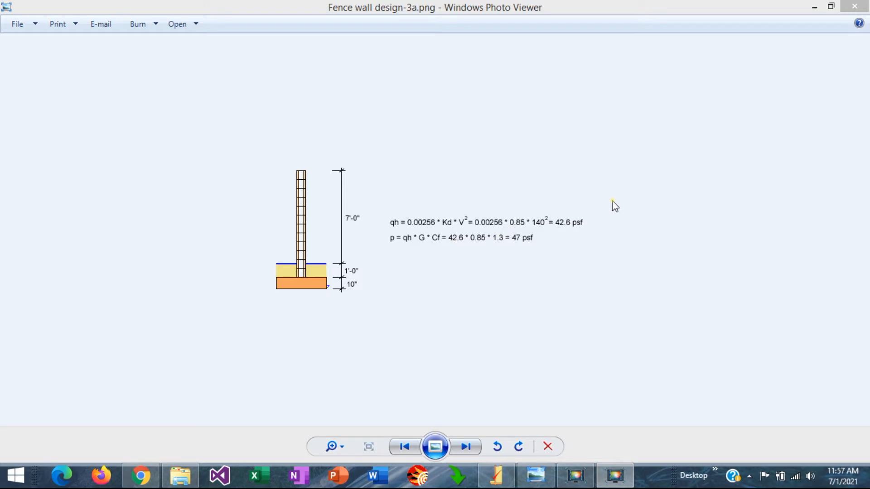
mouse_move(631, 213)
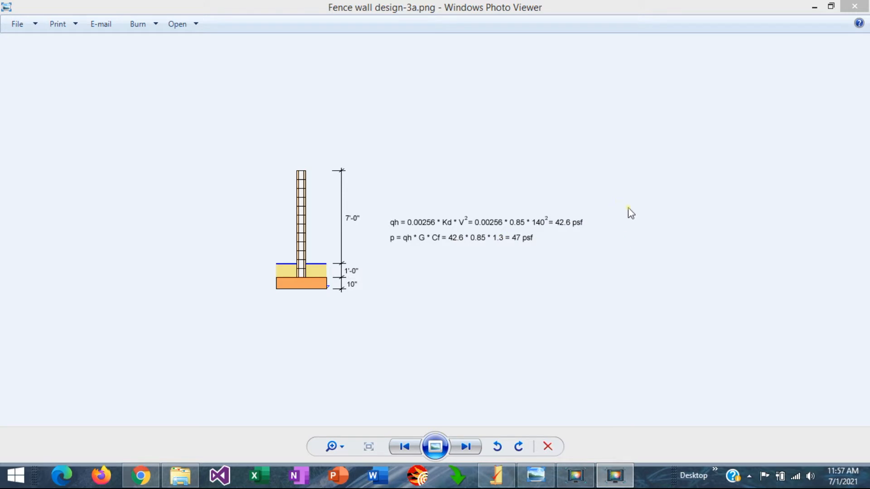
mouse_move(433, 246)
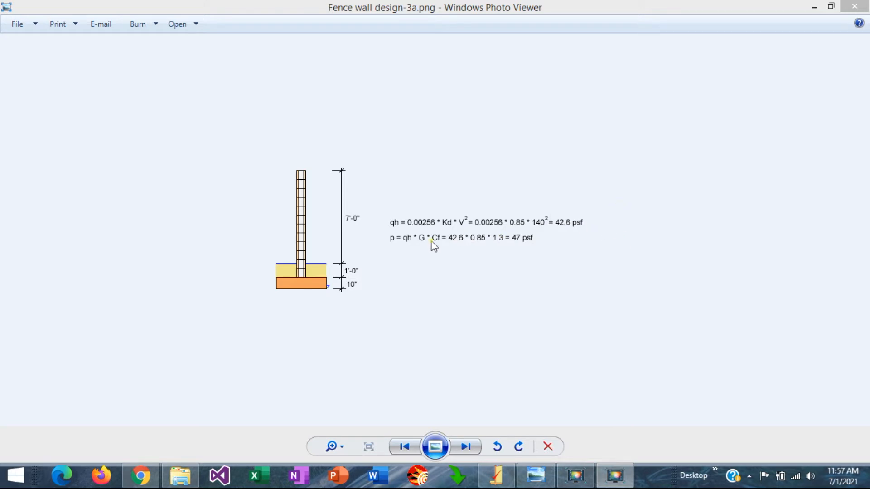
mouse_move(520, 259)
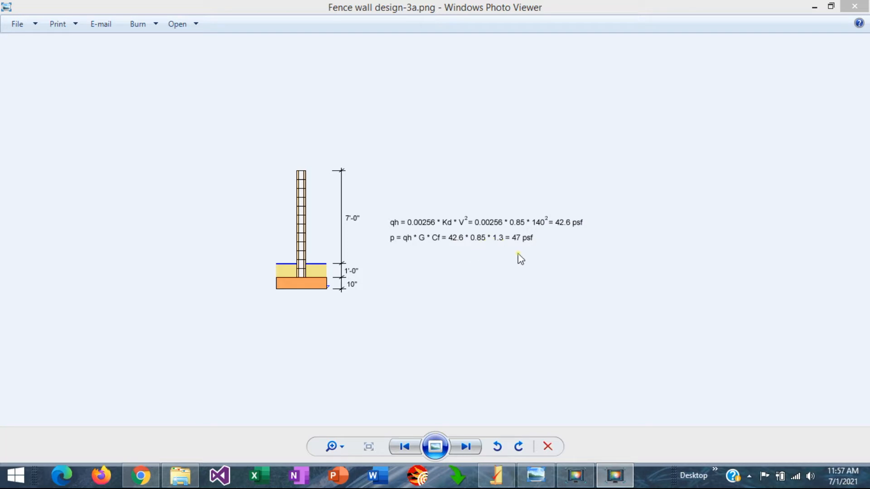
mouse_move(543, 242)
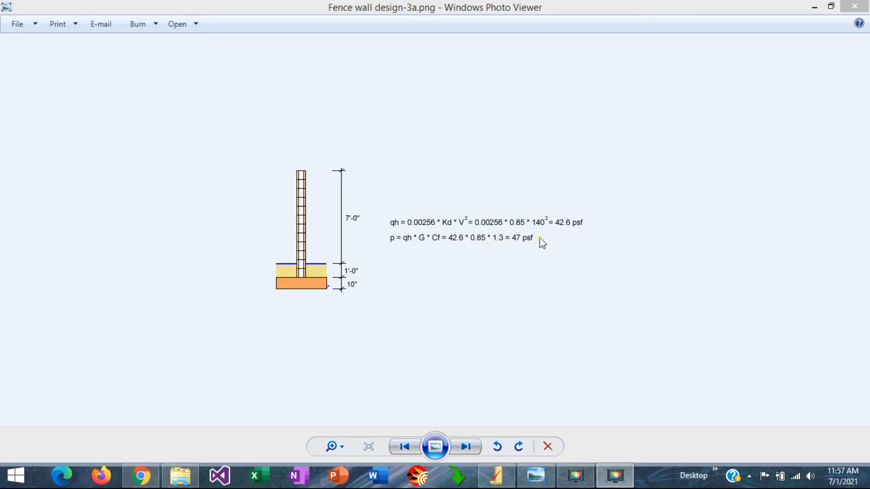
mouse_move(450, 284)
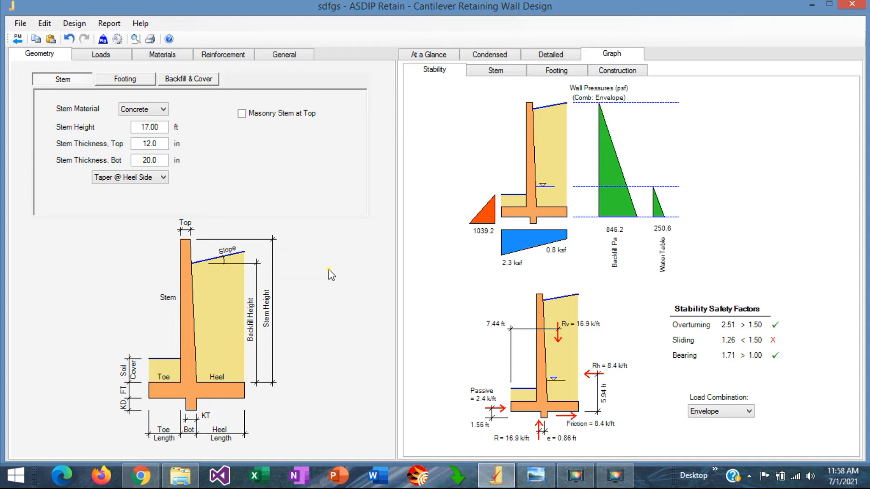
mouse_move(421, 375)
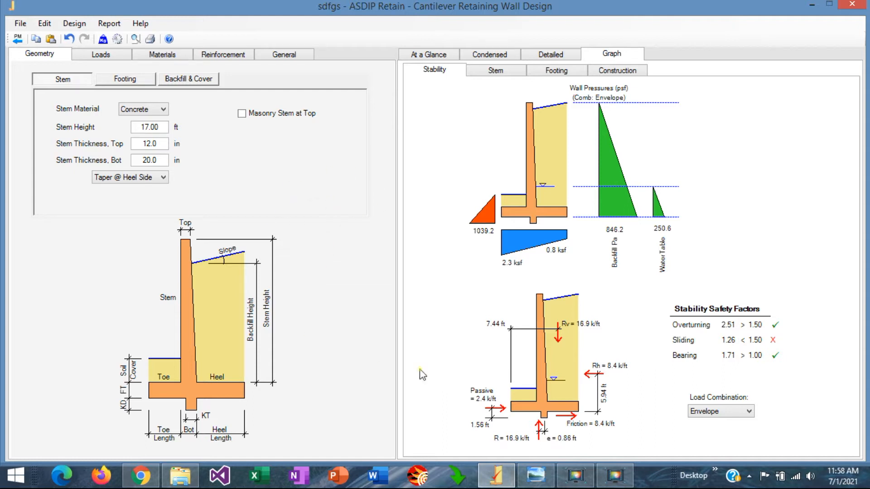
mouse_move(190, 185)
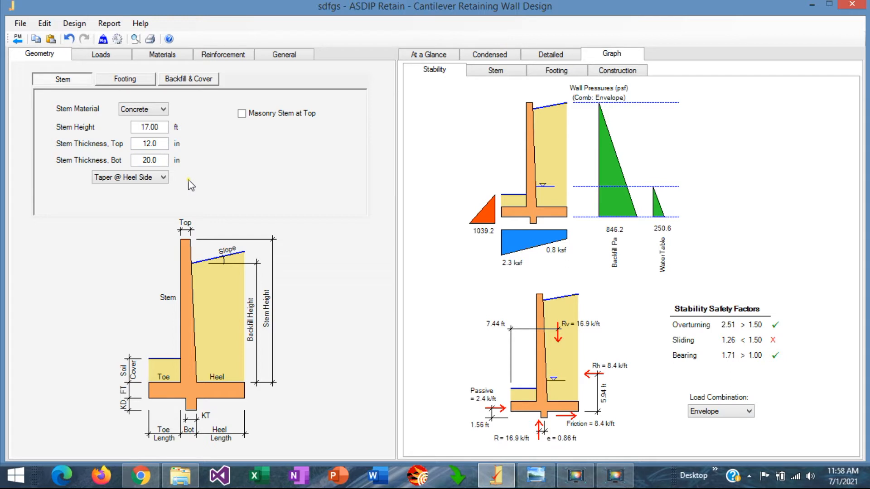
mouse_move(232, 172)
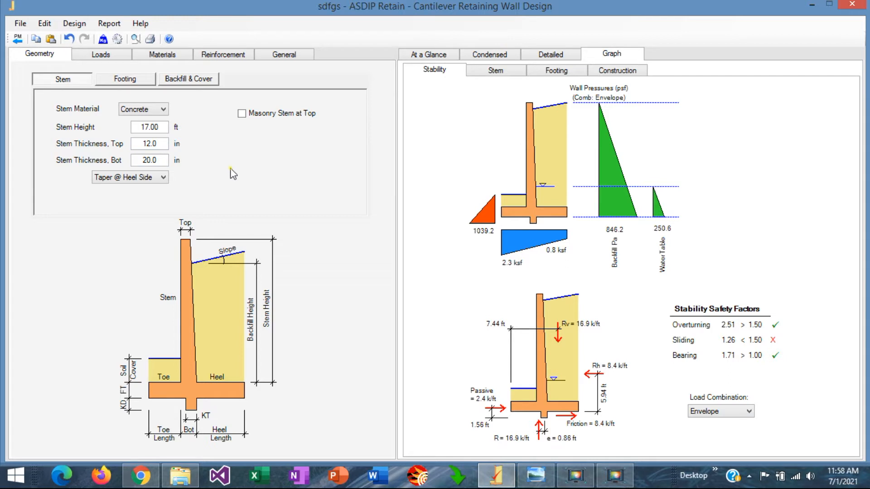
mouse_move(309, 257)
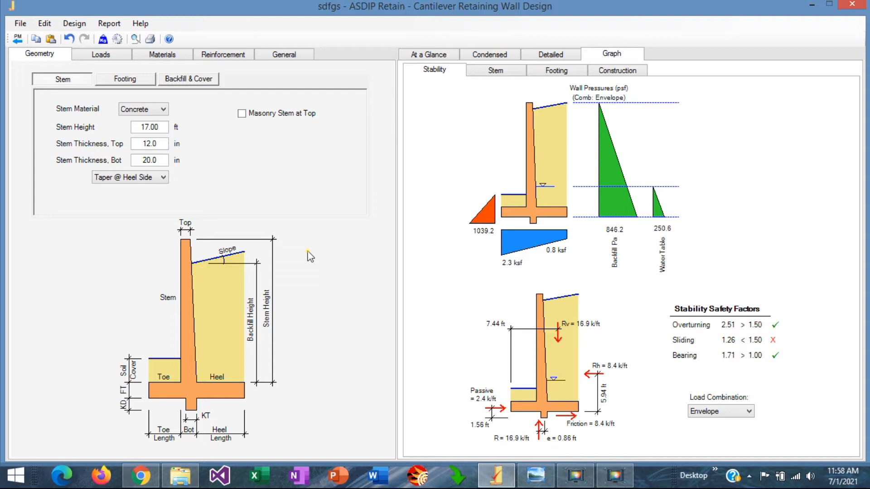
mouse_move(204, 125)
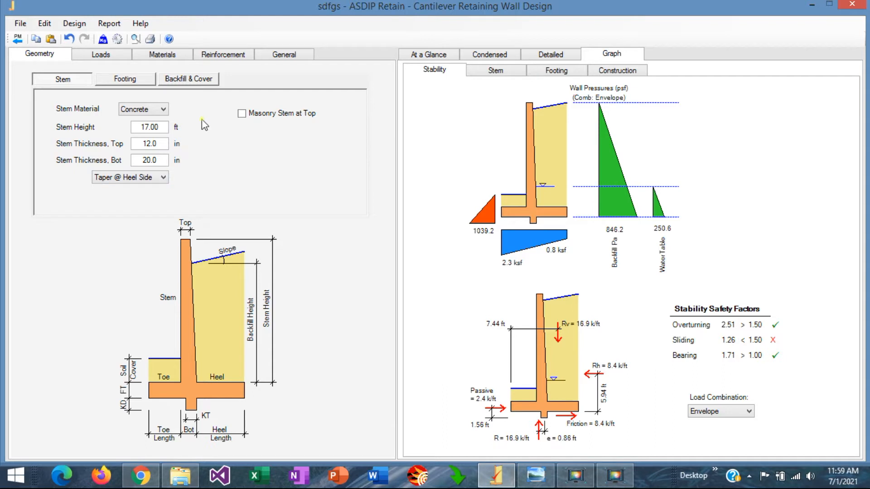
mouse_move(164, 112)
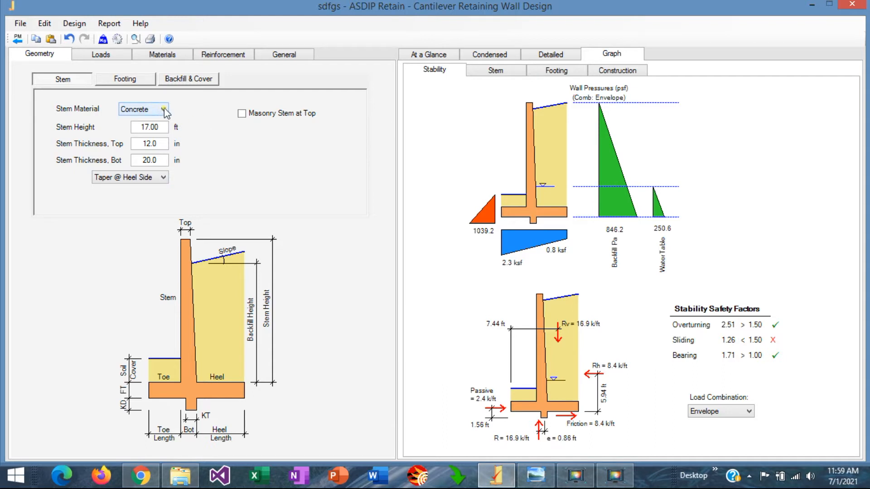
Make the stem 8-in CMU masonry with 12 block rows, 8 ft tall.
click(162, 108)
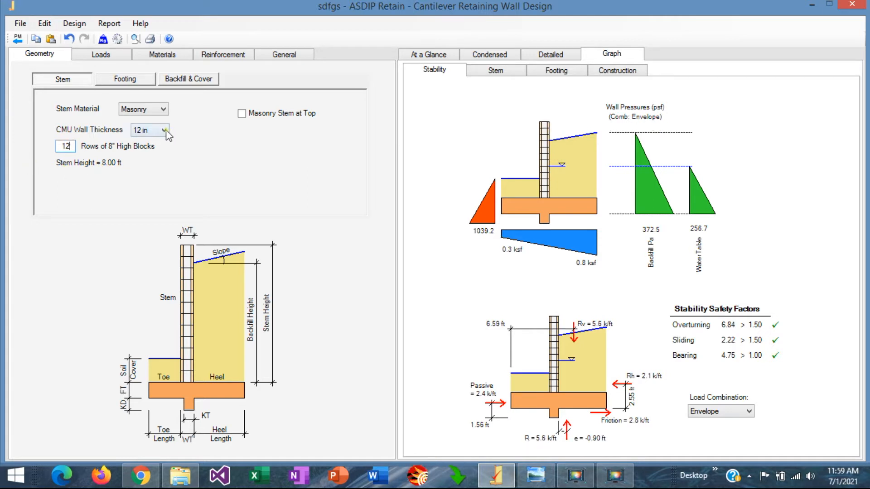
click(163, 130)
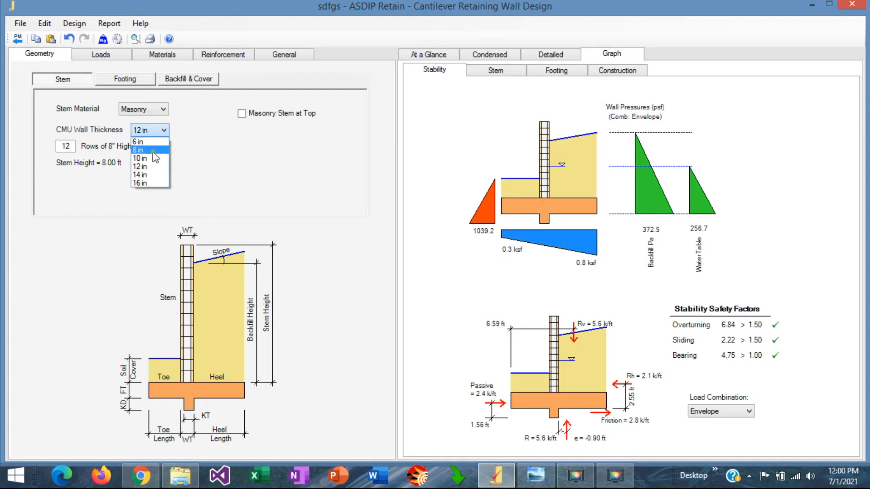
click(139, 149)
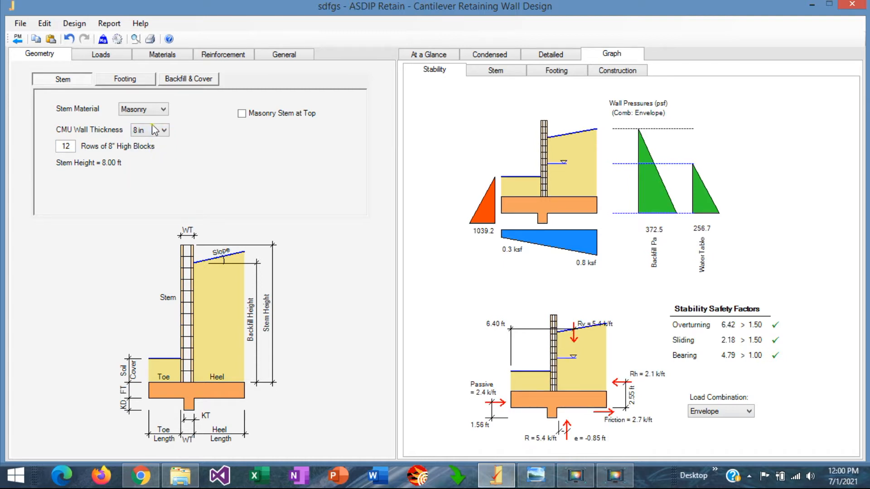
mouse_move(192, 160)
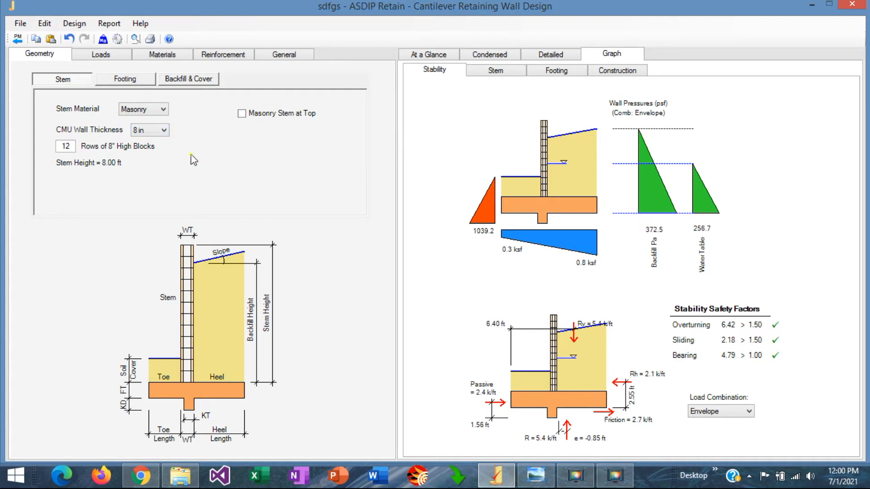
mouse_move(709, 202)
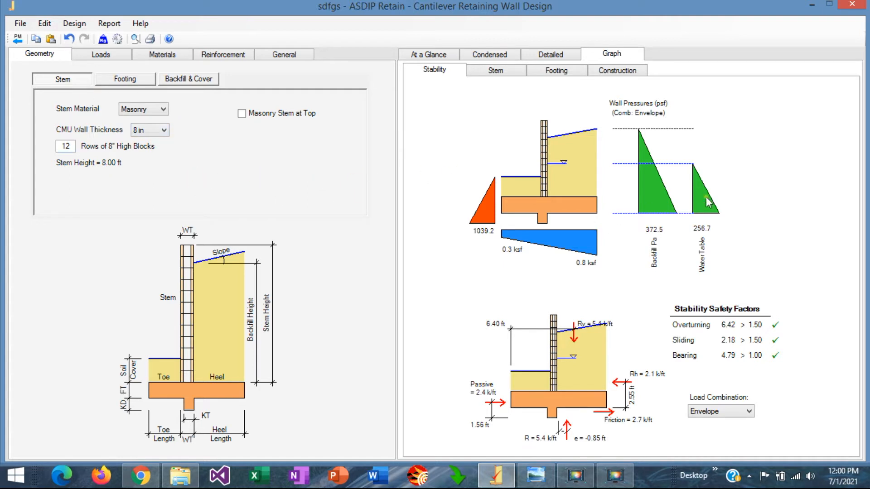
mouse_move(576, 187)
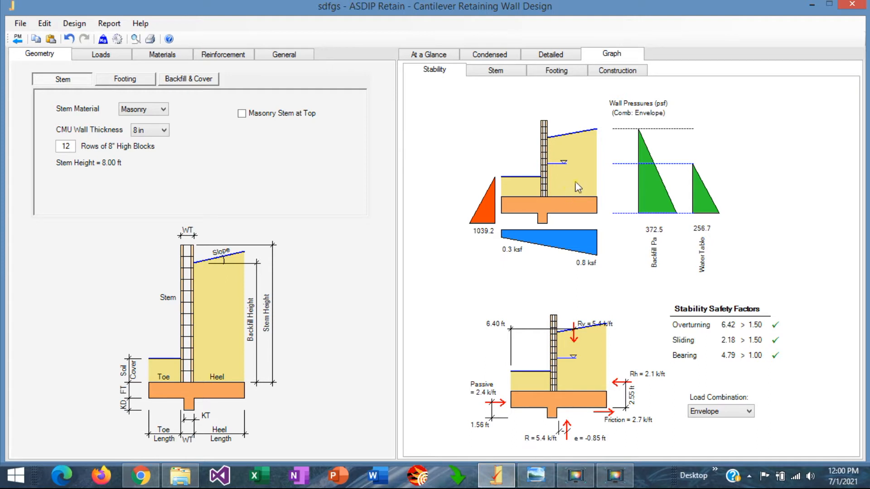
mouse_move(448, 180)
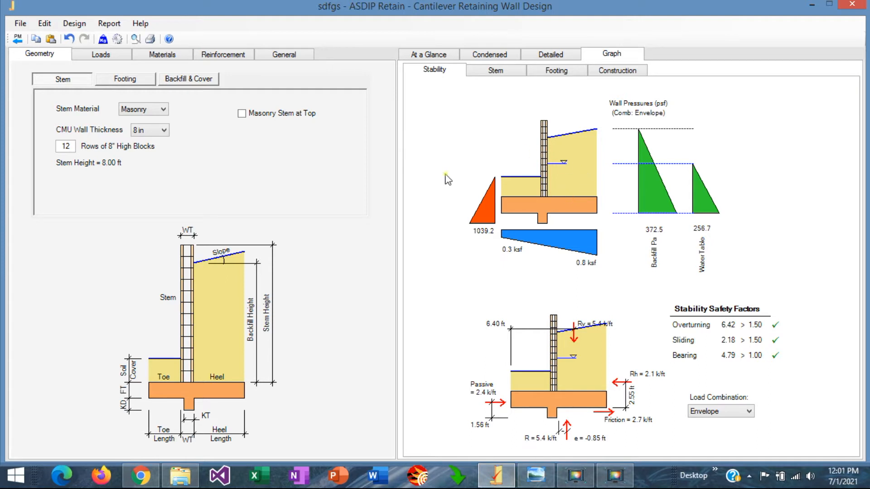
mouse_move(586, 164)
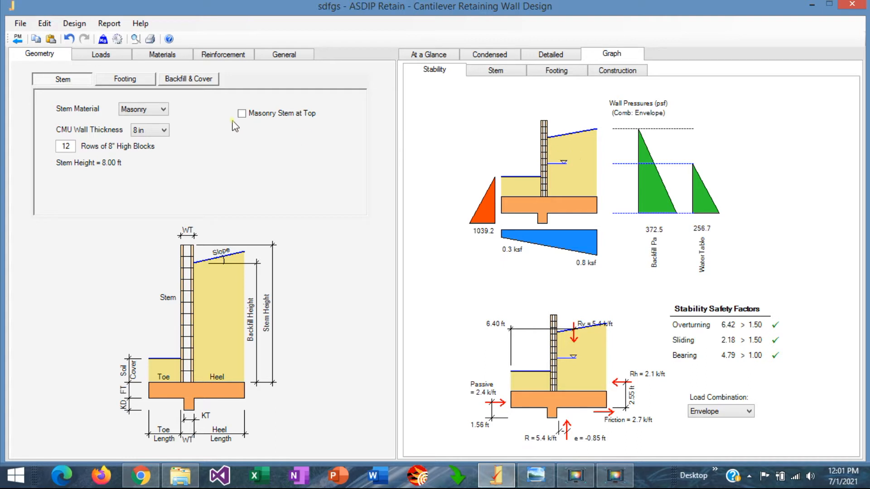
Set the backfill height to 1.00 ft and the backfill slope angle to 0.0 degrees.
click(188, 78)
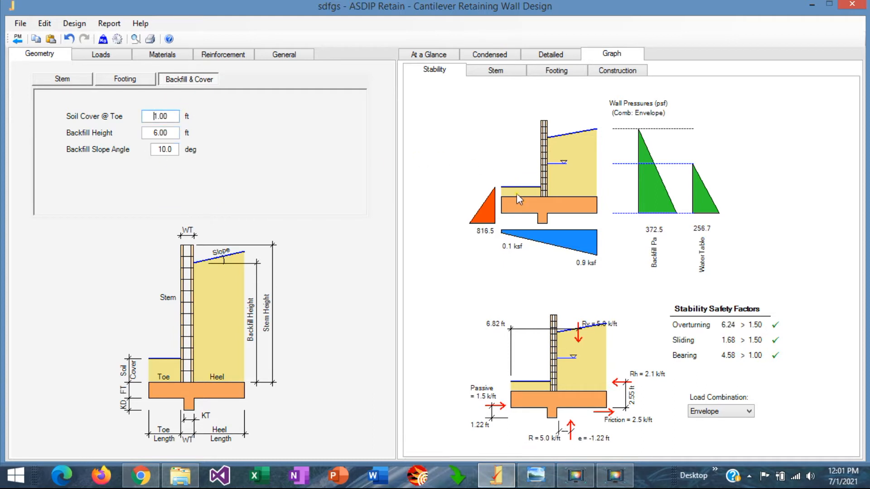
mouse_move(567, 190)
text(1)
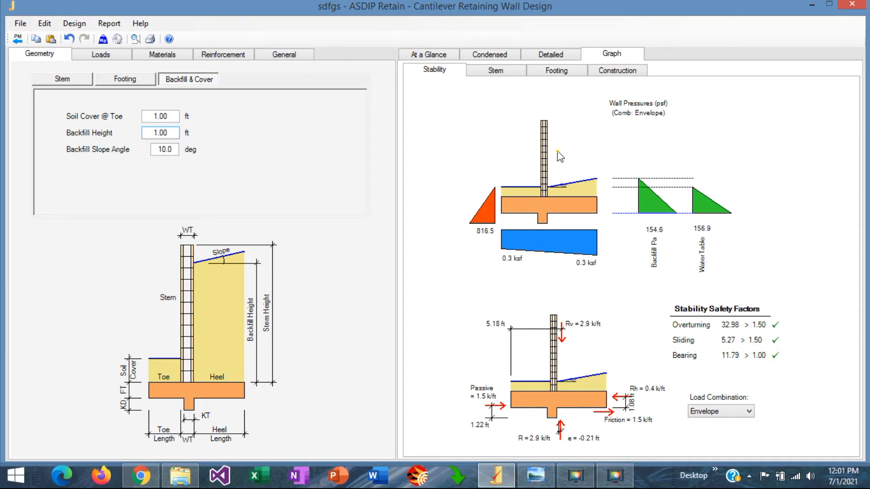
click(164, 149)
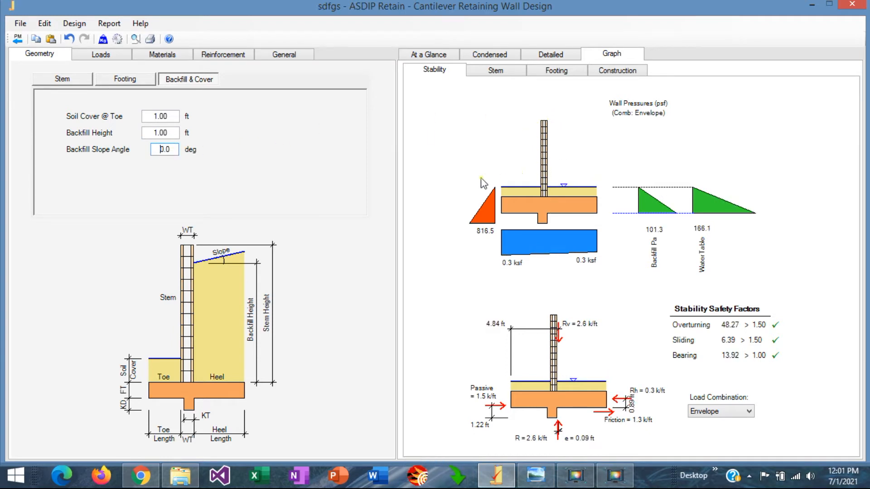
mouse_move(565, 227)
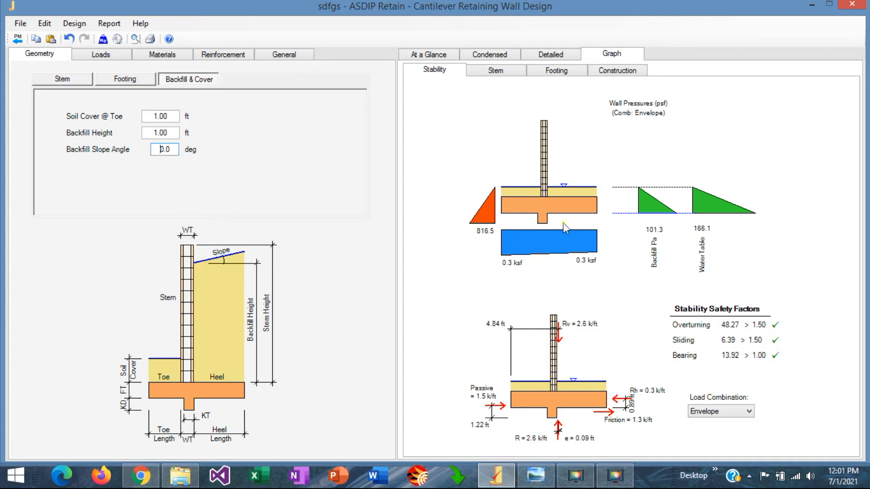
mouse_move(285, 192)
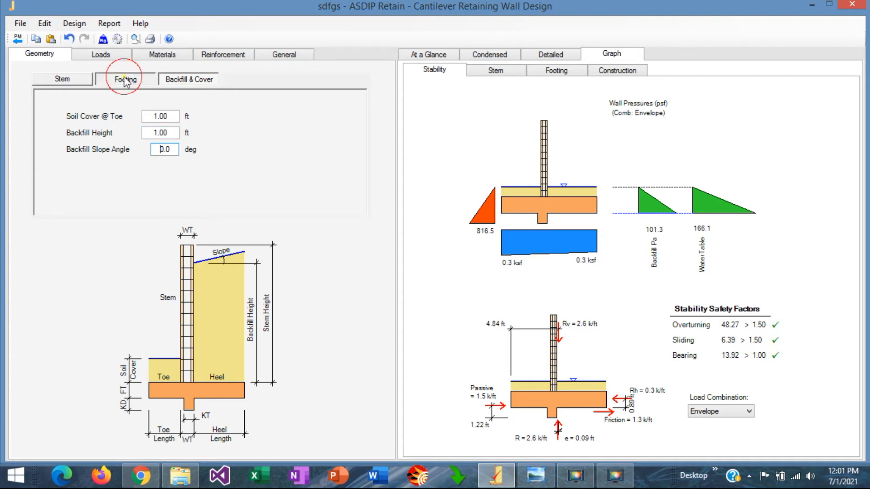
Remove the footing key and set toe and heel lengths to 1.5 ft each.
click(124, 79)
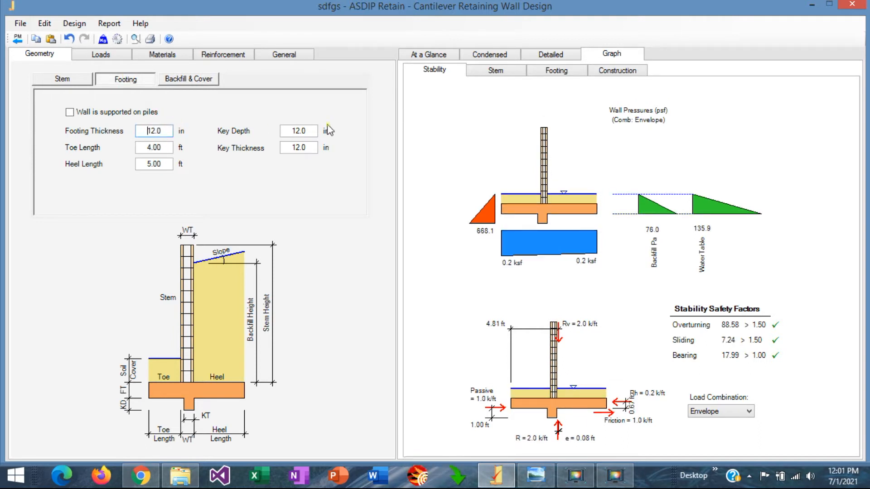
mouse_move(539, 183)
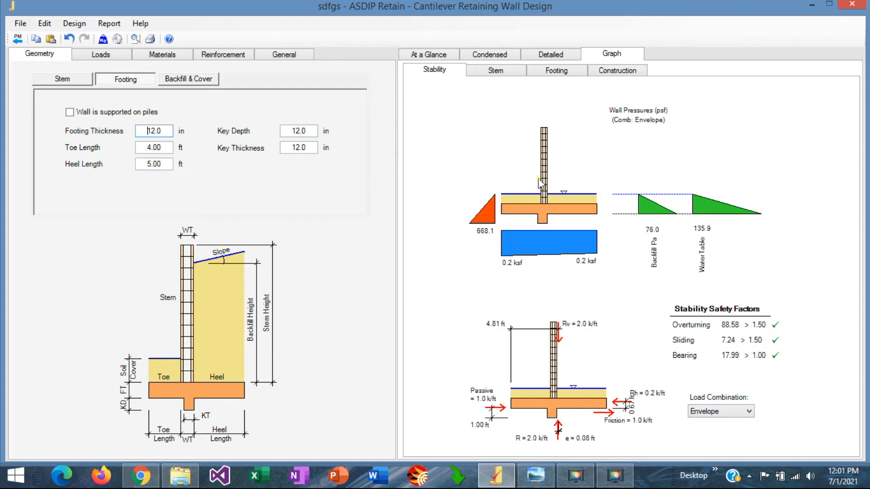
click(298, 131)
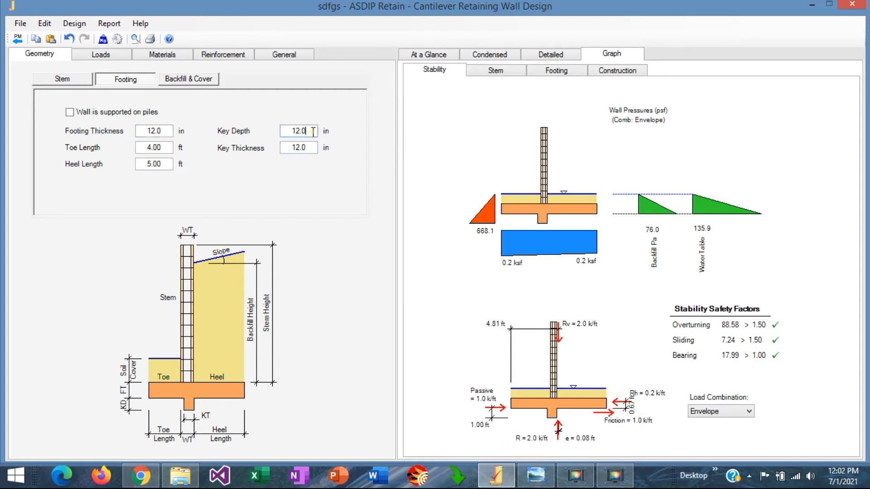
triple_click(299, 131)
text(0)
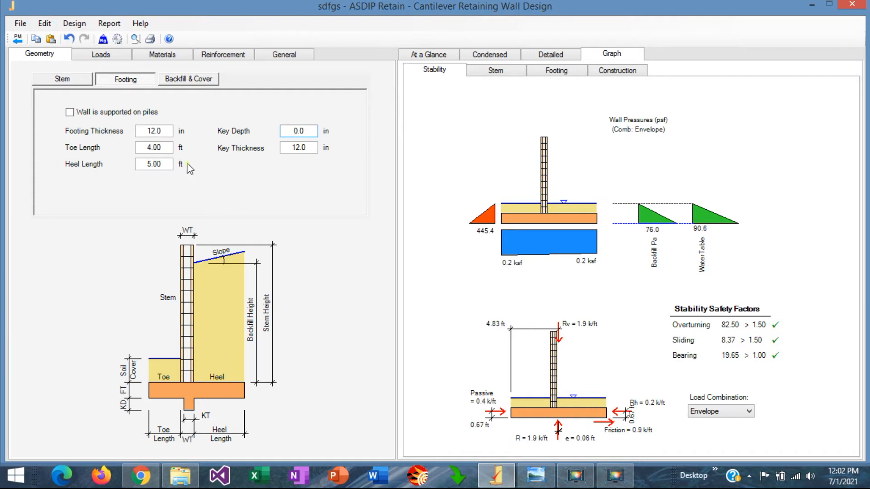
click(154, 147)
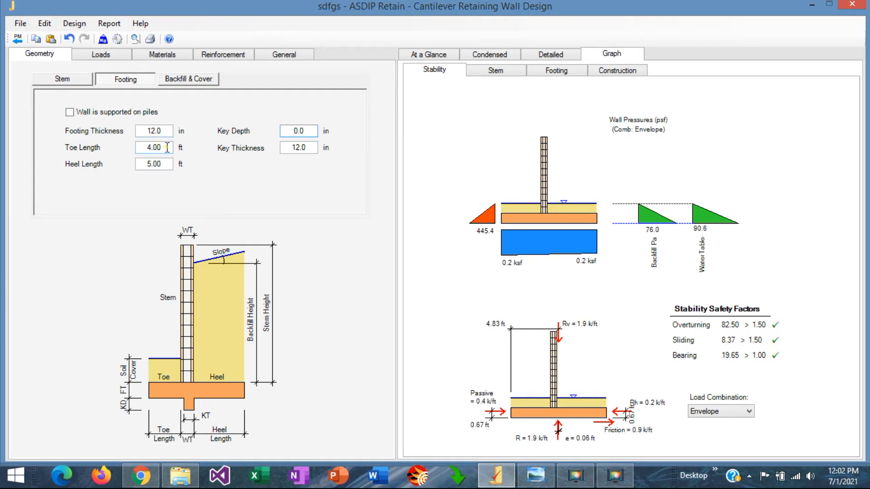
triple_click(154, 147)
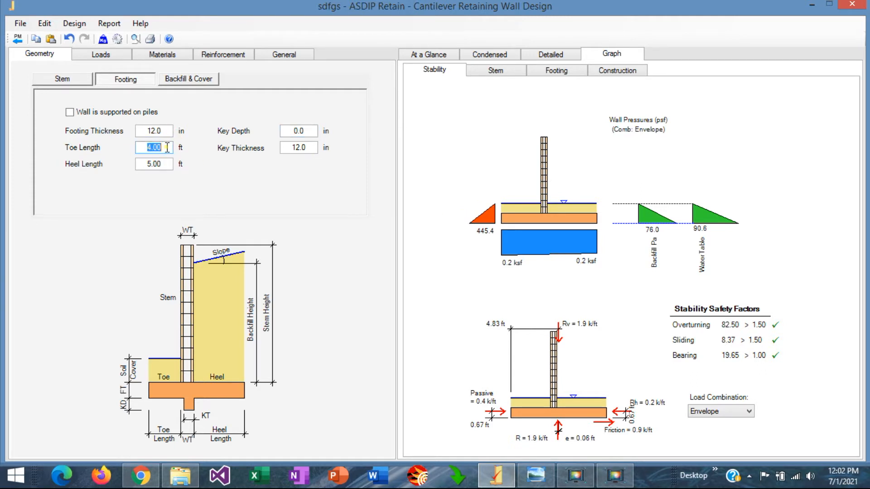
text(1.5)
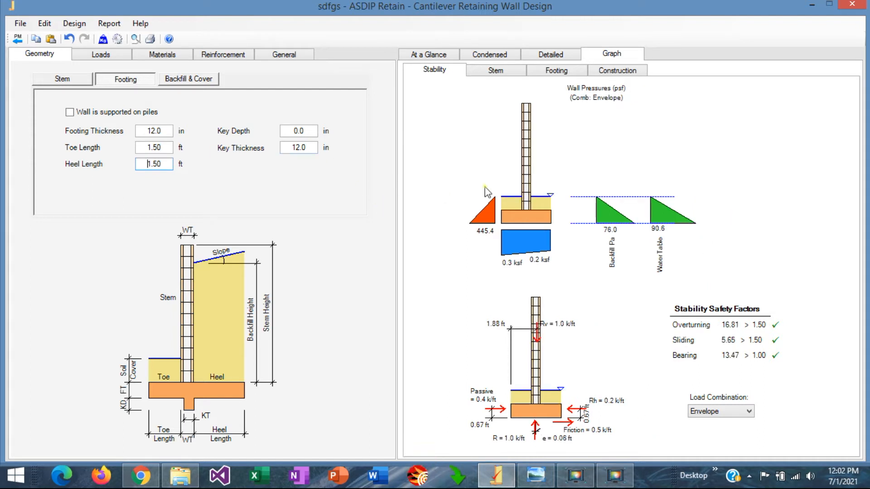
mouse_move(527, 151)
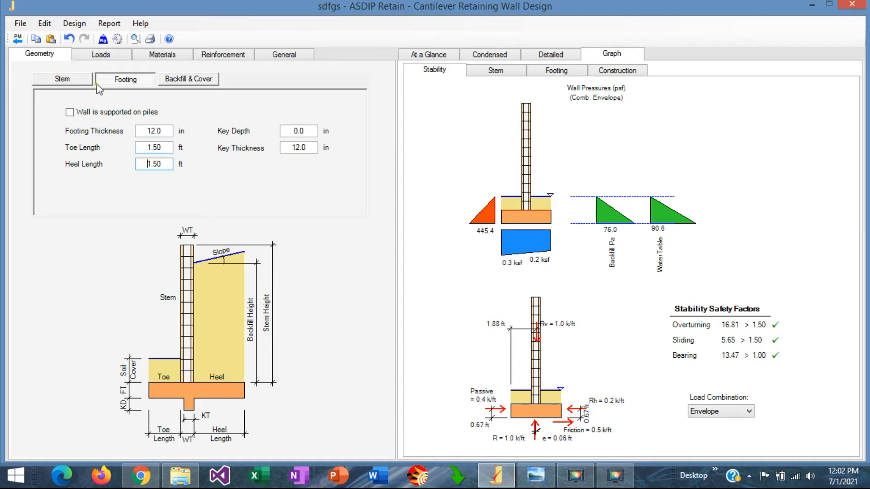
mouse_move(75, 72)
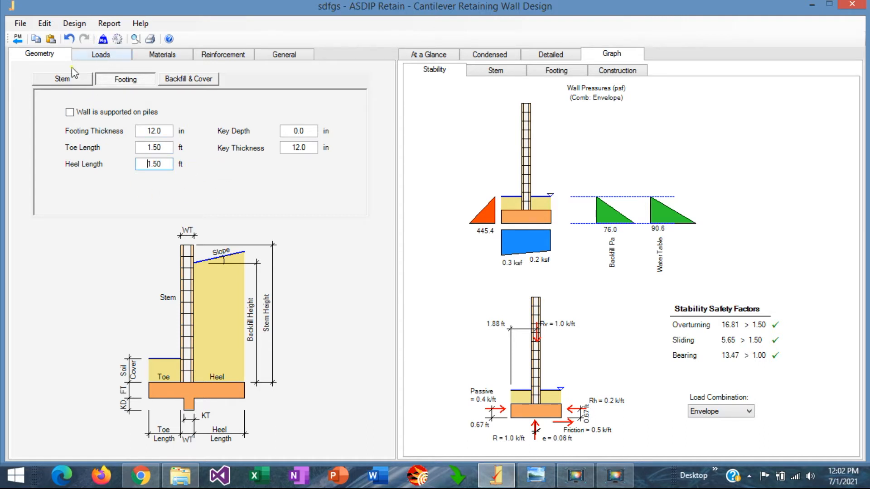
Lower the backfill water table height so its pressure drops to 0.5.
click(100, 54)
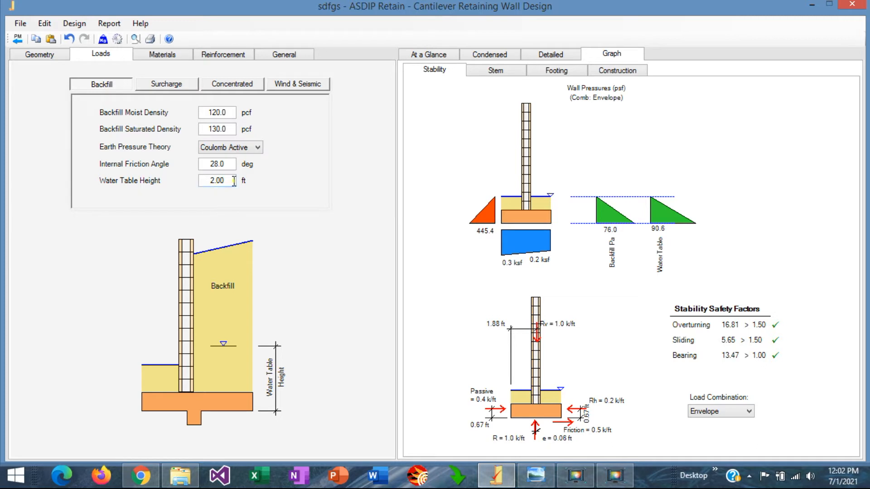
triple_click(216, 180)
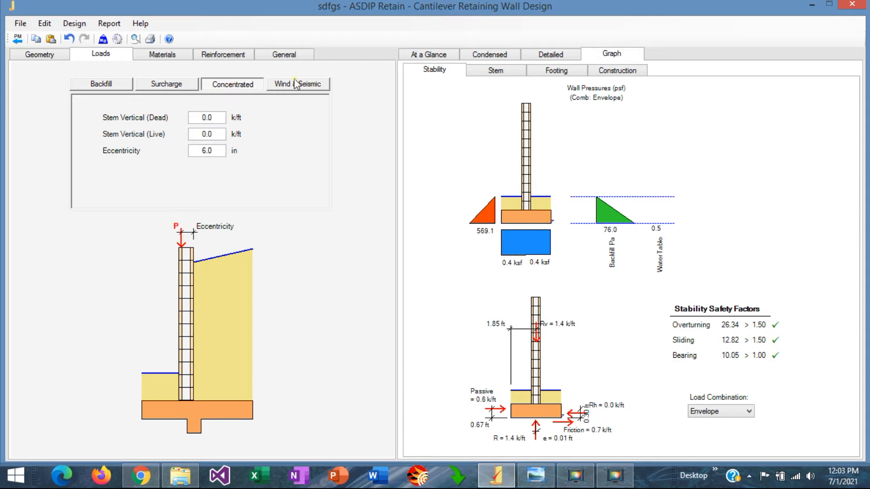
Apply a 47 psf wind pressure over a 7 ft wind height.
click(297, 84)
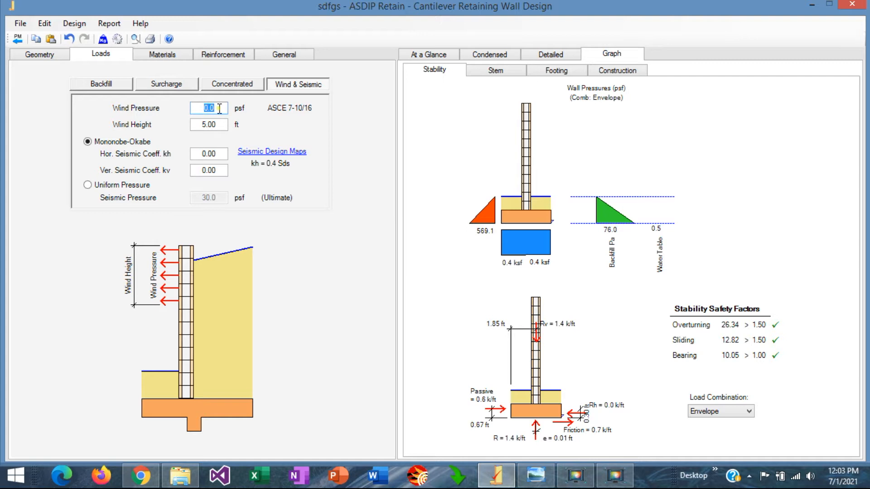
text(47)
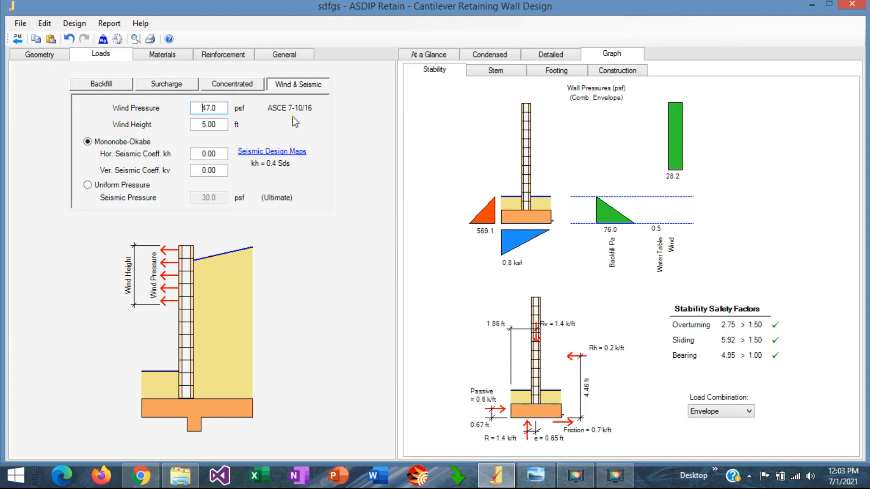
mouse_move(258, 126)
text(7)
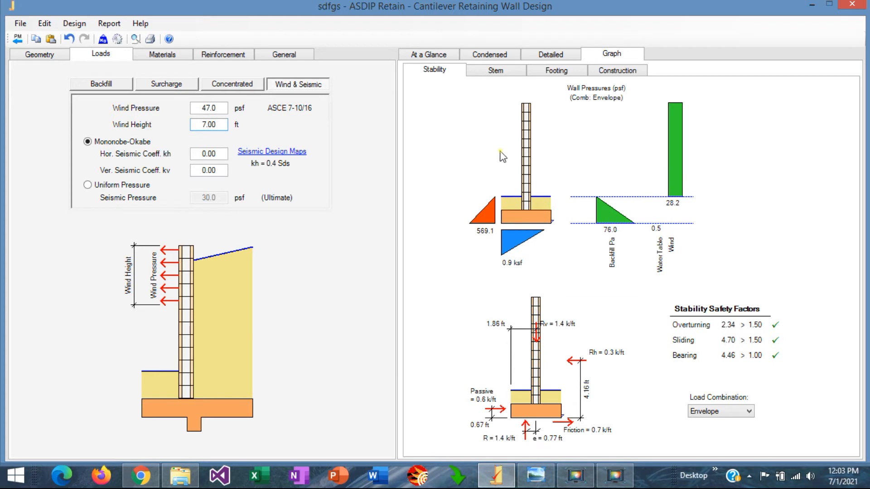
mouse_move(685, 119)
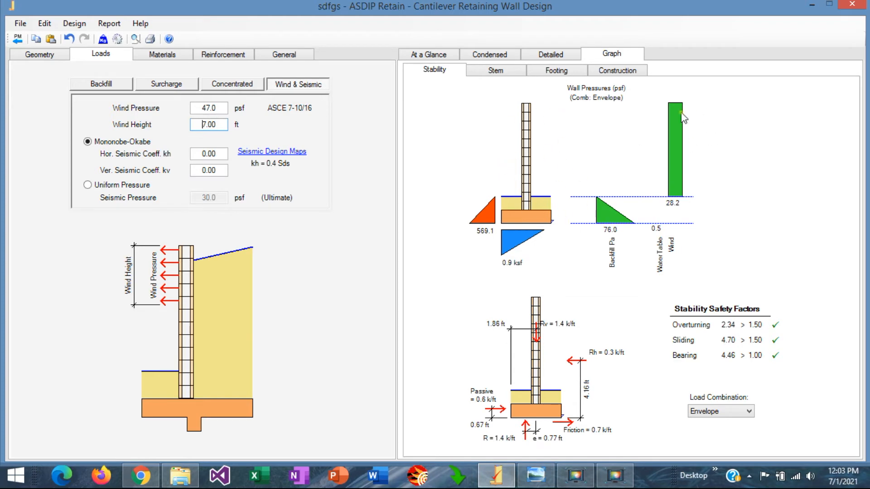
mouse_move(652, 162)
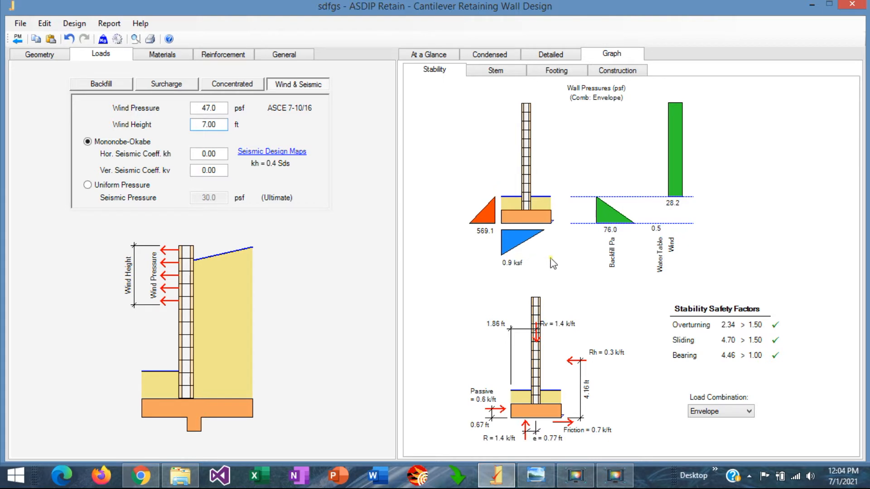
Set the footing toe and heel lengths to 1.20 ft each.
click(39, 54)
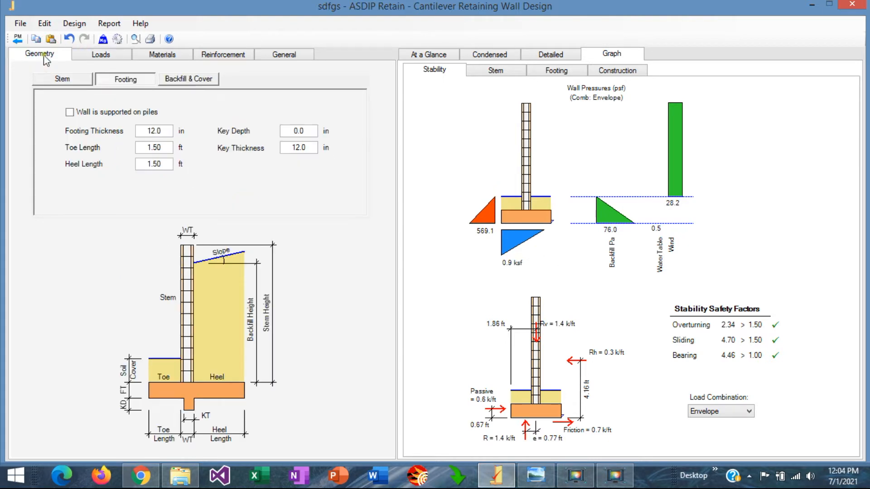
mouse_move(137, 85)
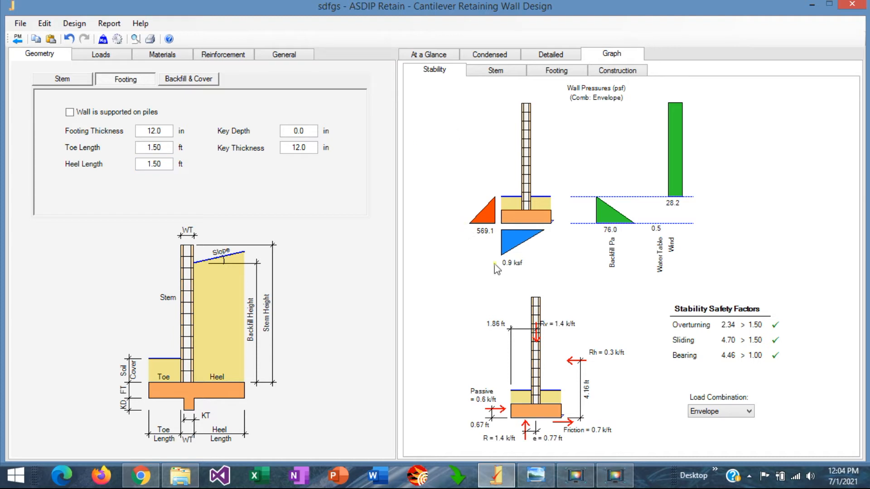
mouse_move(687, 339)
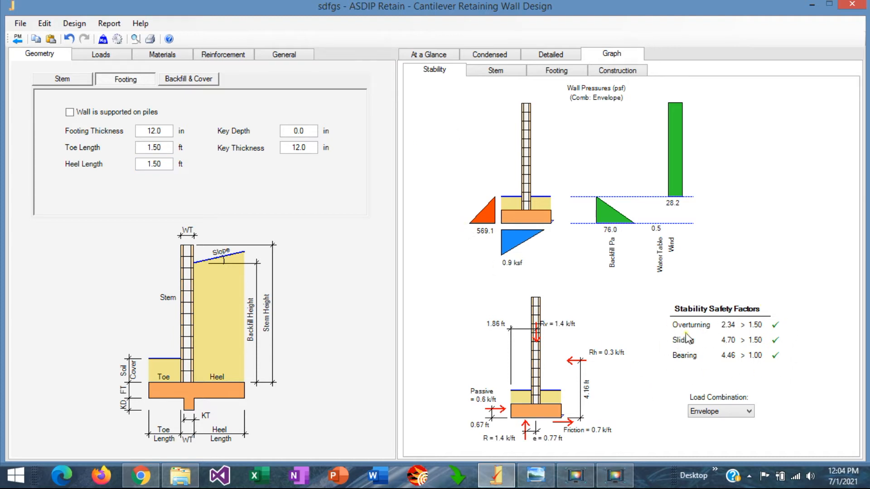
mouse_move(738, 336)
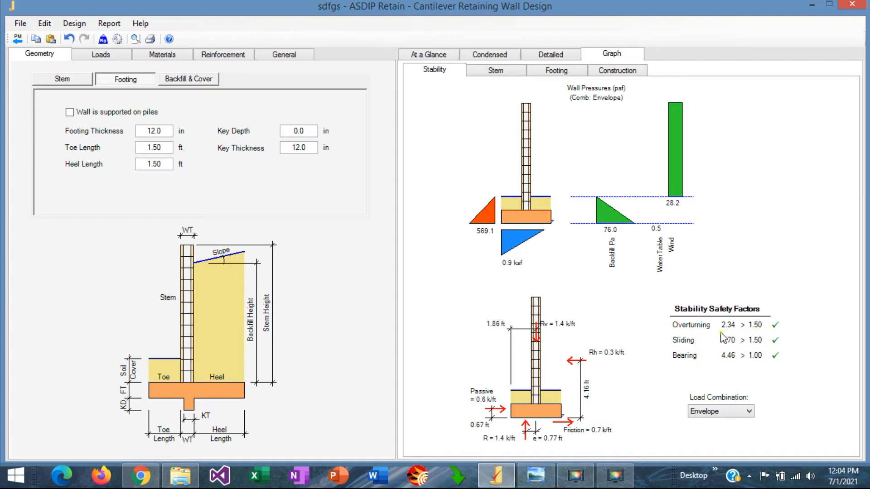
mouse_move(549, 221)
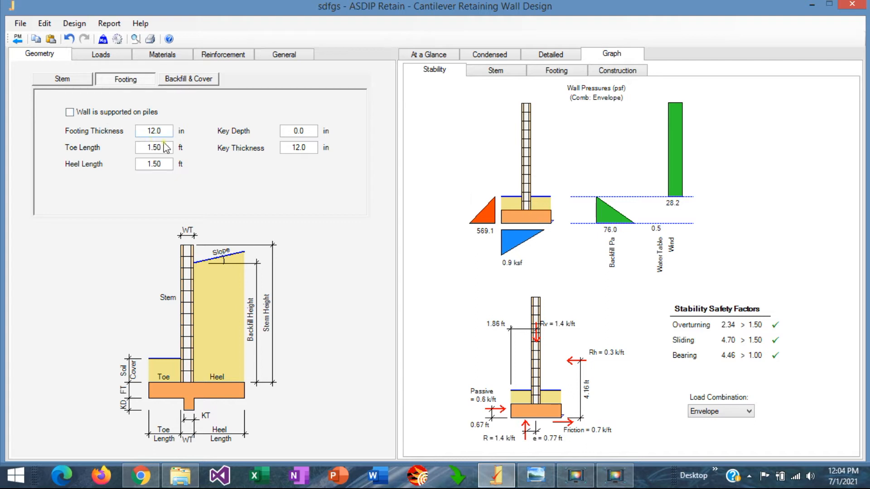
triple_click(154, 148)
text(1)
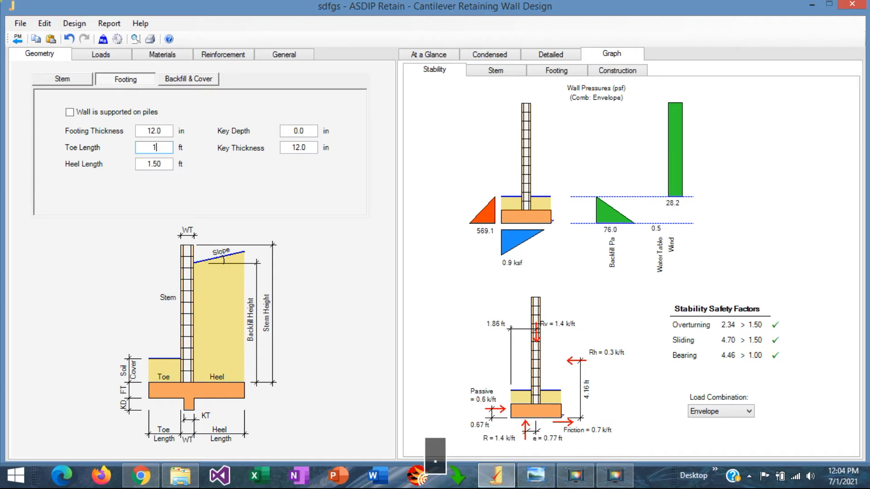
text(.20)
click(154, 164)
text(1.2)
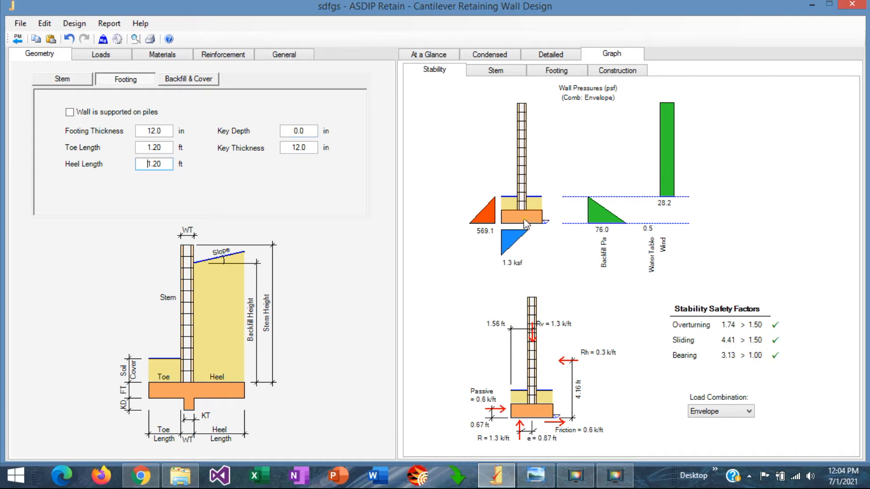
mouse_move(729, 331)
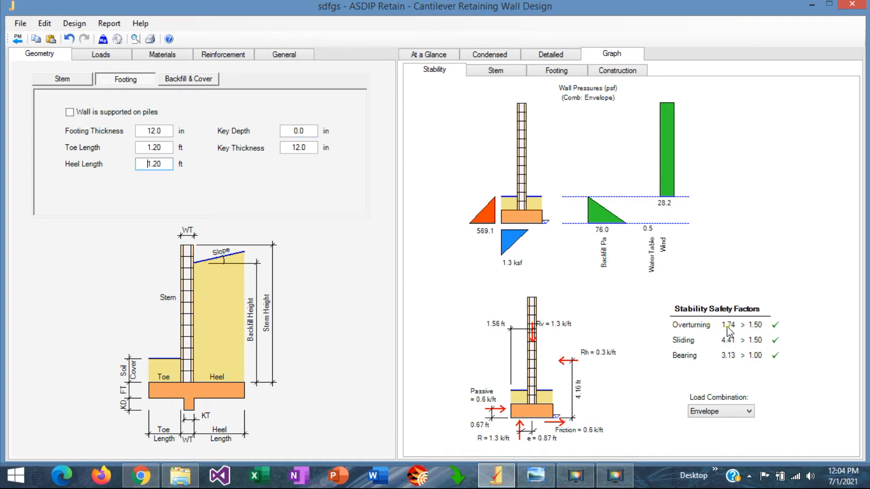
mouse_move(747, 330)
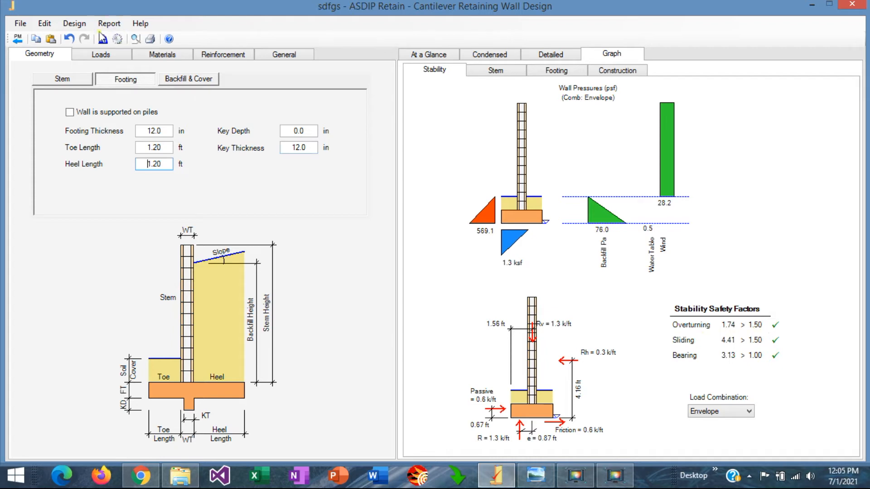
Set the stem masonry block type to Normal weight.
click(161, 54)
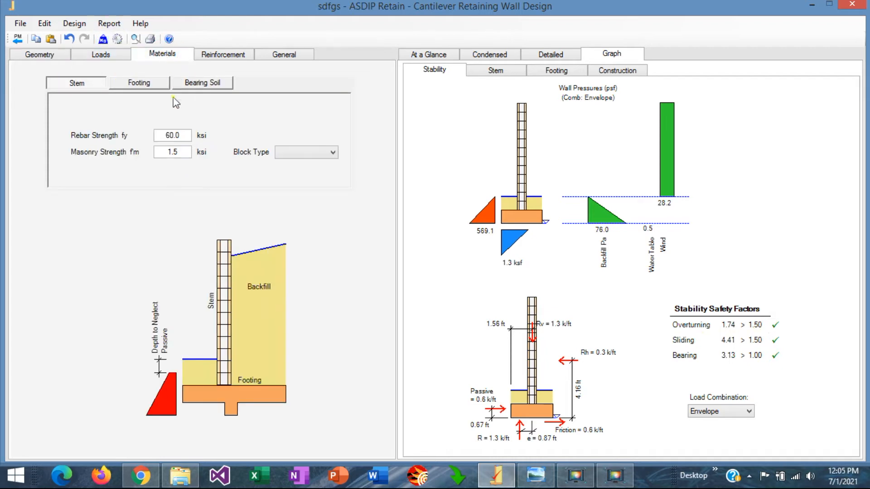
mouse_move(128, 158)
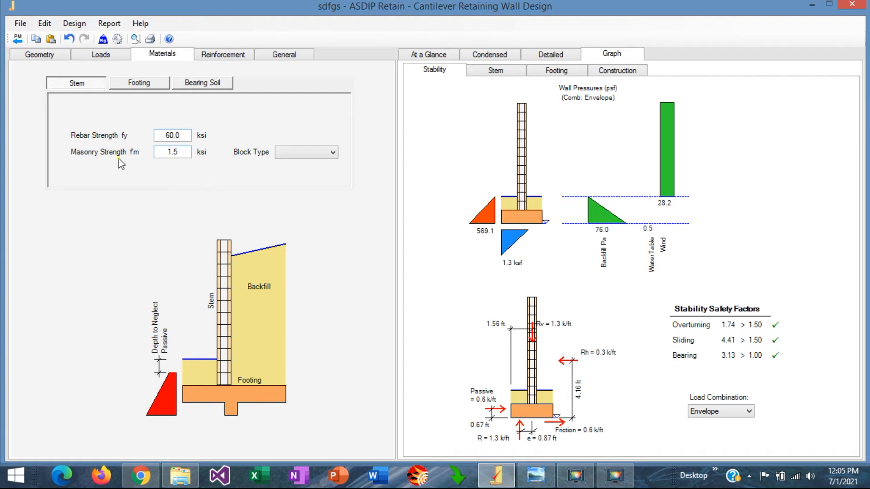
click(172, 152)
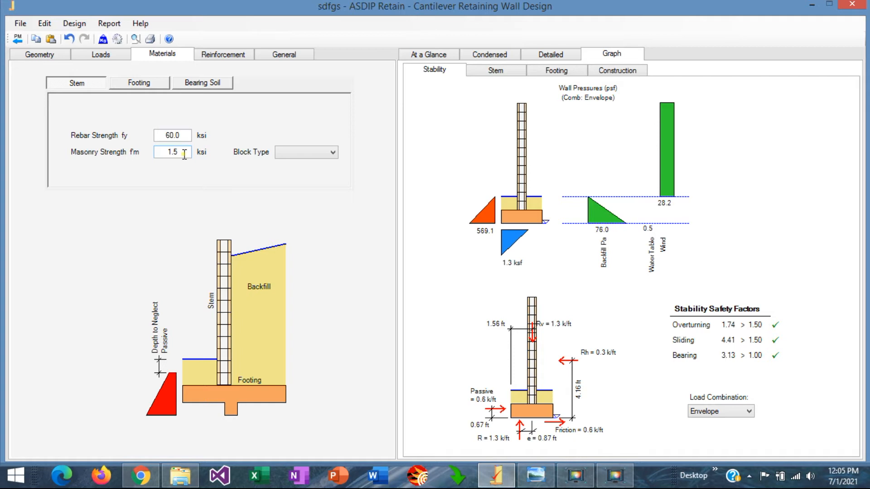
click(331, 152)
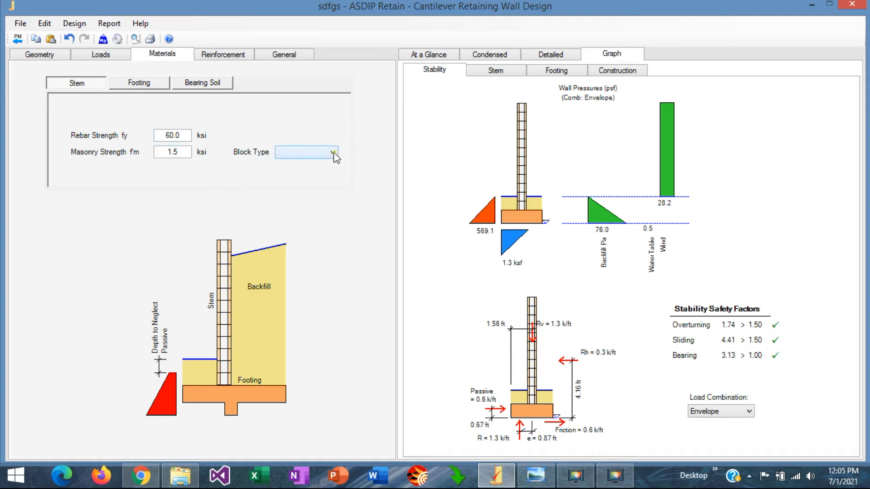
click(333, 152)
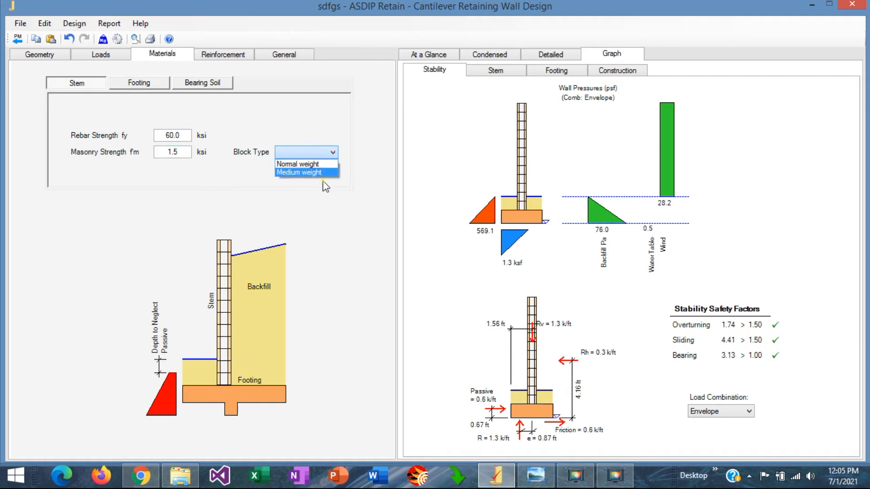
click(298, 163)
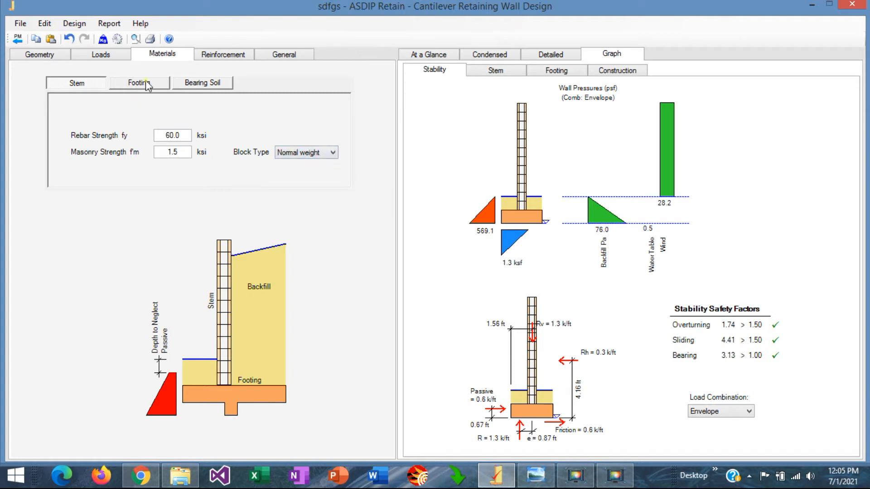
Set the footing concrete strength f'c to 3.0 ksi.
click(139, 82)
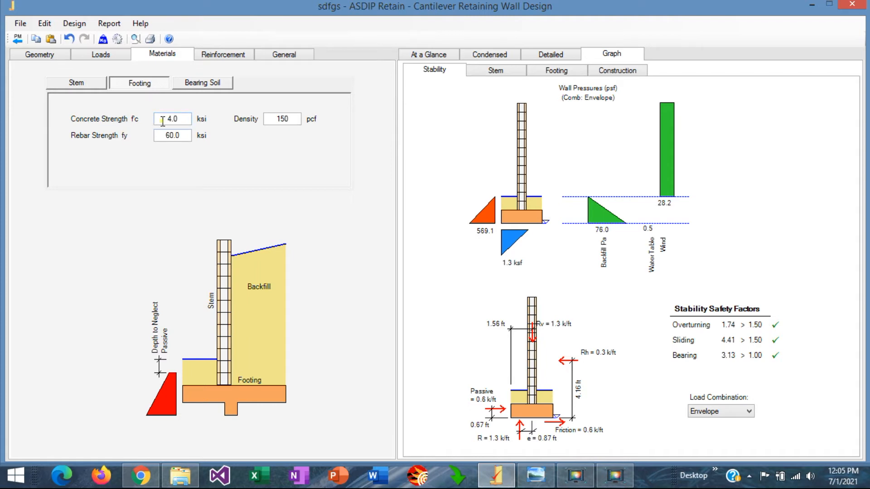
triple_click(172, 119)
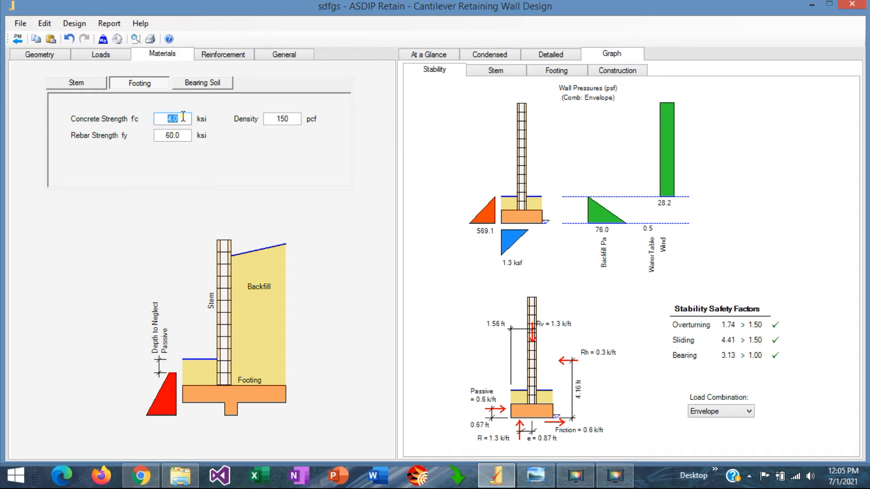
text(3.0)
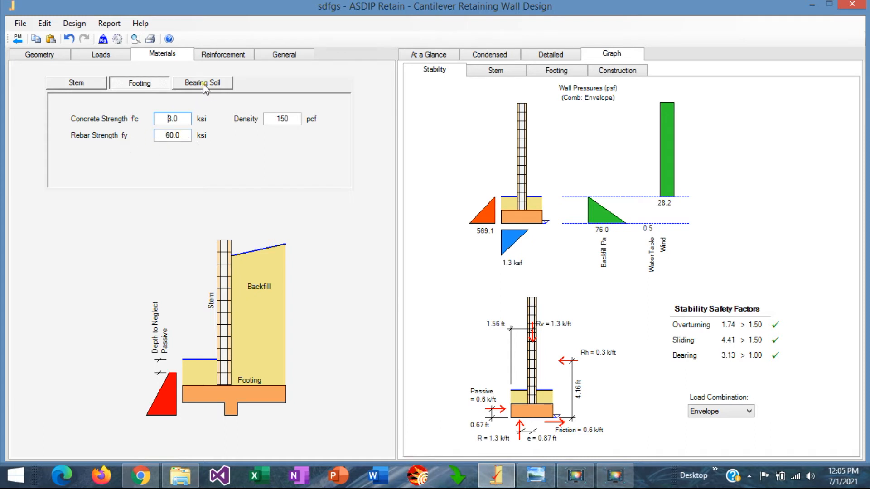
click(202, 82)
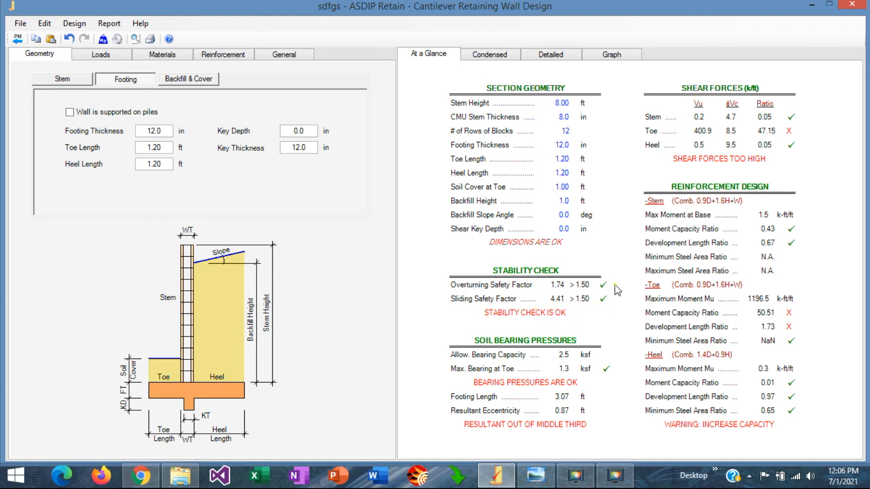
mouse_move(561, 369)
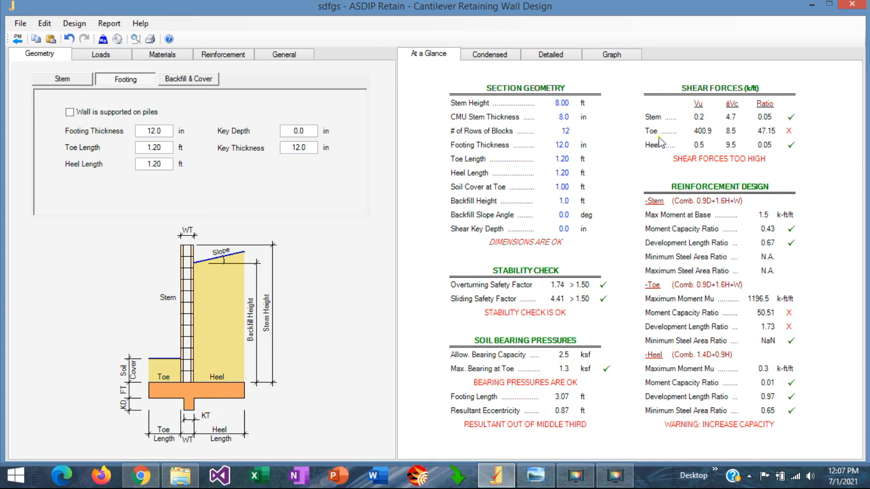
mouse_move(715, 145)
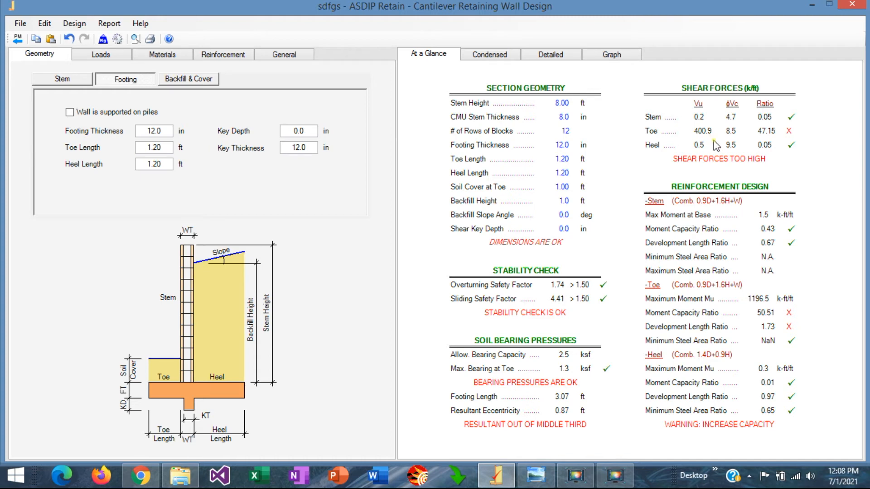
mouse_move(718, 144)
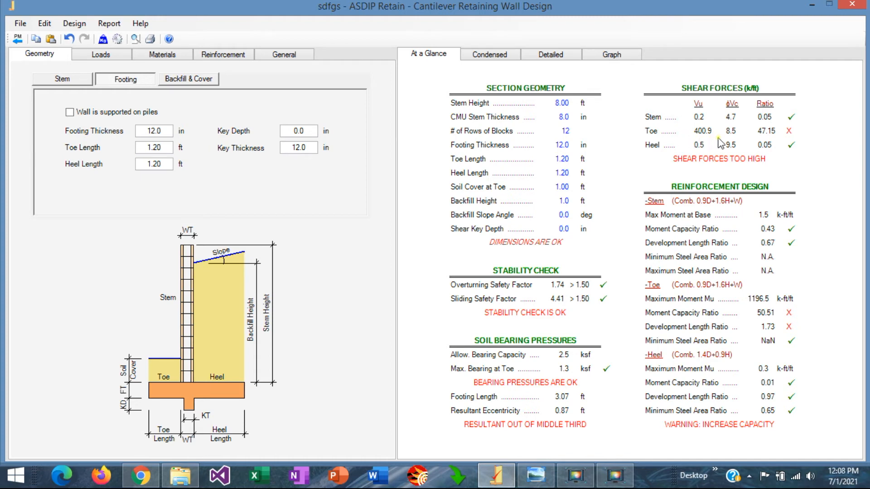
mouse_move(707, 168)
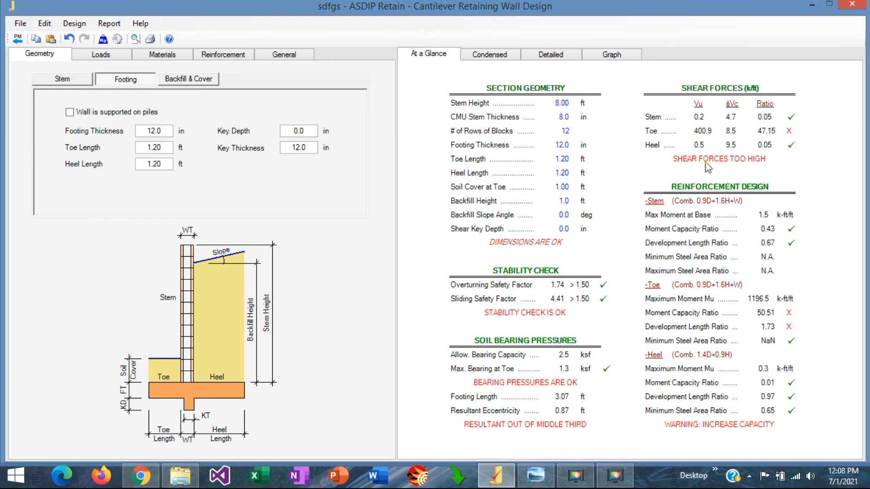
Show the stability graphs: bearing 1.95, overturning 1.74, sliding 4.41.
click(610, 54)
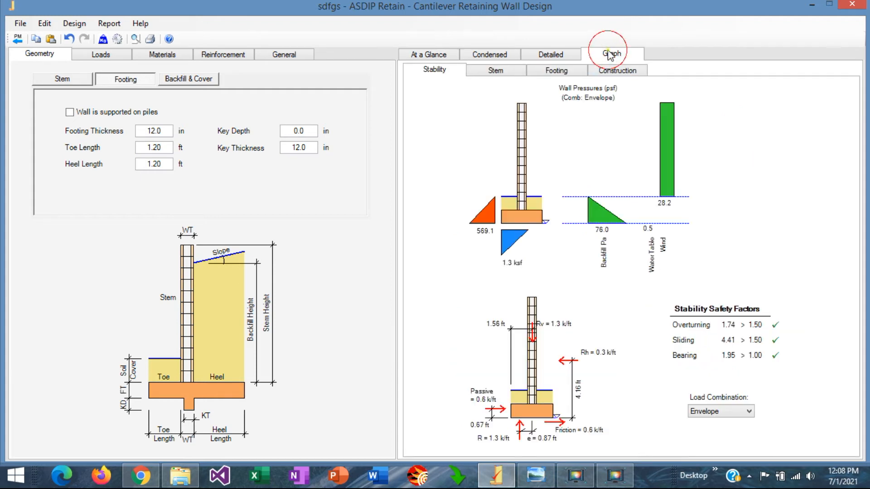
Show the footing graphs: toe flexure 50.51 and toe shear fail, heel ratios pass.
click(555, 70)
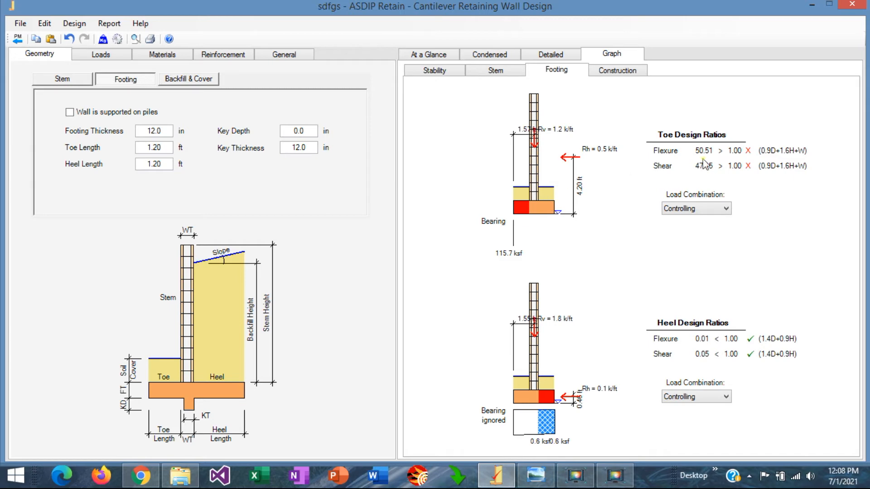
mouse_move(675, 154)
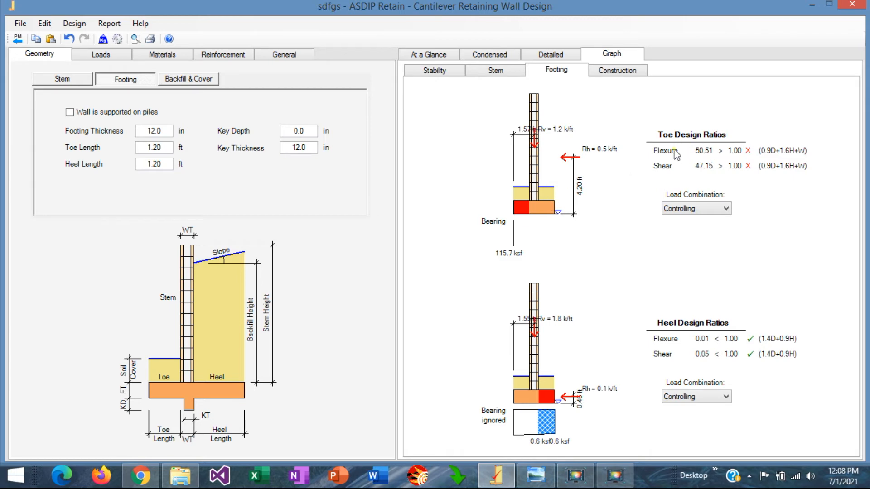
mouse_move(647, 155)
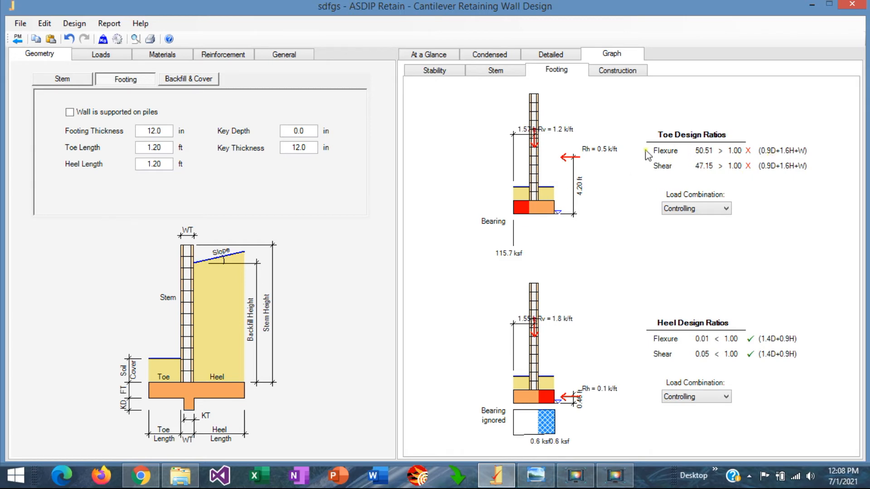
mouse_move(513, 266)
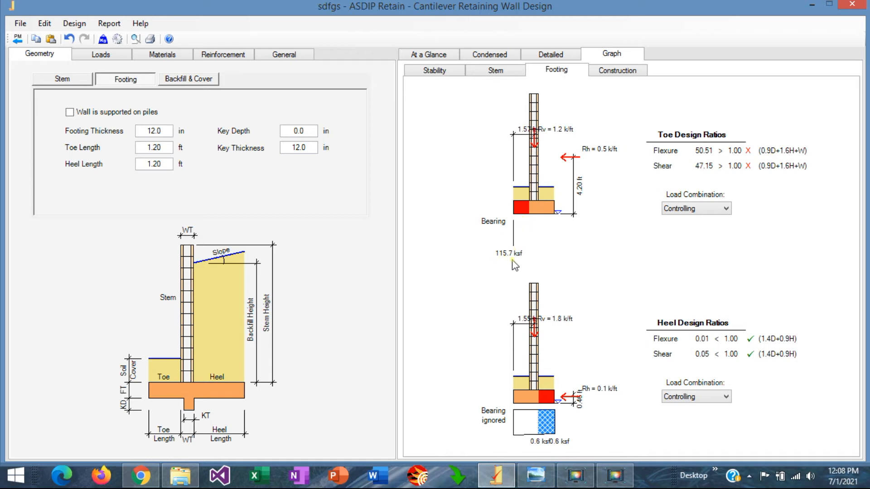
Set toe and heel lengths to 1.40 ft, then review the summary and footing ratios.
click(153, 148)
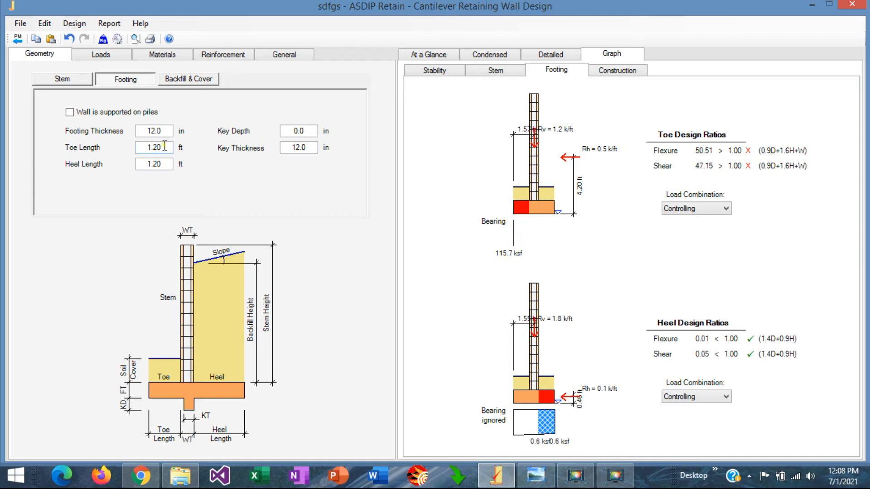
triple_click(153, 147)
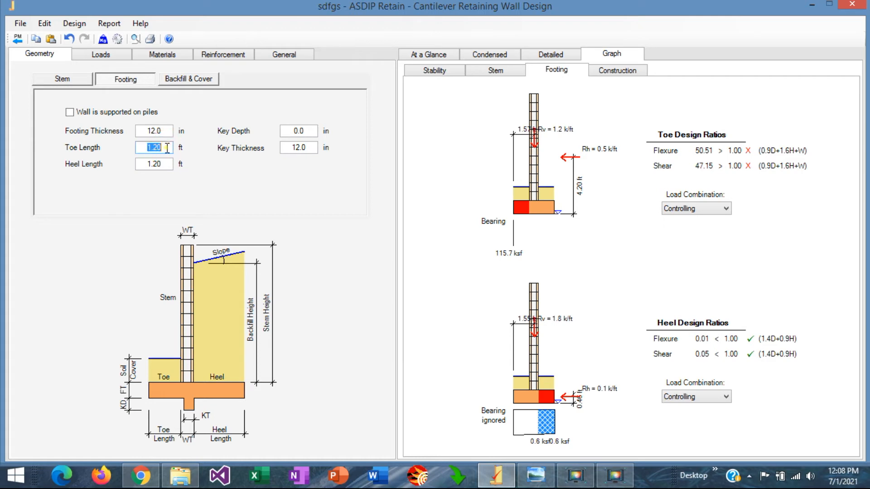
text(1)
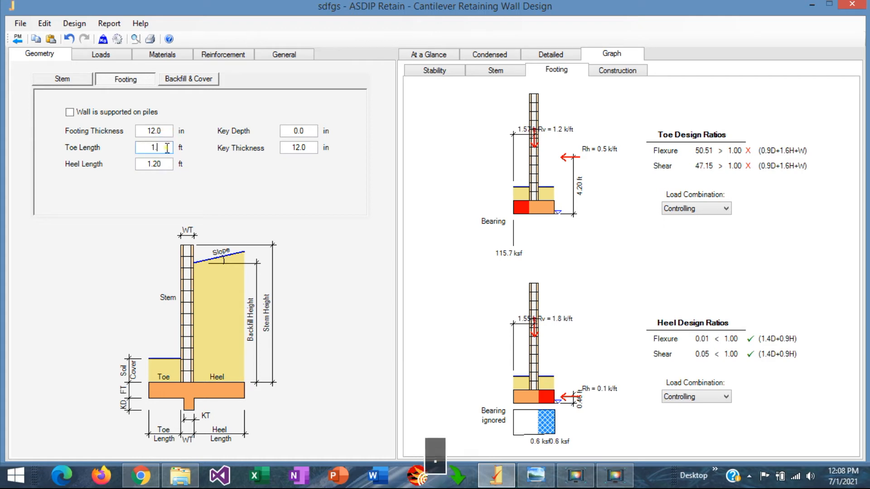
text(1.40)
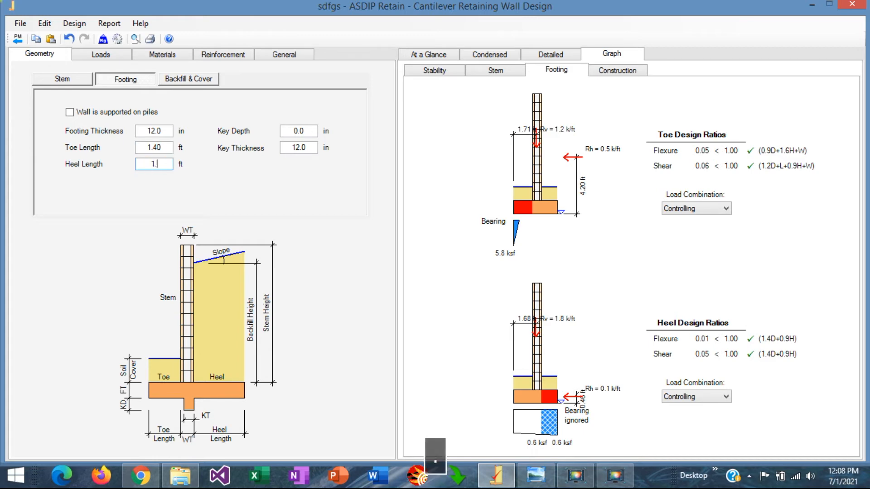
text(1.40)
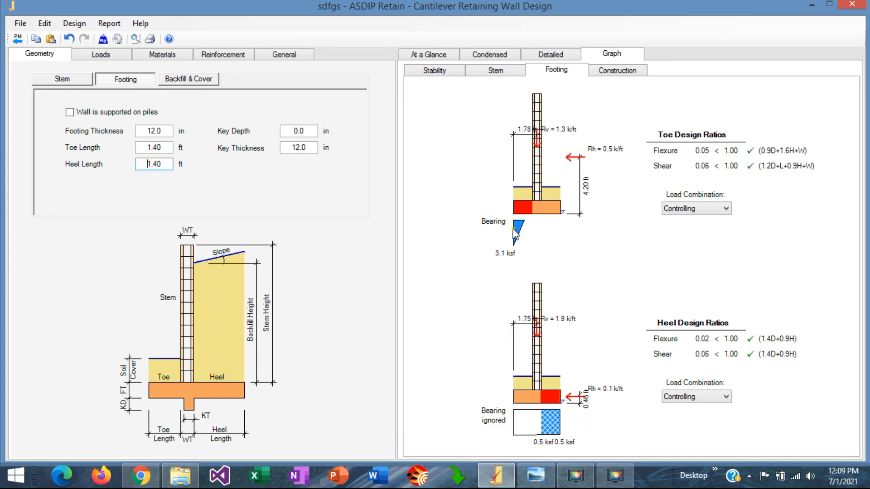
mouse_move(524, 235)
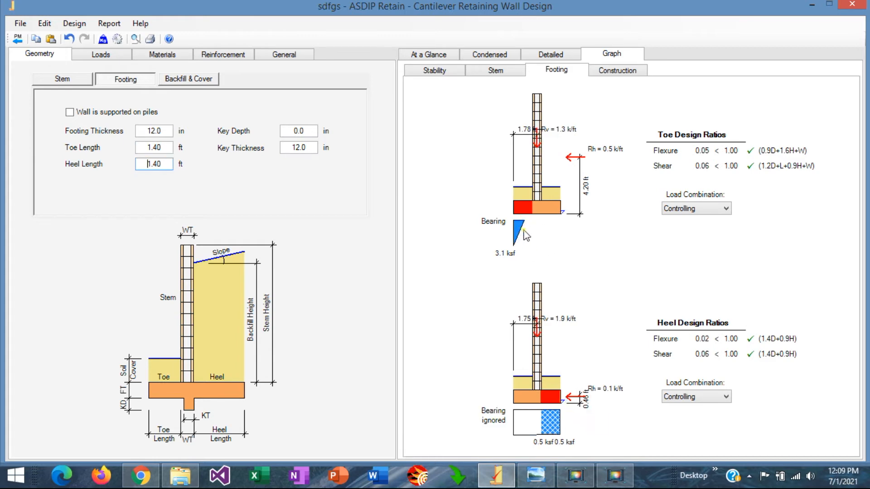
mouse_move(540, 204)
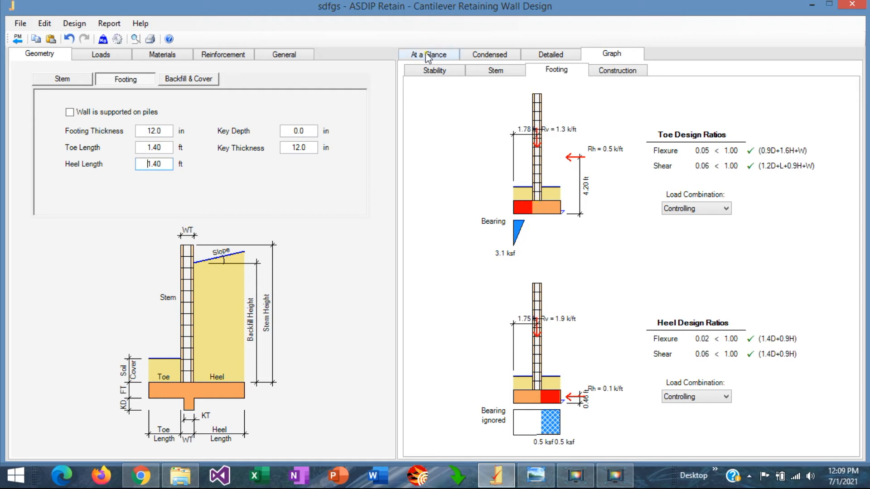
click(427, 54)
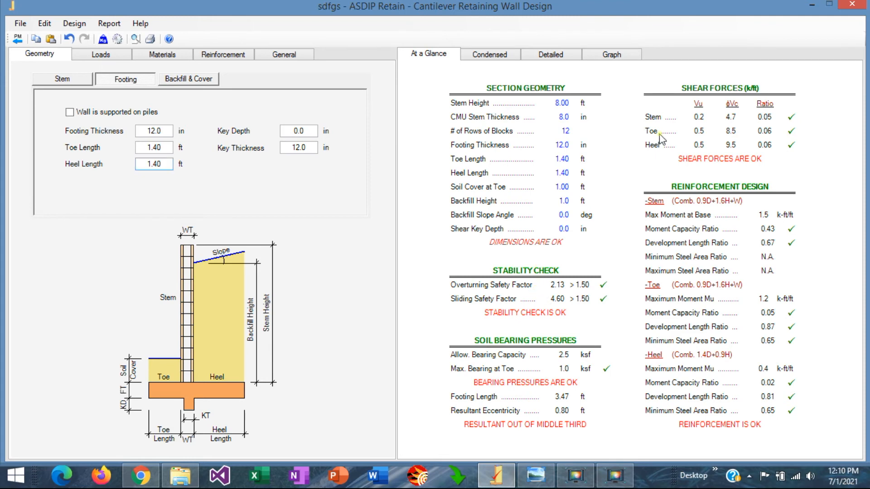
mouse_move(773, 138)
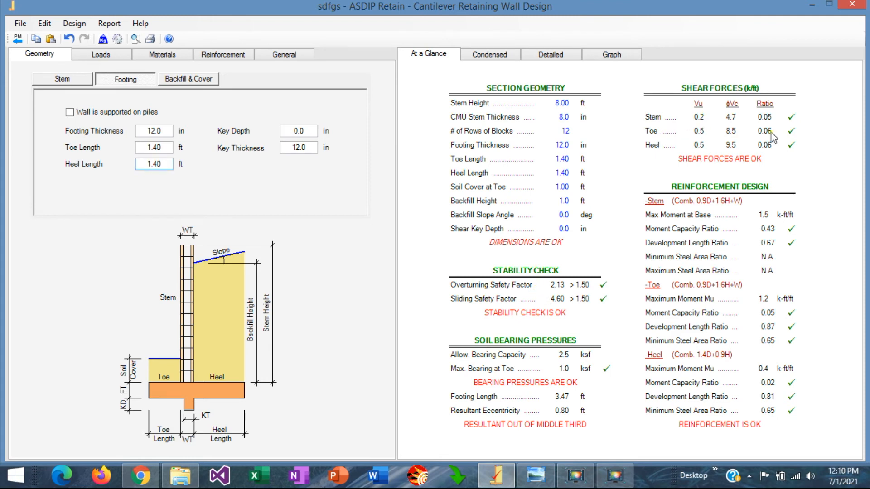
click(610, 54)
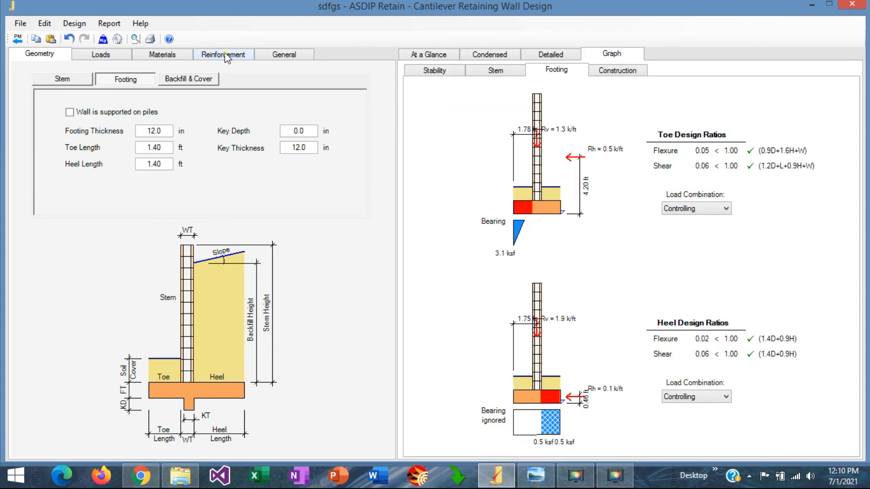
Choose #4 bars for the stem vertical reinforcement.
click(222, 54)
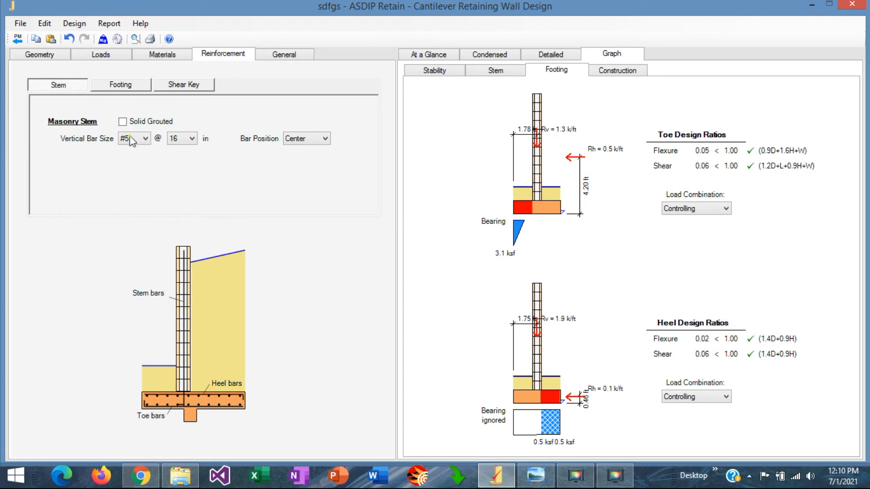
mouse_move(104, 141)
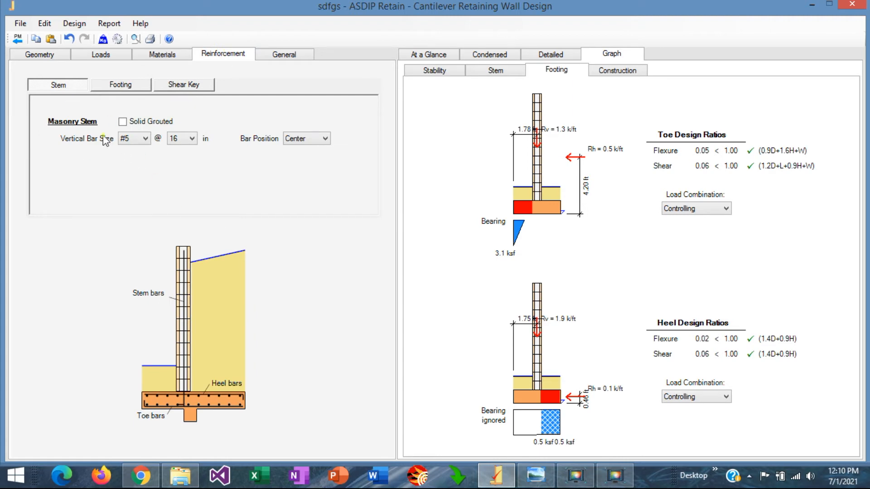
mouse_move(87, 154)
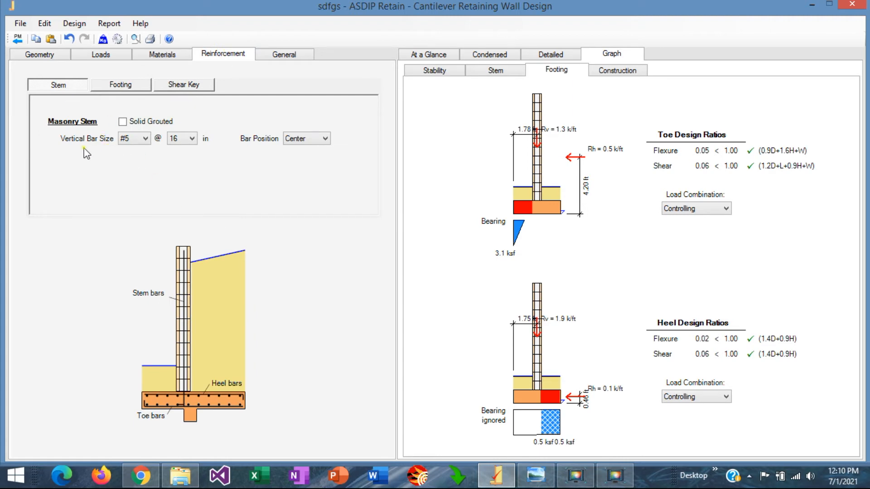
mouse_move(96, 186)
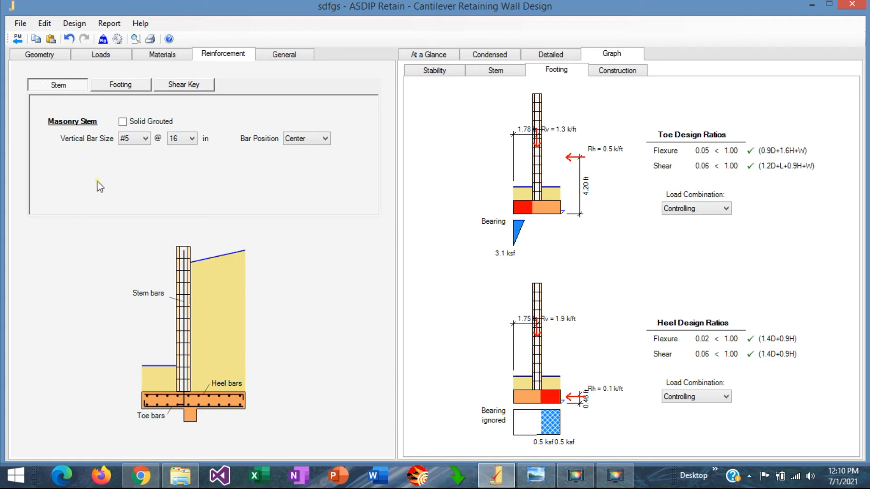
mouse_move(160, 136)
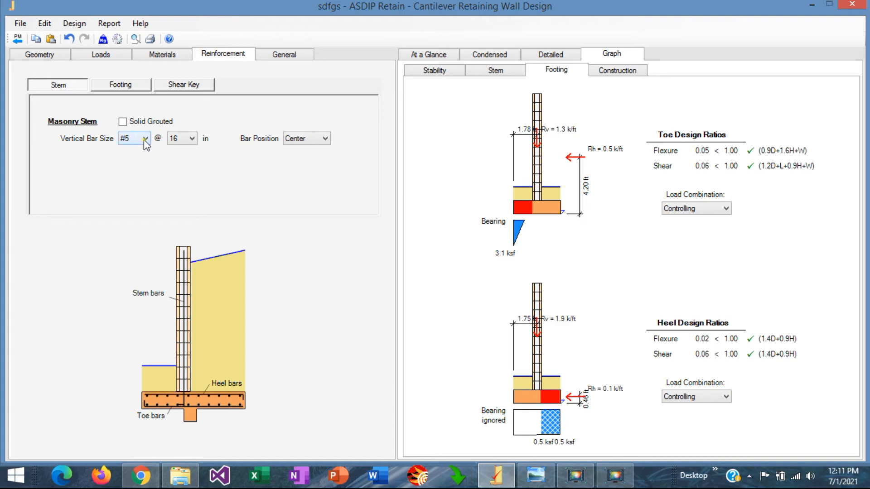
click(146, 138)
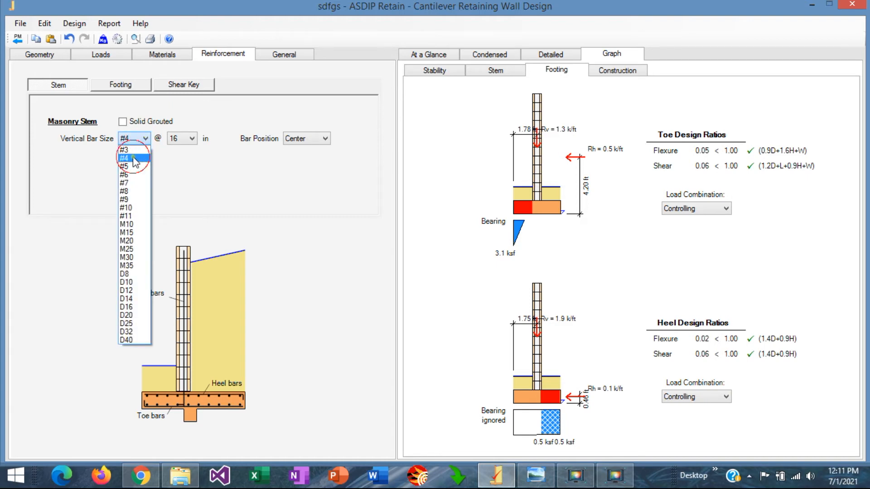
click(123, 158)
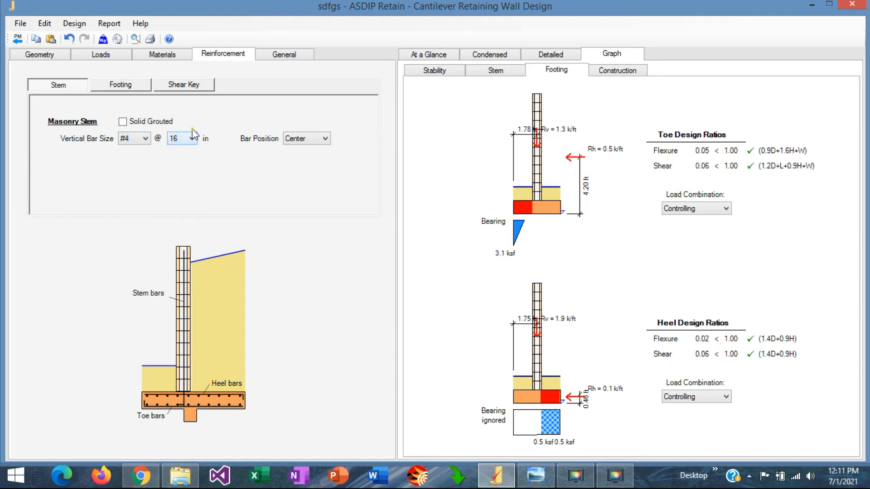
Review the design summary and change stem vertical bar spacing to 24 in.
click(427, 54)
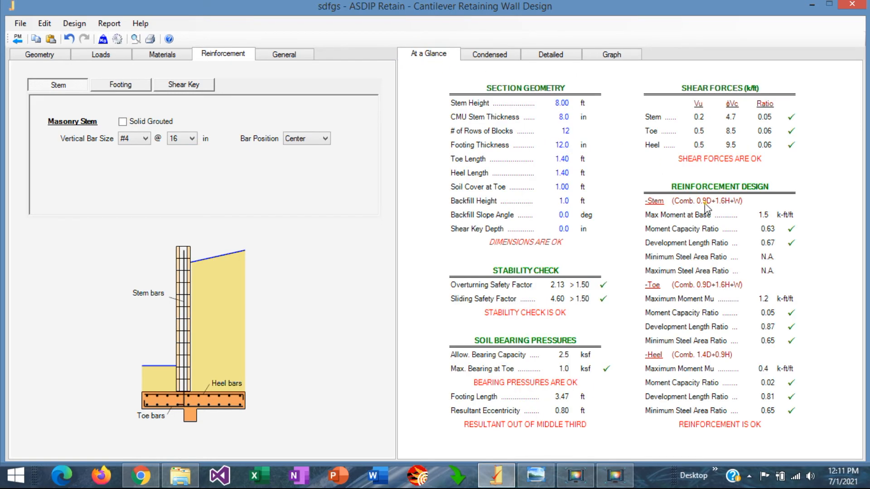
mouse_move(167, 143)
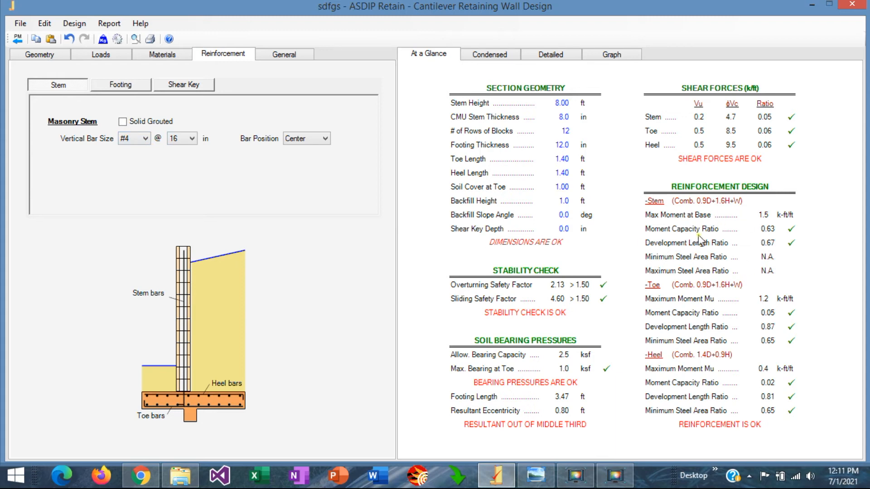
mouse_move(699, 240)
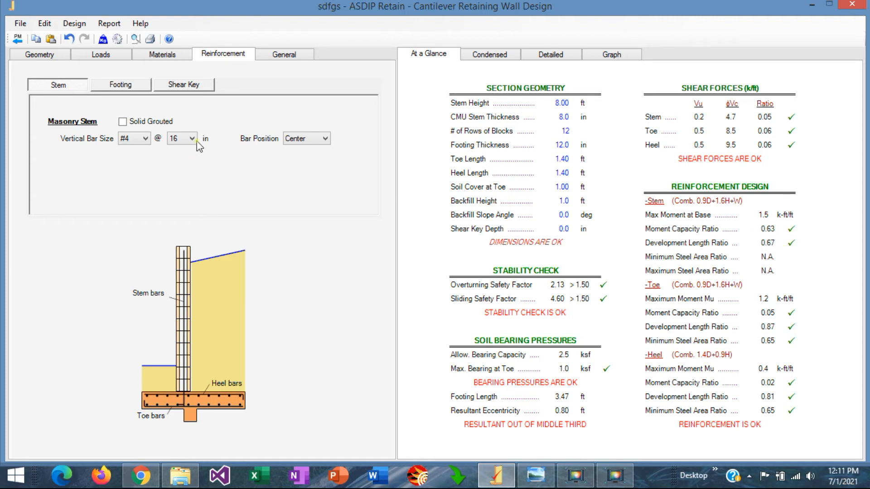
click(192, 138)
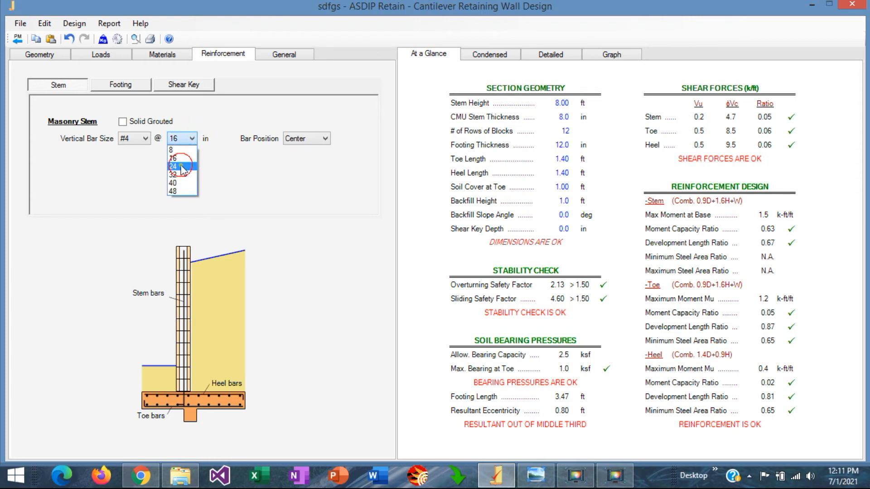
click(174, 168)
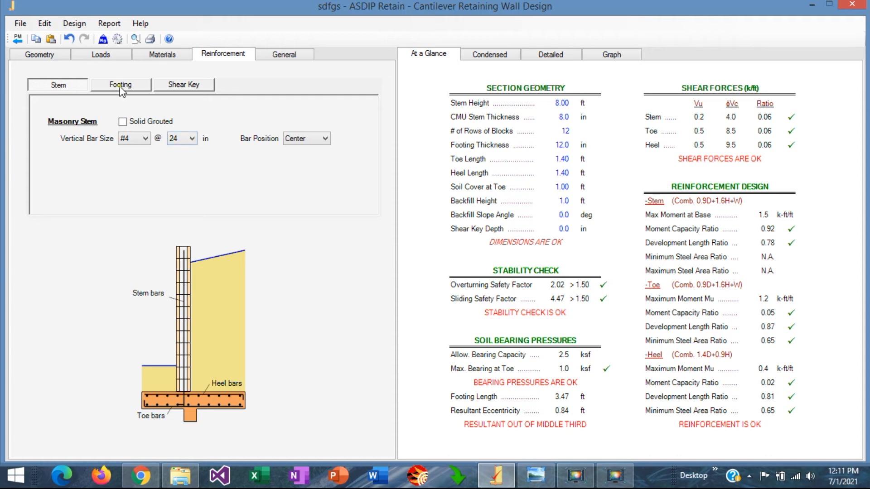
Make both the toe and heel footing bars #4.
click(121, 85)
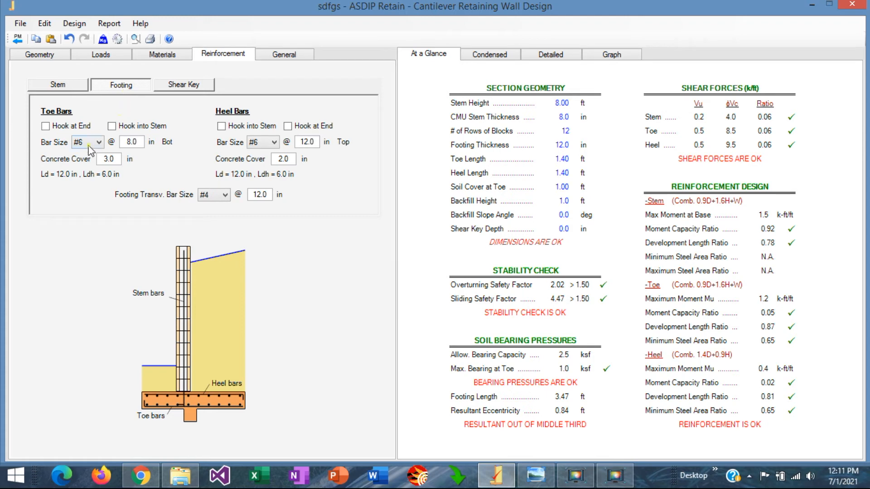
click(97, 142)
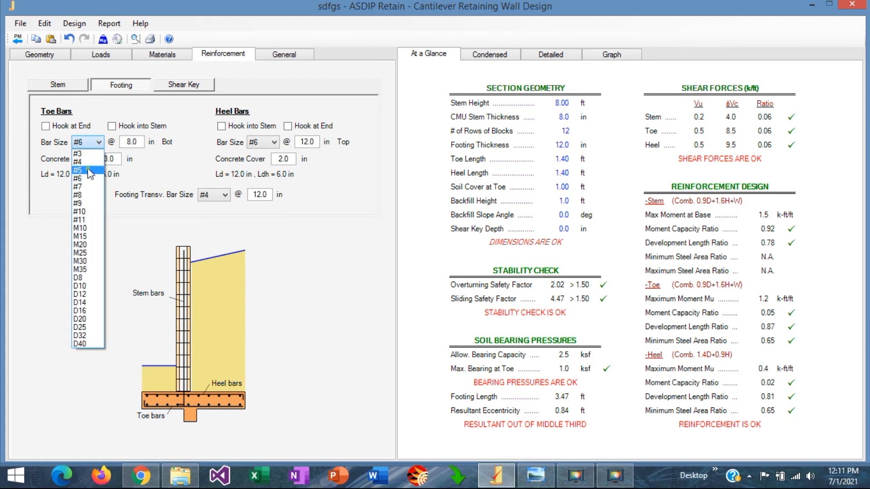
click(77, 161)
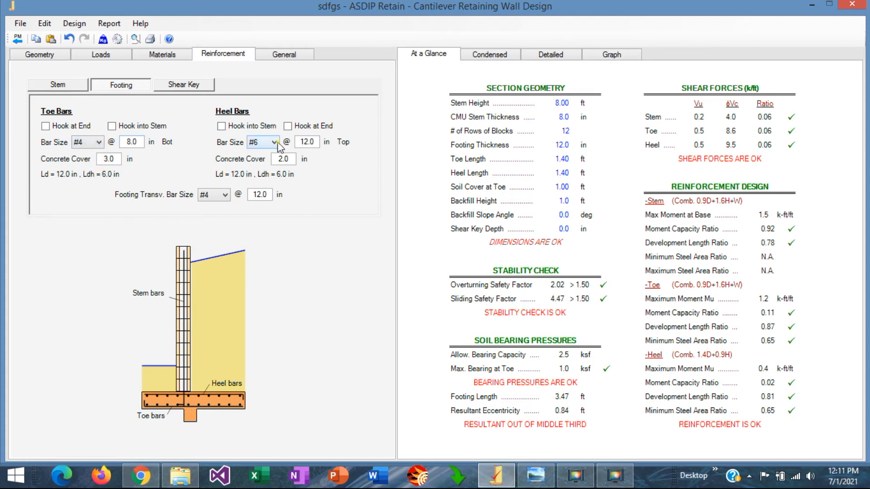
click(274, 142)
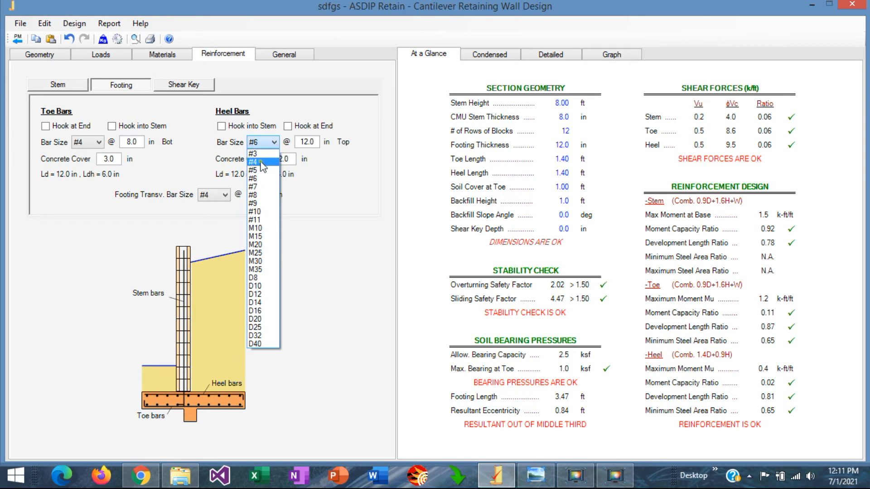
click(253, 161)
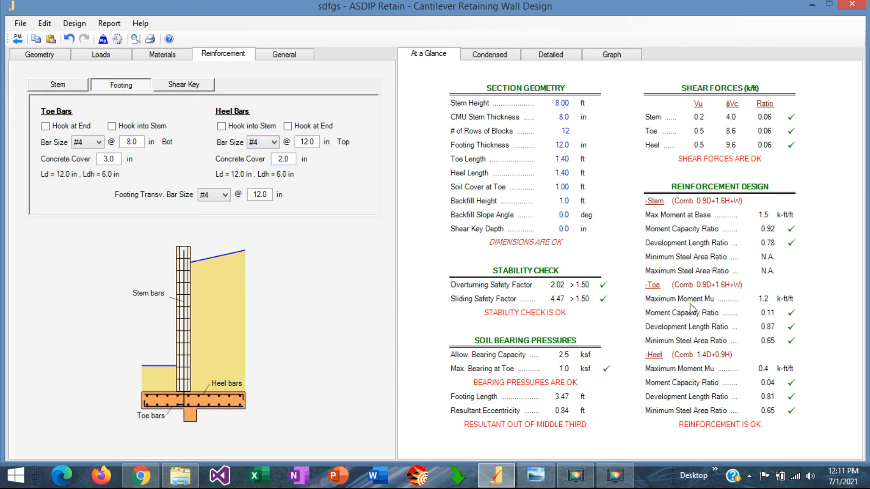
mouse_move(772, 316)
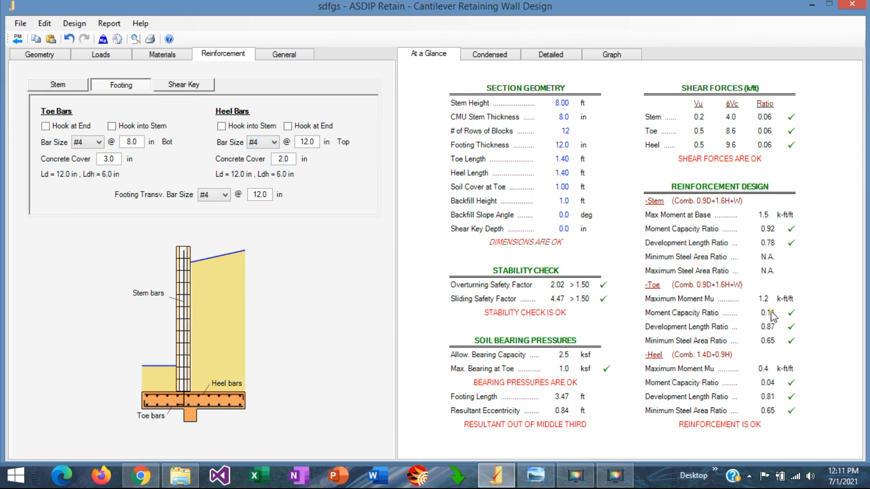
mouse_move(719, 390)
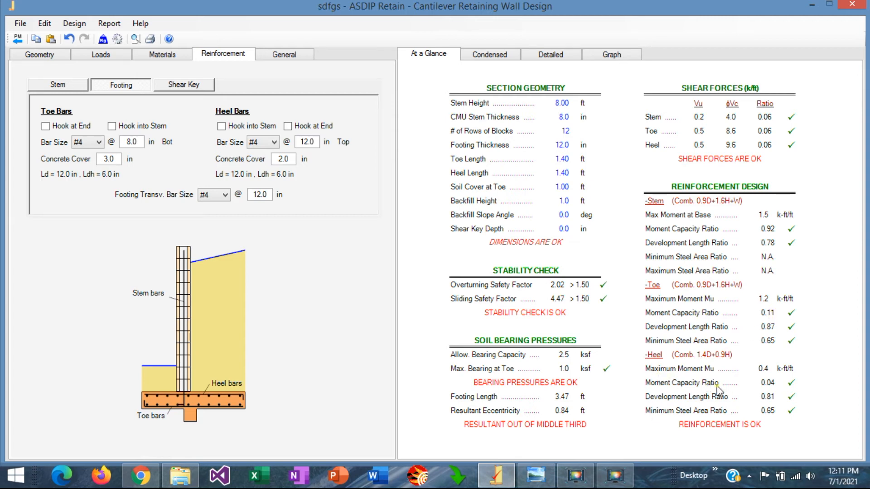
mouse_move(768, 388)
text(12)
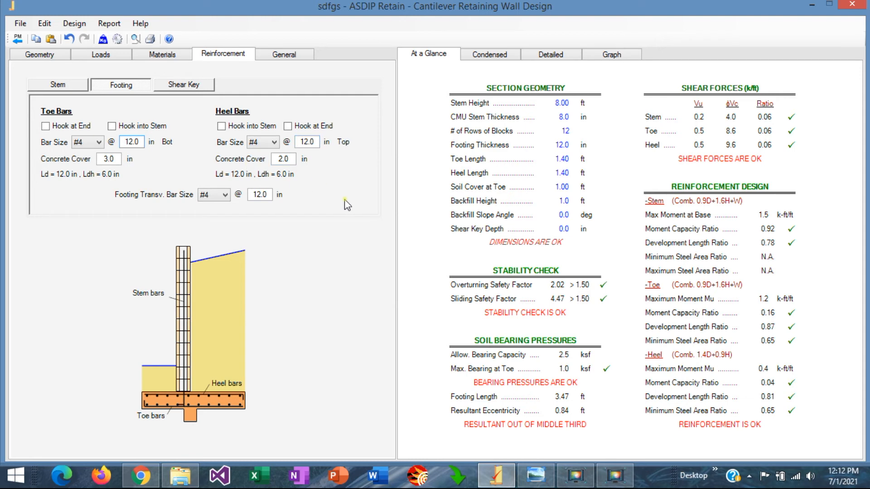
mouse_move(731, 308)
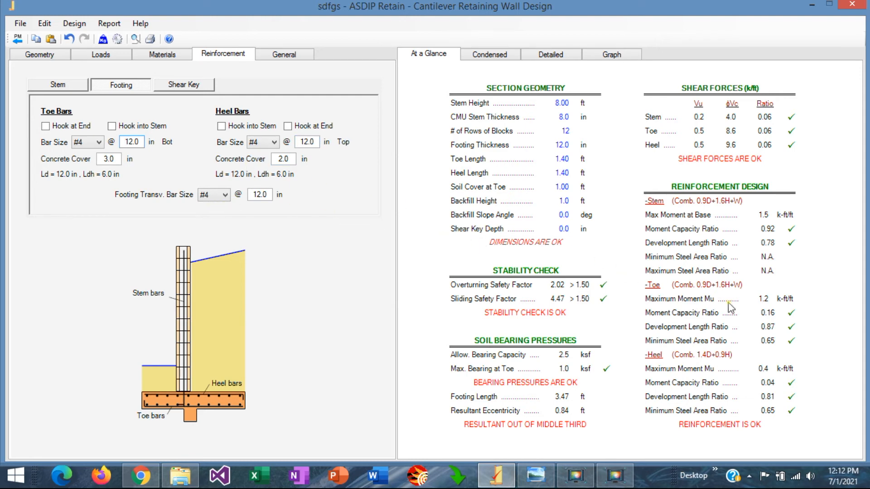
mouse_move(779, 370)
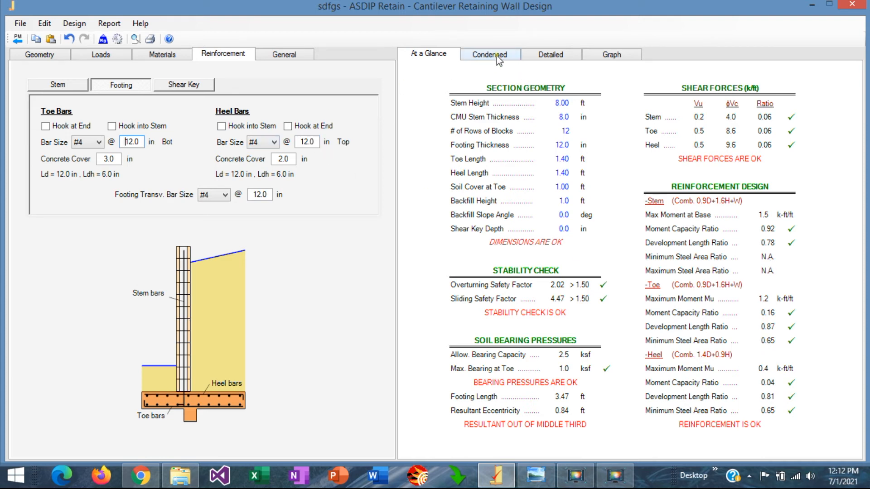
Show the condensed report and scroll to the overturning calculations.
click(488, 54)
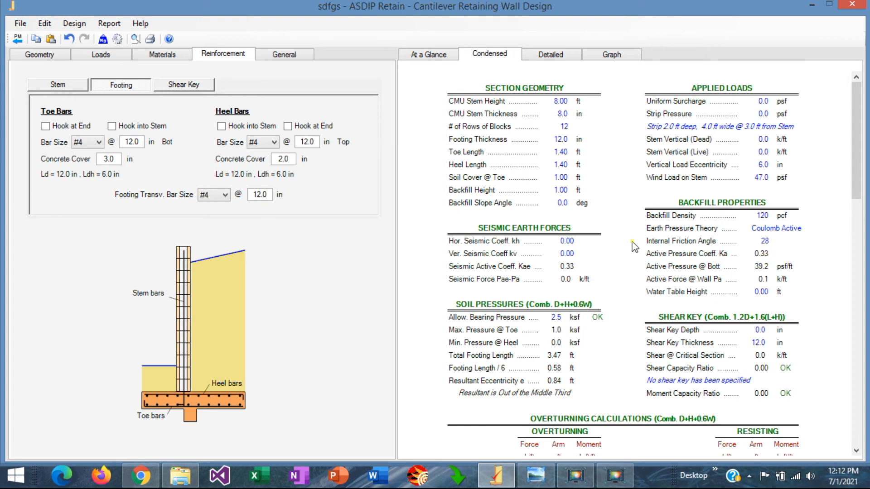
mouse_move(615, 240)
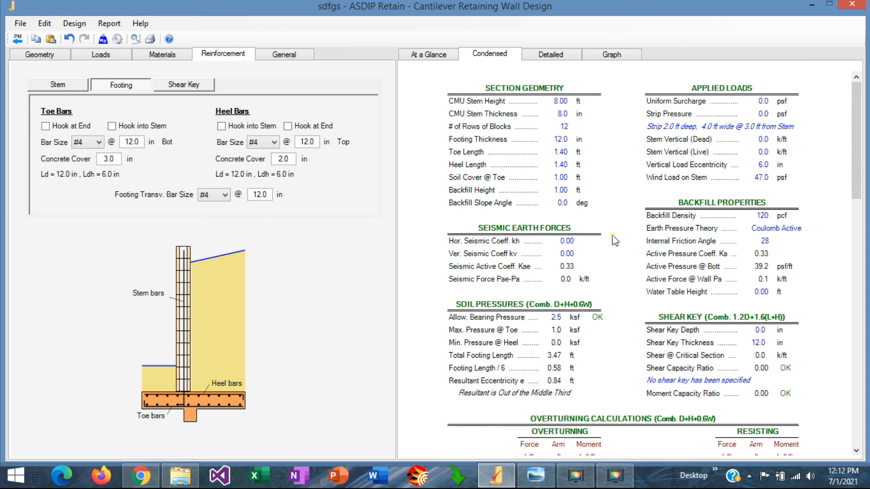
scroll(down, 3)
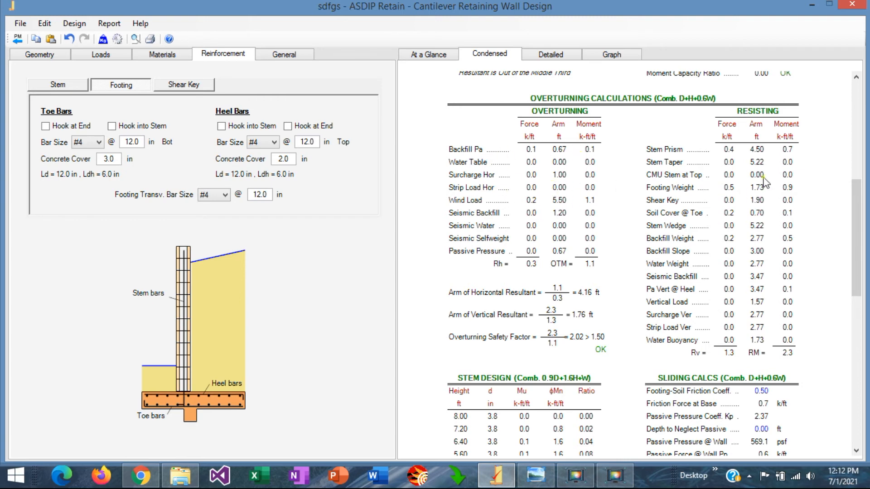
mouse_move(499, 337)
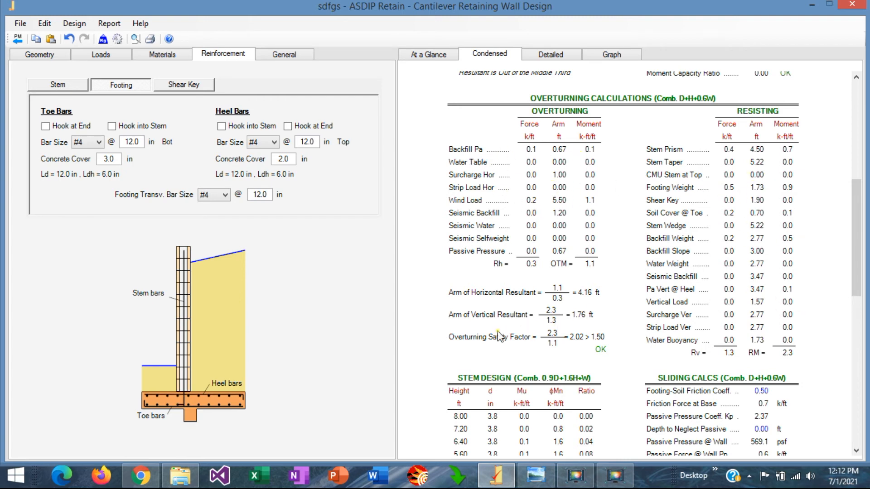
mouse_move(522, 340)
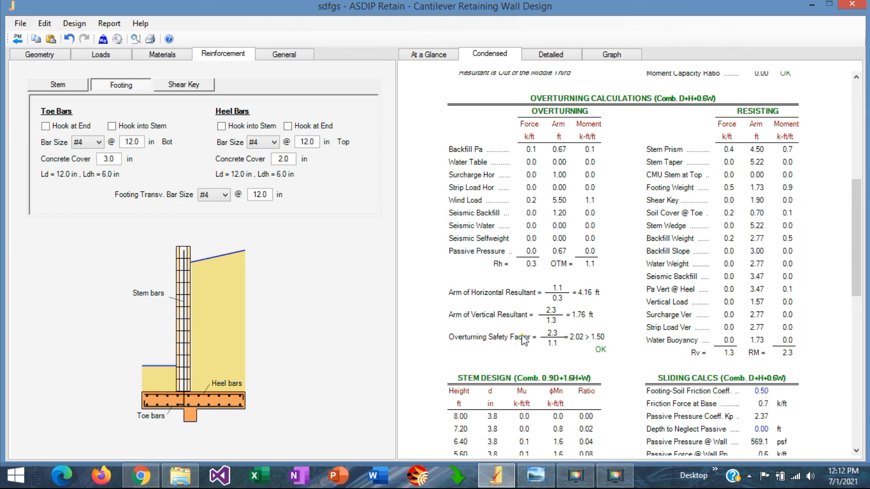
mouse_move(575, 349)
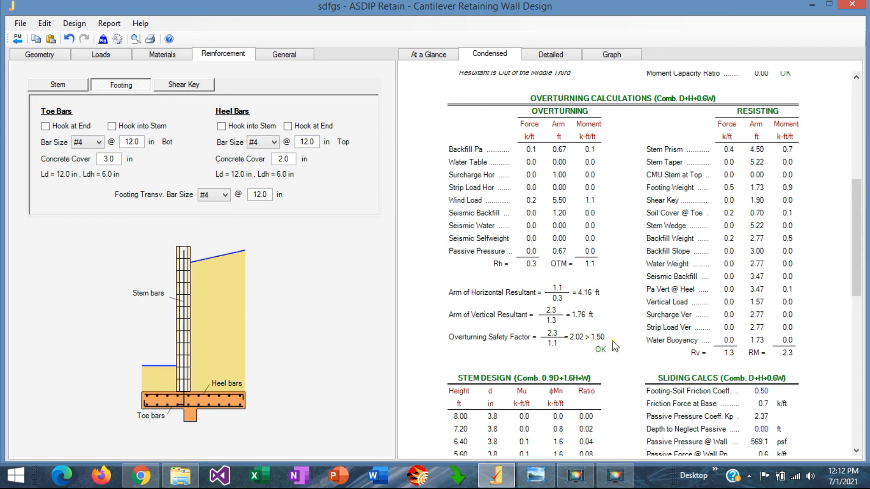
scroll(down, 3)
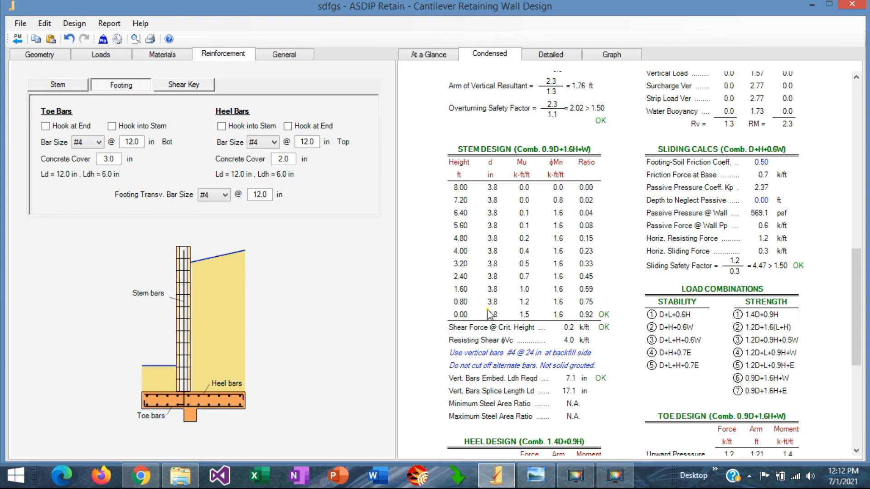
mouse_move(598, 292)
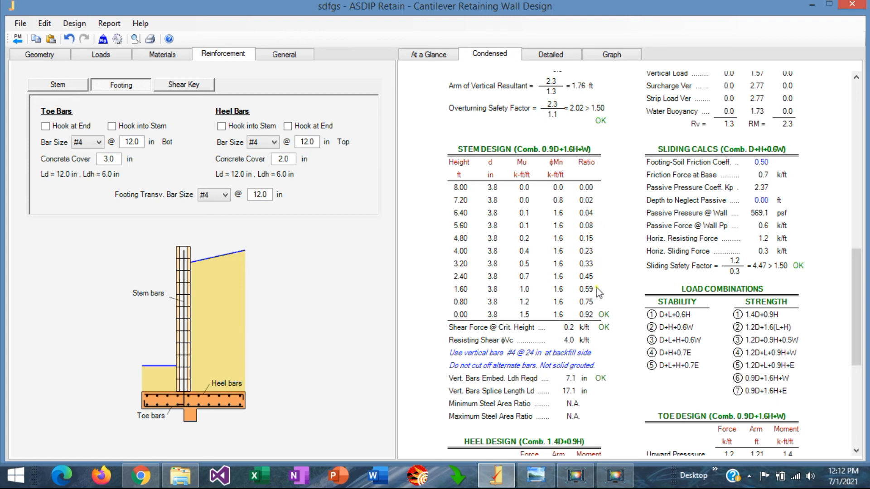
mouse_move(559, 194)
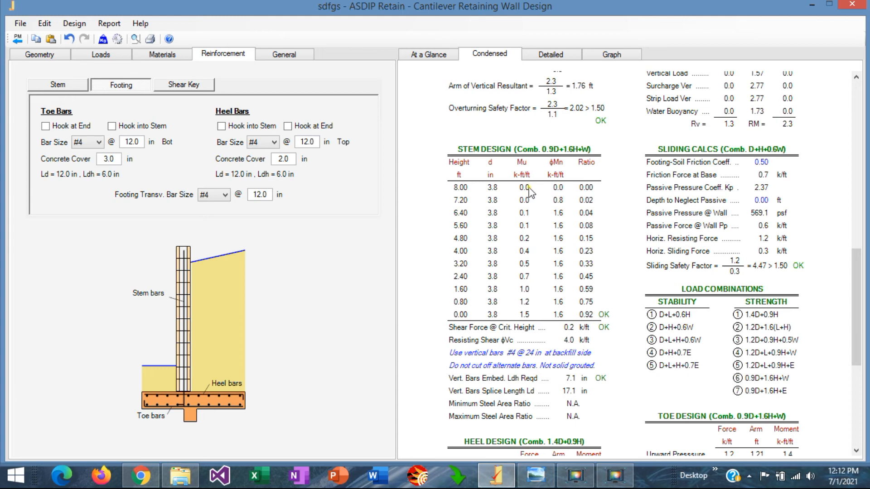
mouse_move(598, 213)
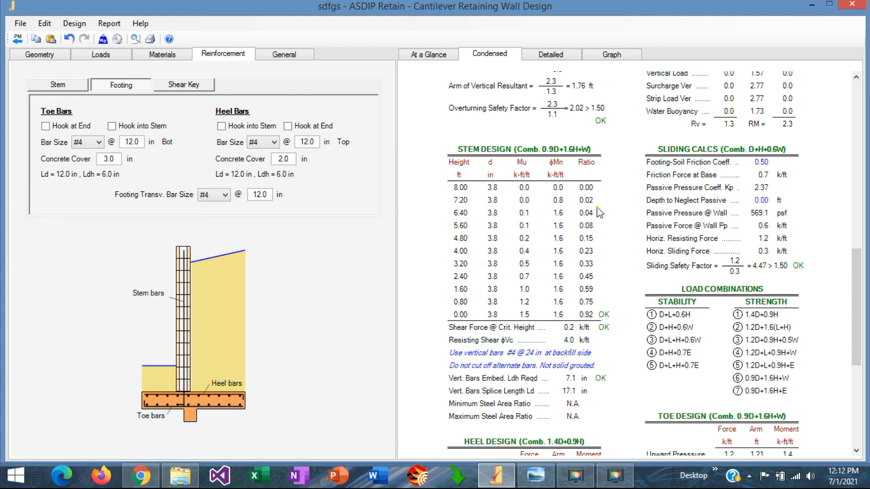
mouse_move(558, 217)
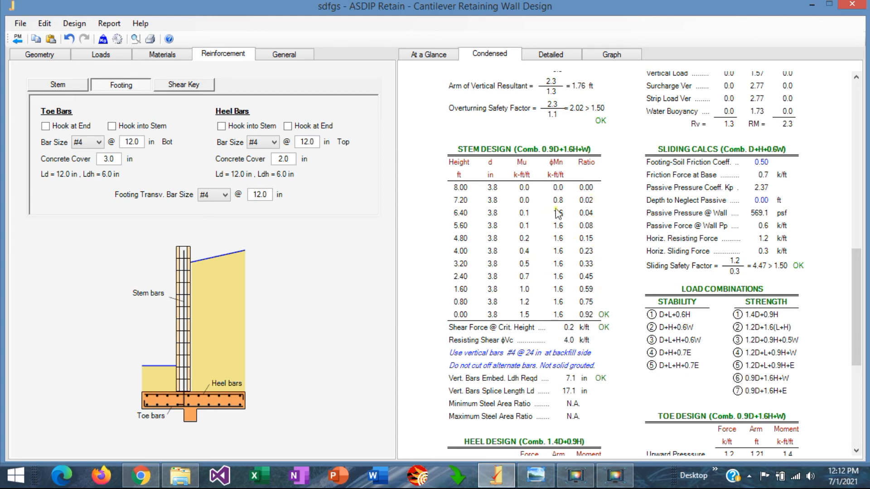
mouse_move(586, 320)
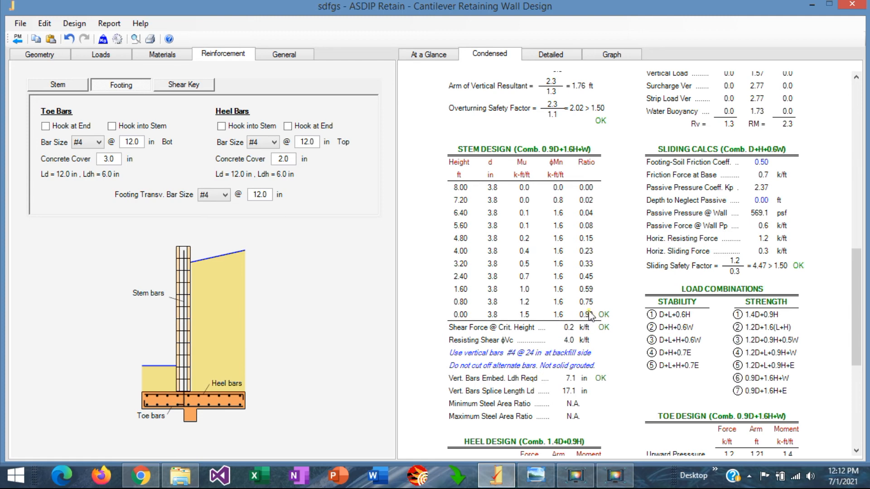
click(610, 54)
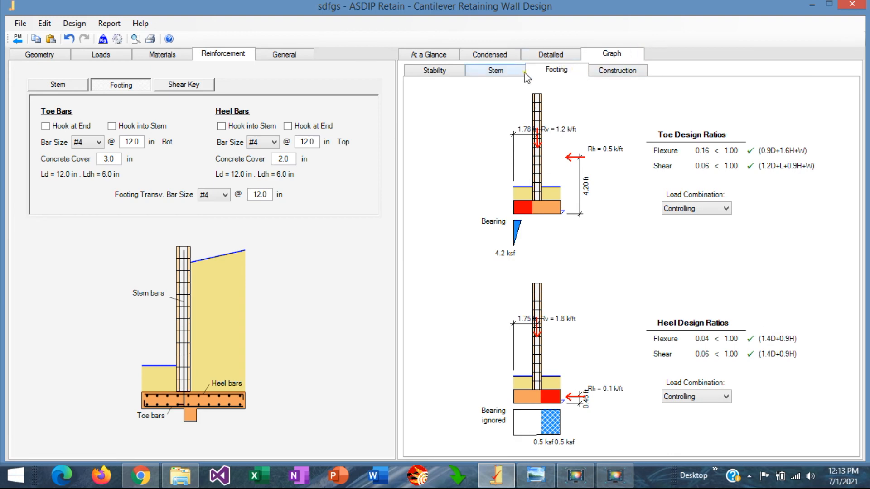
click(494, 70)
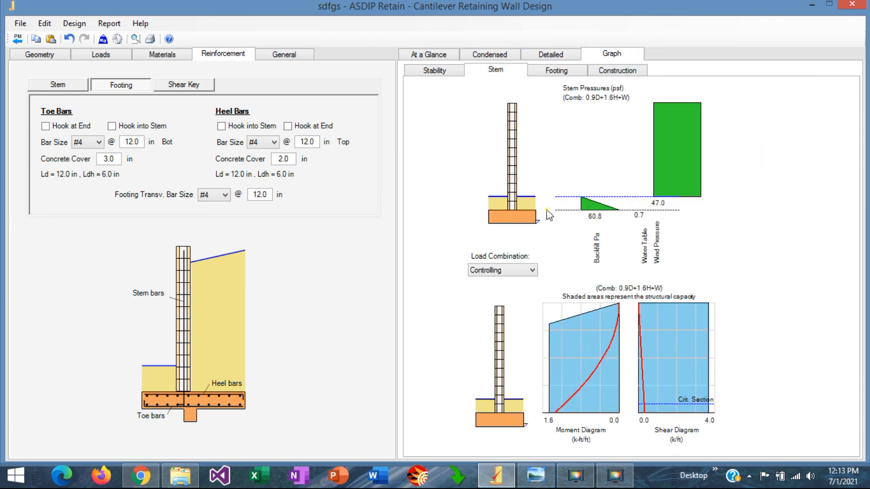
mouse_move(621, 324)
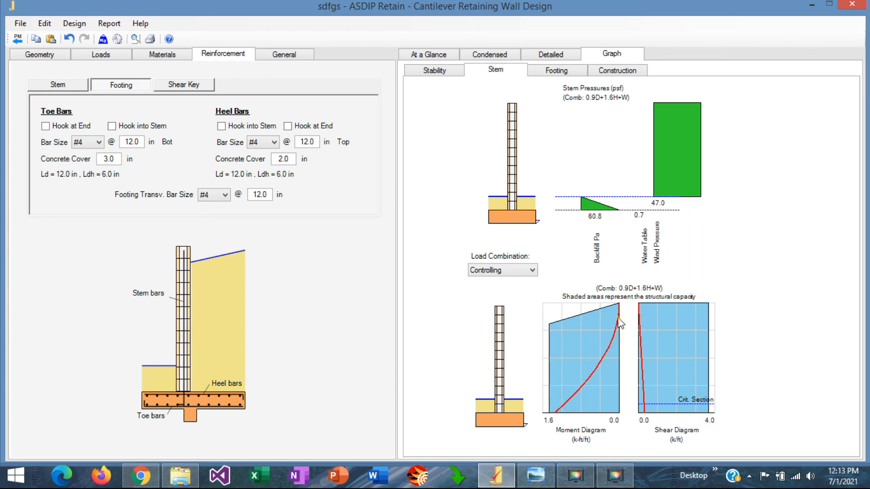
mouse_move(598, 333)
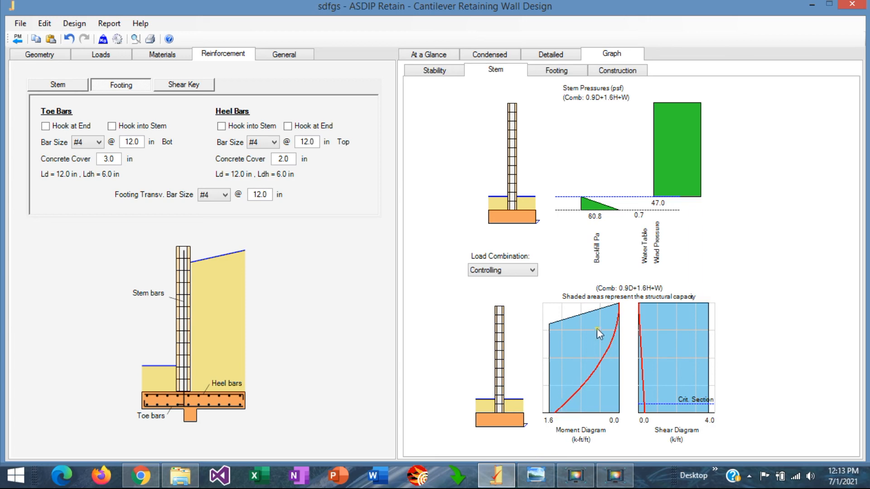
mouse_move(507, 386)
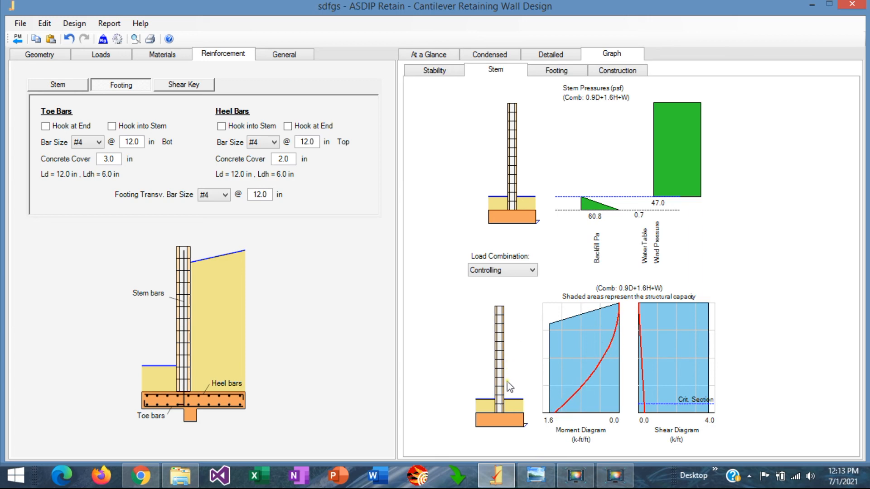
mouse_move(577, 388)
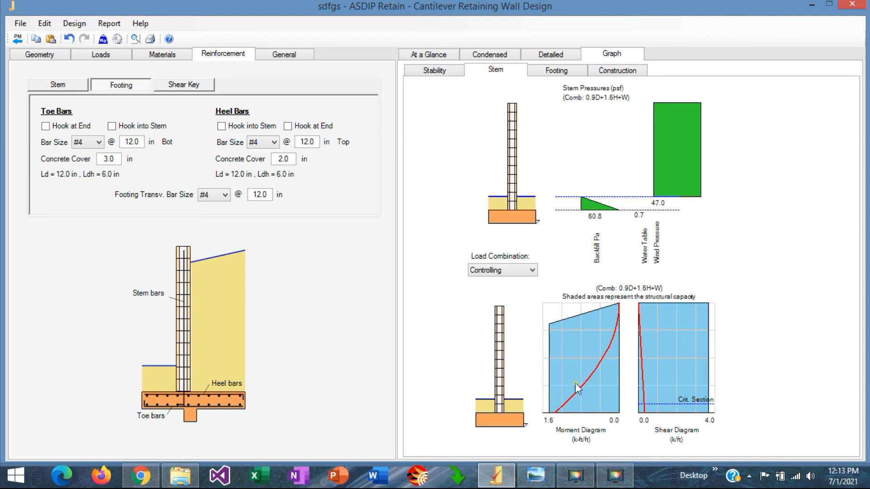
mouse_move(581, 331)
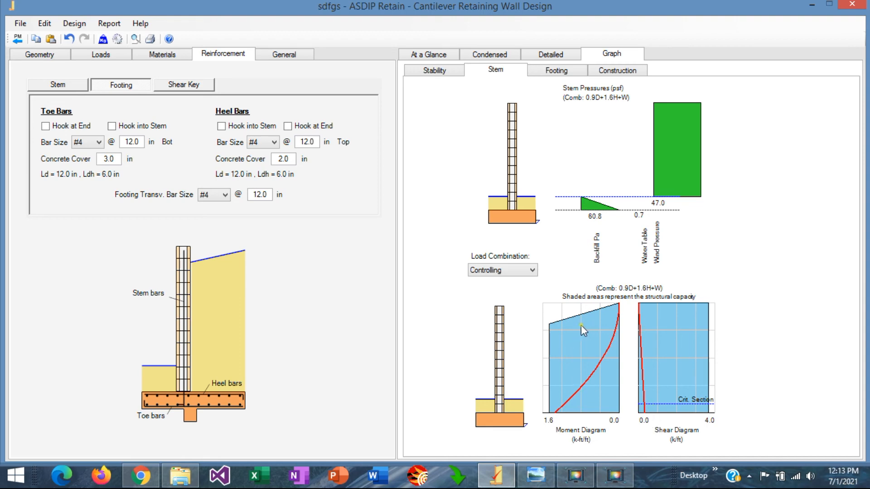
mouse_move(689, 347)
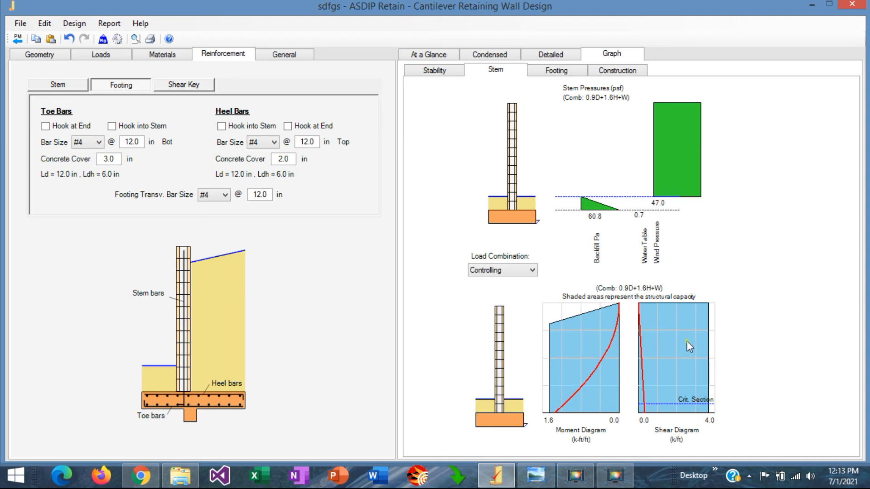
mouse_move(553, 341)
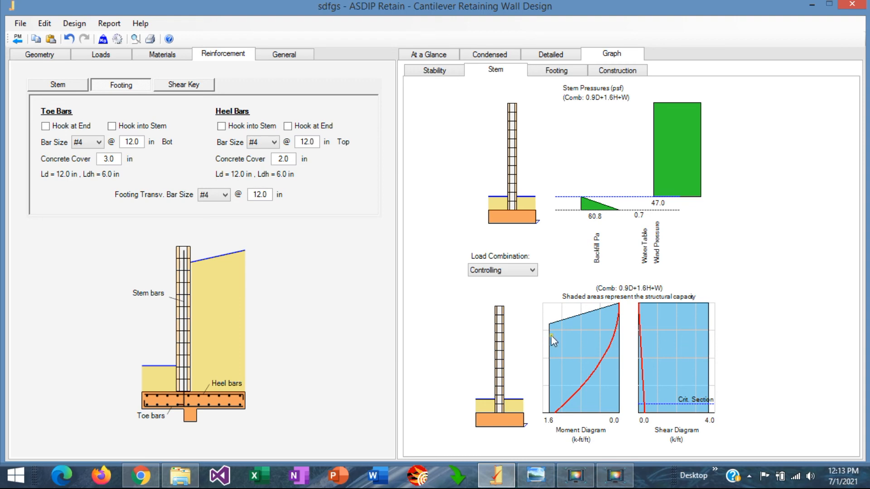
mouse_move(594, 375)
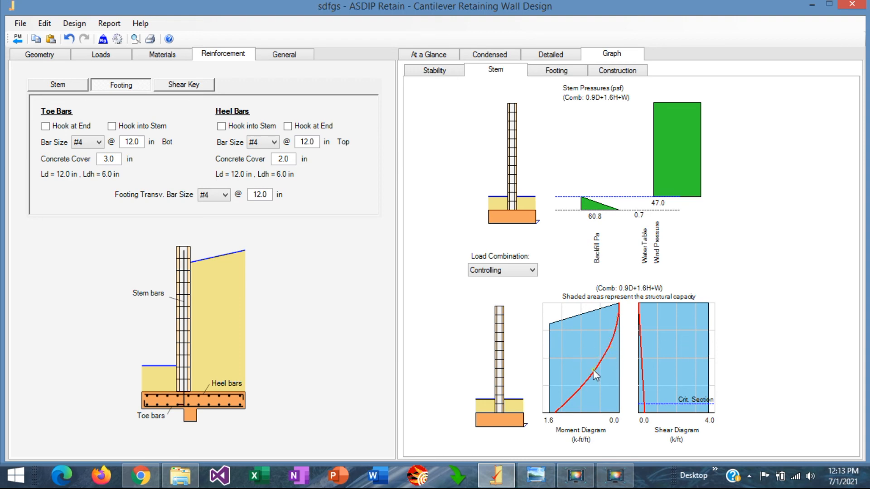
mouse_move(560, 326)
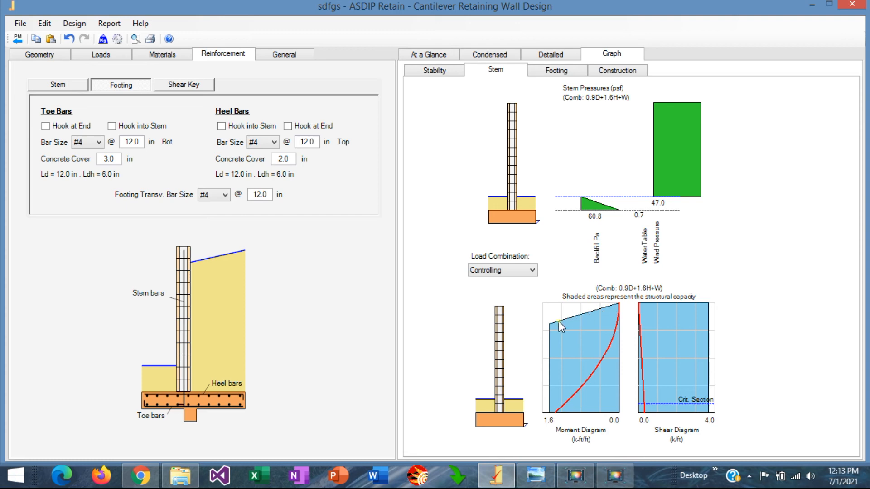
mouse_move(557, 410)
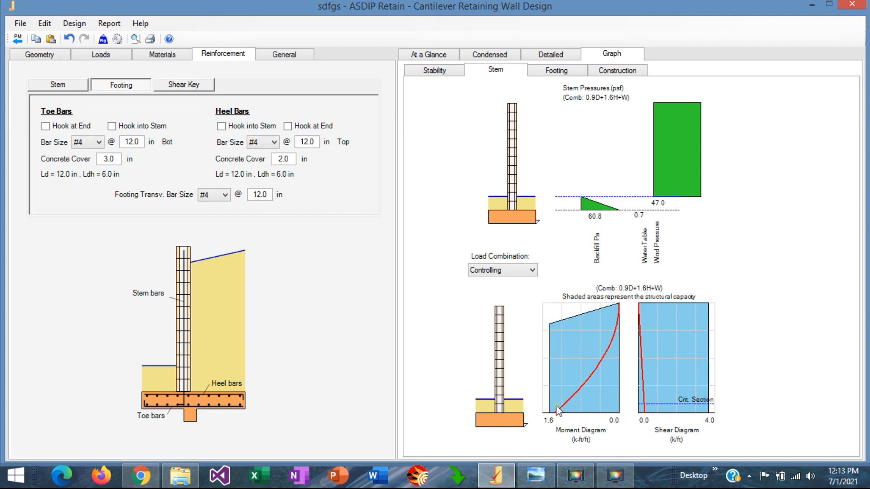
mouse_move(558, 414)
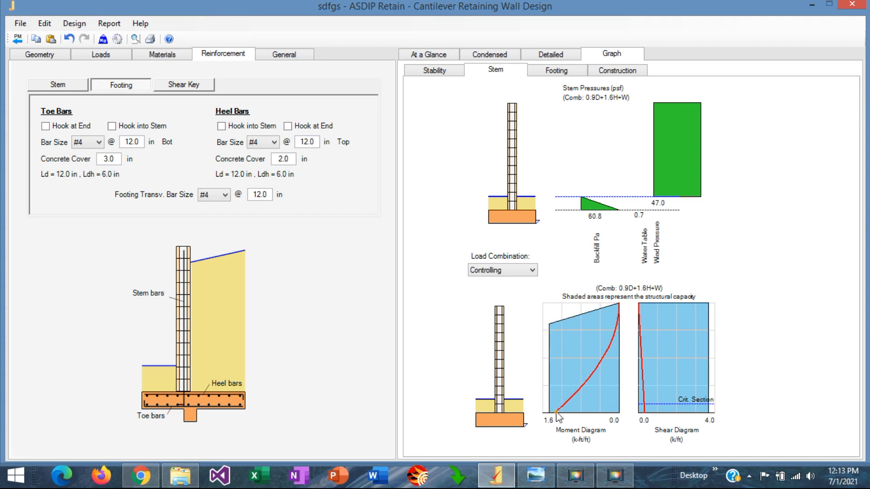
mouse_move(604, 327)
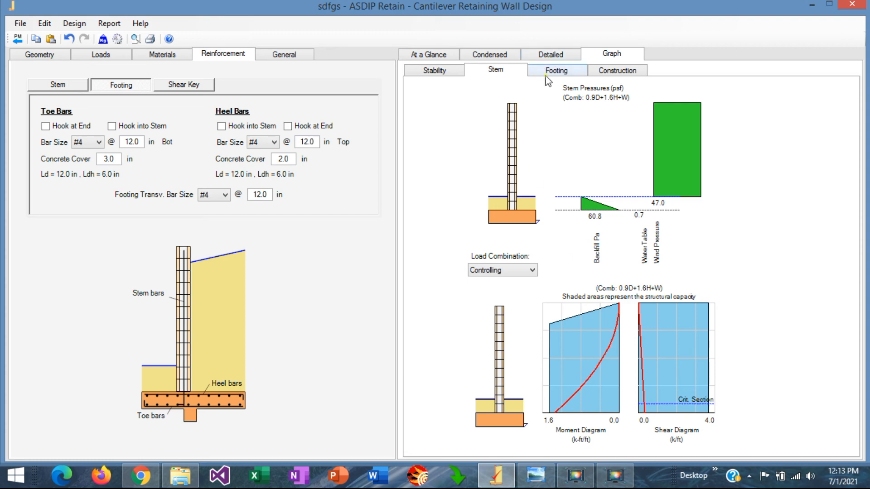
Show the footing graphs: toe flexure 0.16, shear 0.06; heel 0.04, 0.06.
click(555, 70)
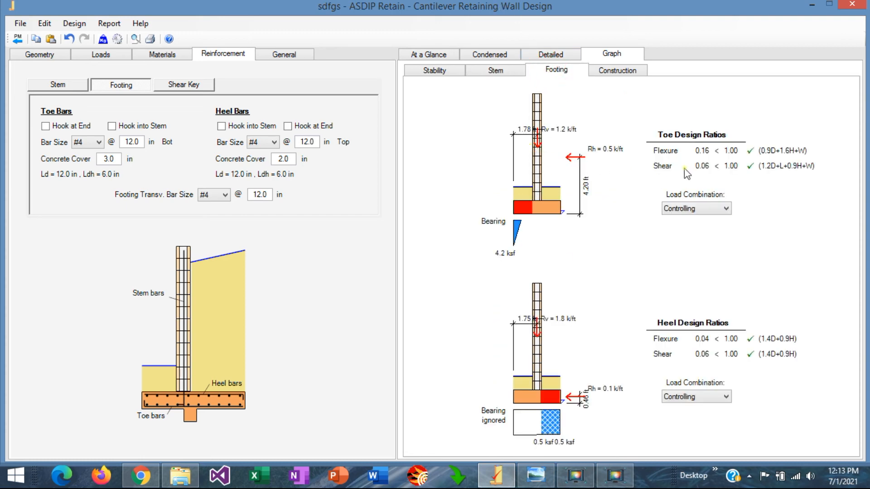
mouse_move(771, 157)
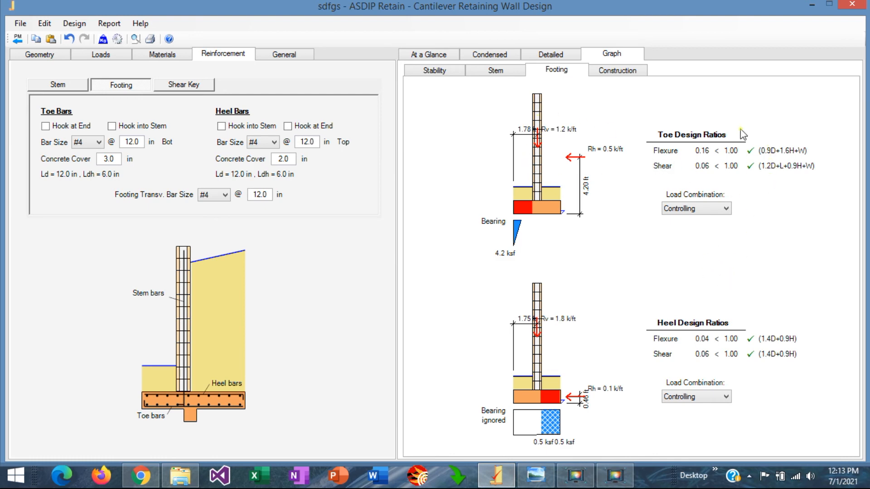
mouse_move(779, 338)
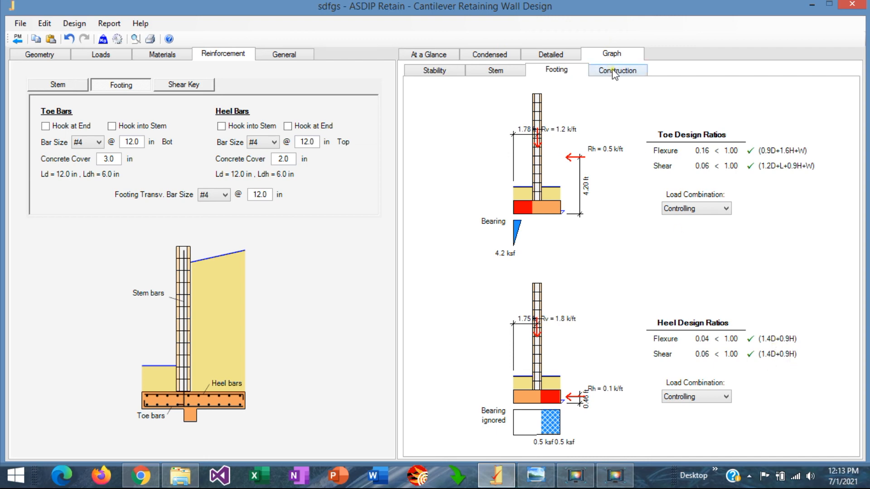
Show the construction drawings with #4 stem bars at 24 in and #4 footing bars.
click(617, 69)
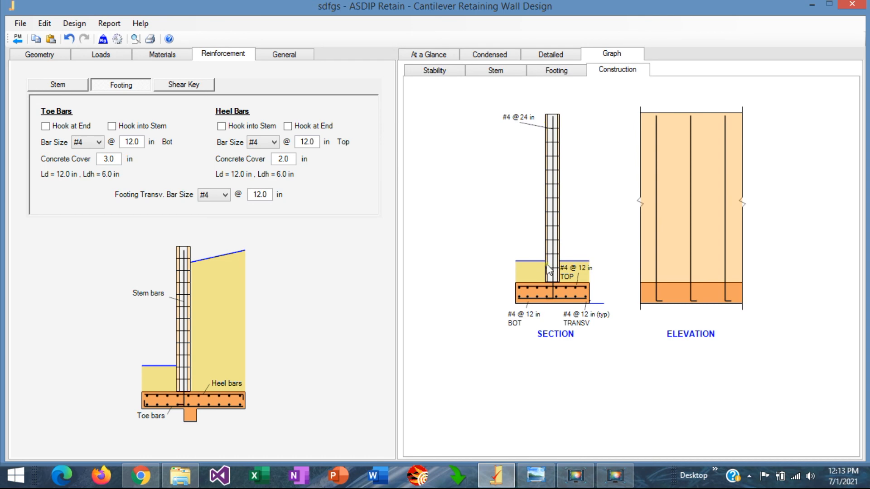
mouse_move(522, 210)
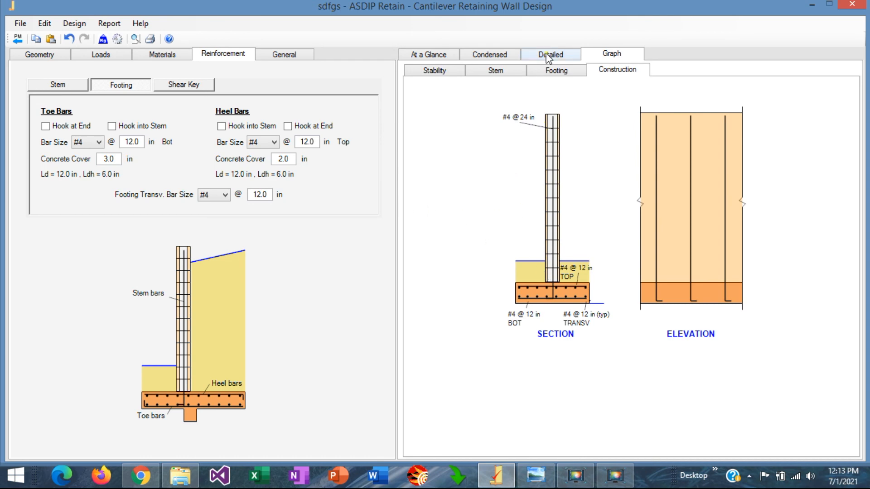
Scroll through the detailed calculations, then show stability results: overturning 2.02, sliding 4.47, bearing 2.55.
click(550, 54)
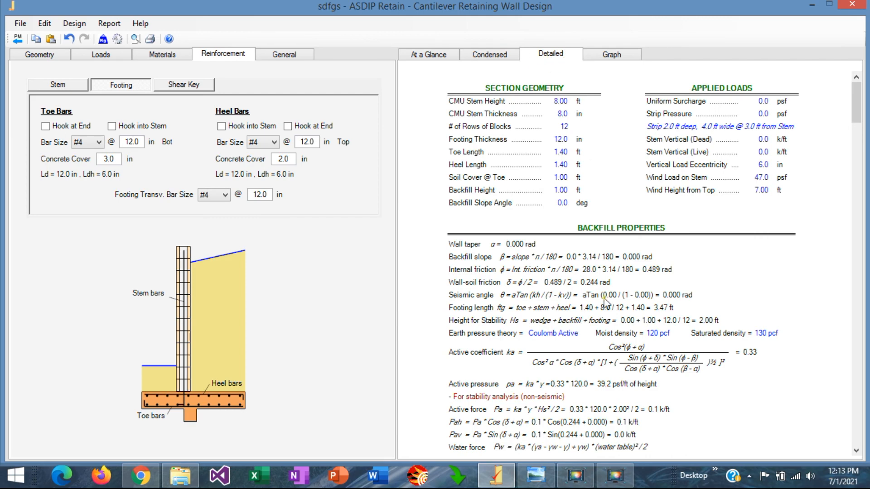
scroll(down, 3)
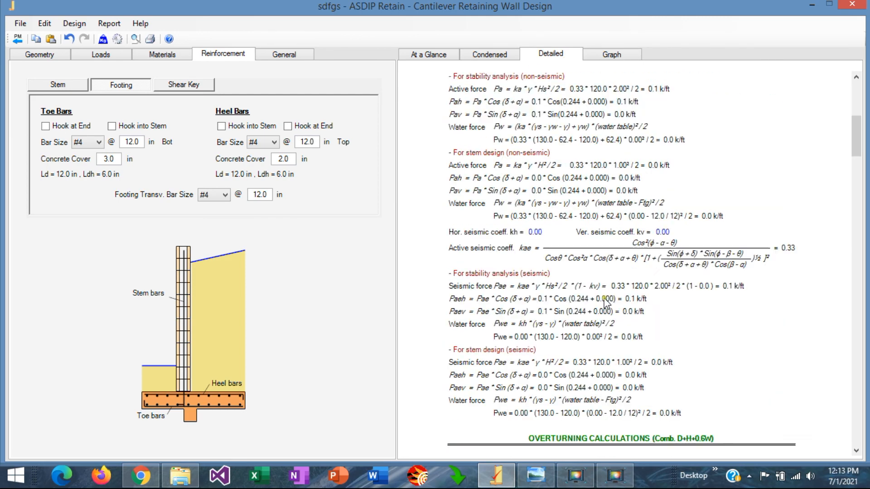
scroll(down, 3)
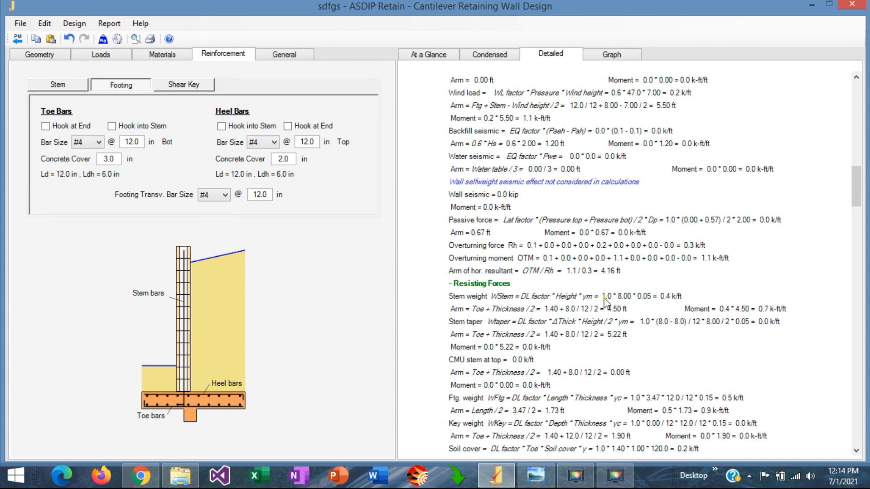
scroll(down, 3)
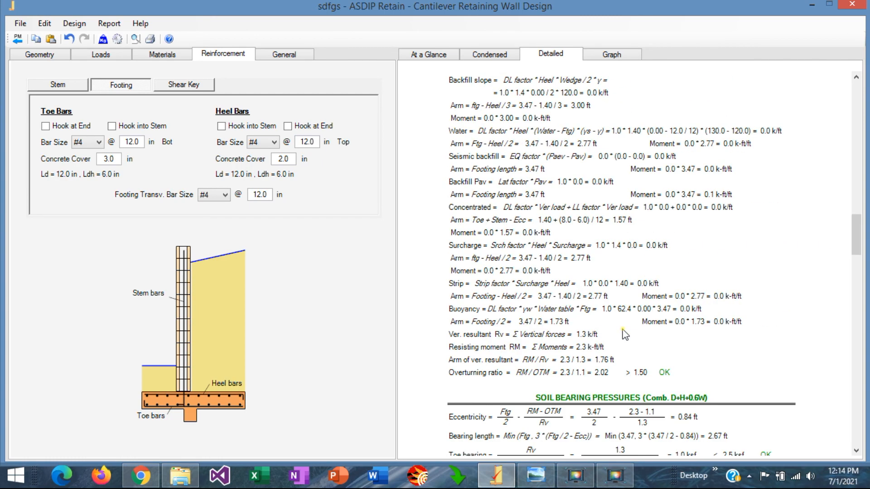
scroll(down, 3)
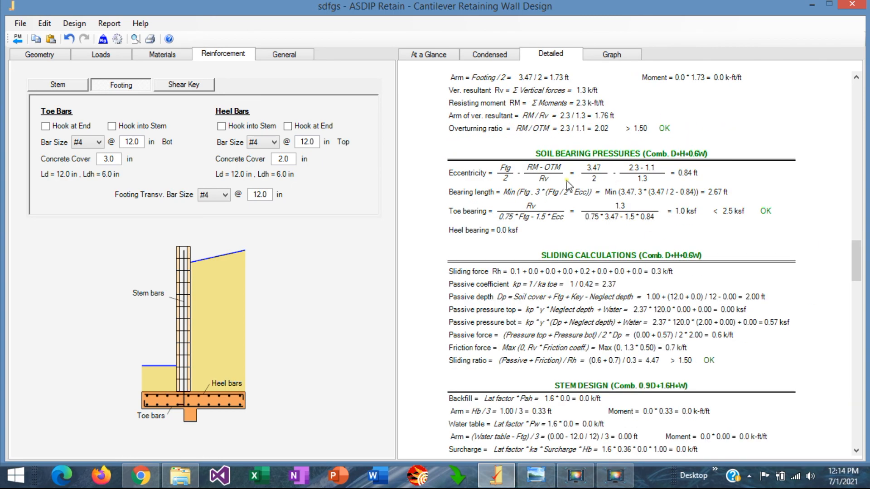
scroll(down, 3)
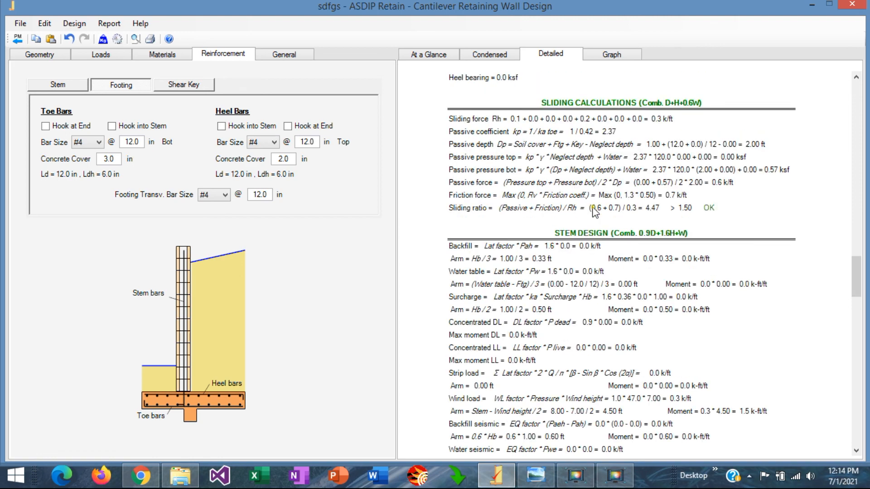
scroll(down, 3)
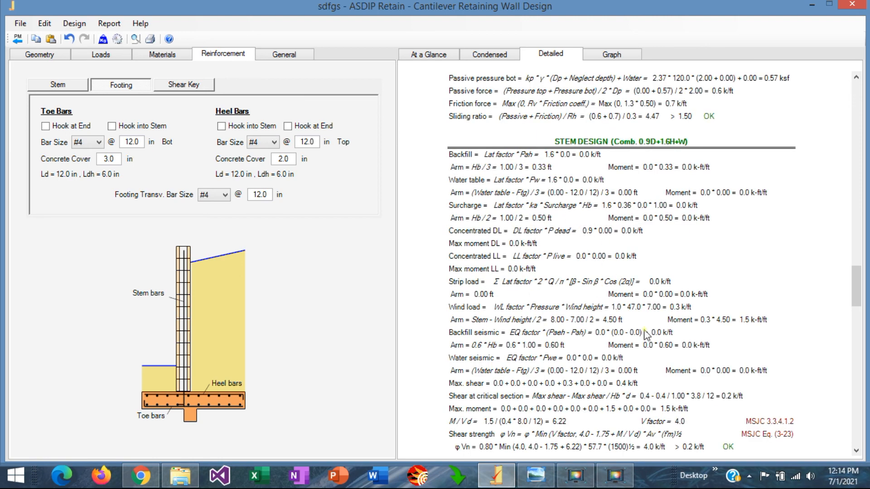
scroll(up, 3)
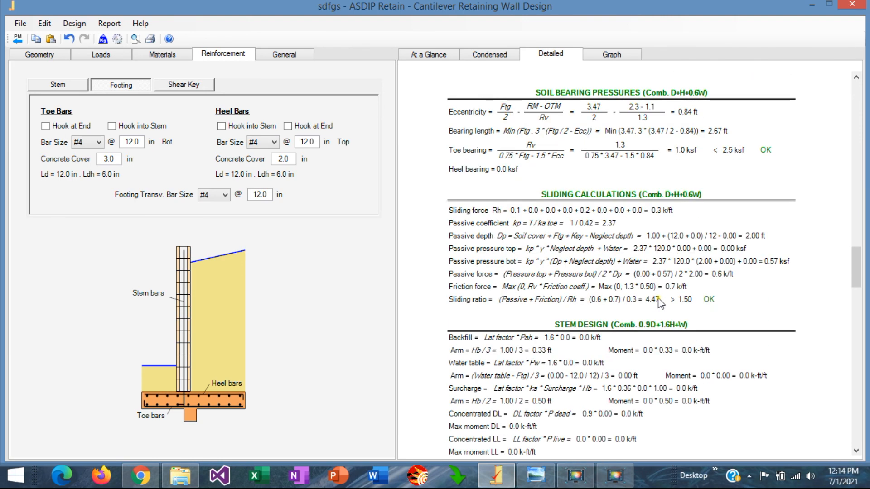
scroll(down, 3)
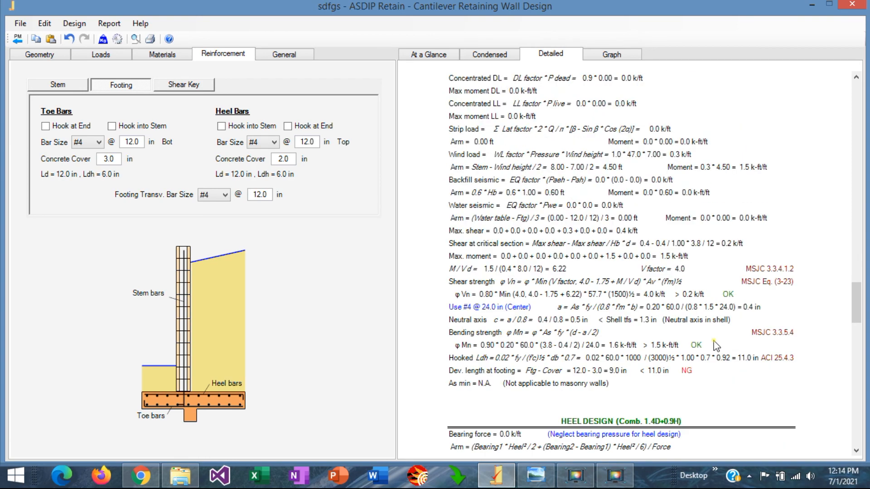
scroll(down, 3)
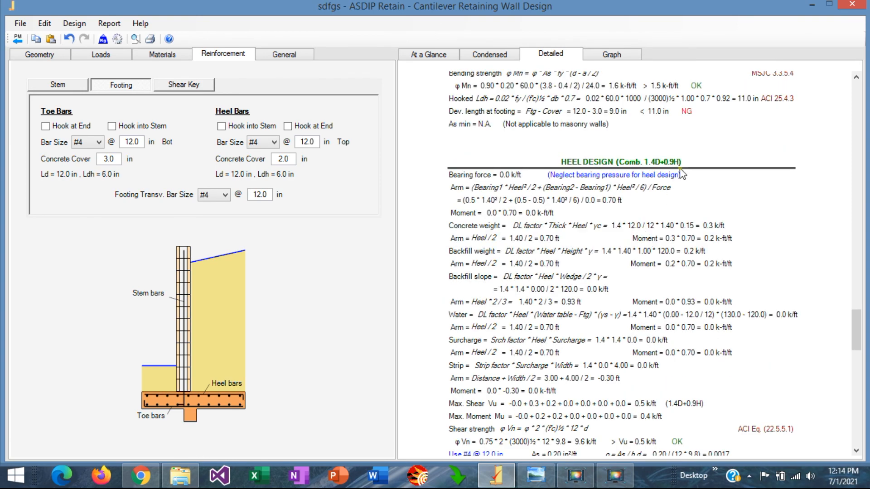
scroll(down, 3)
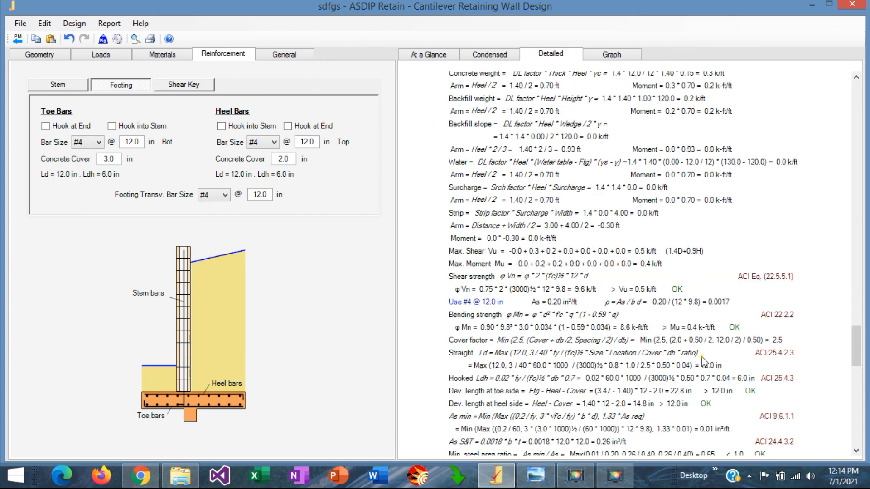
mouse_move(713, 321)
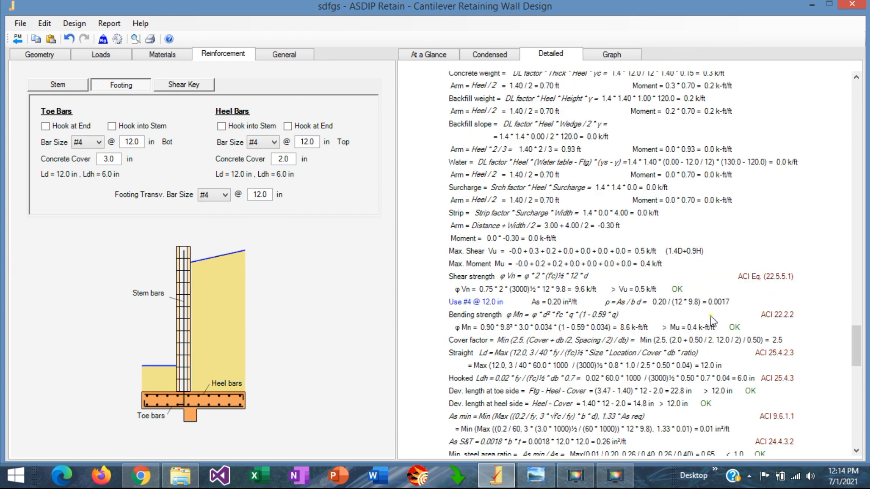
scroll(down, 3)
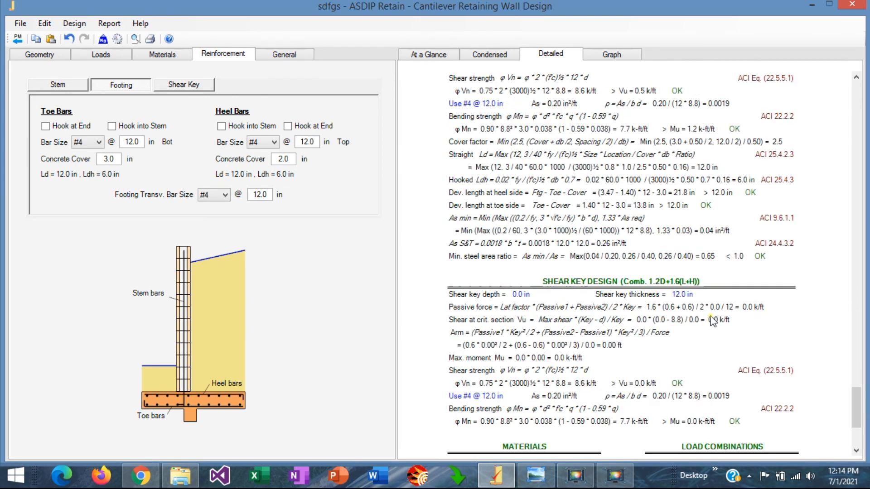
click(610, 54)
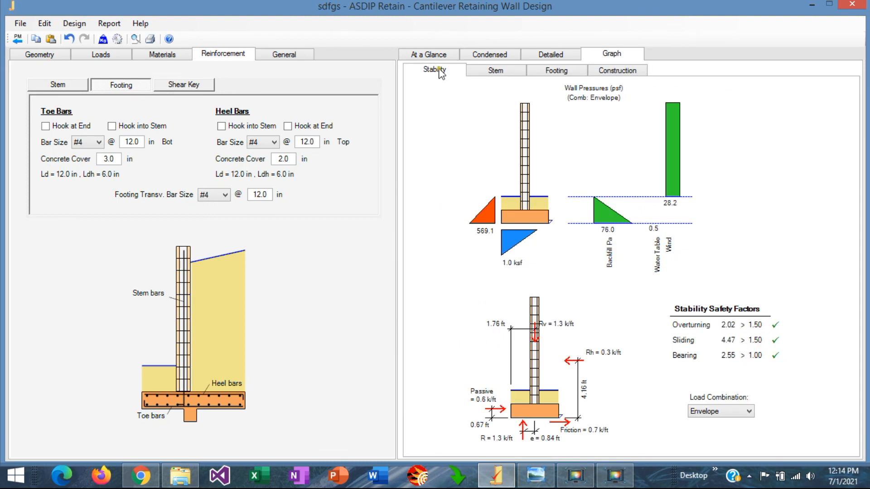